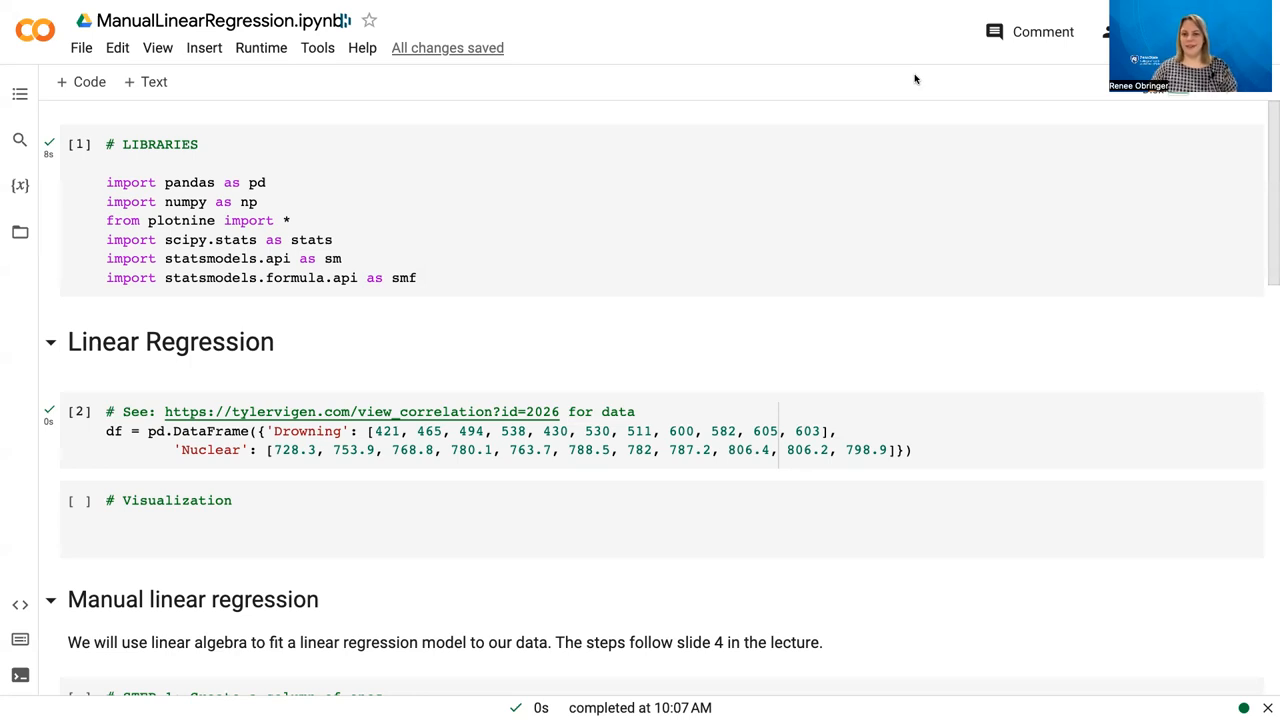
{"action": "mouse_move", "coordinate": [964, 76]}
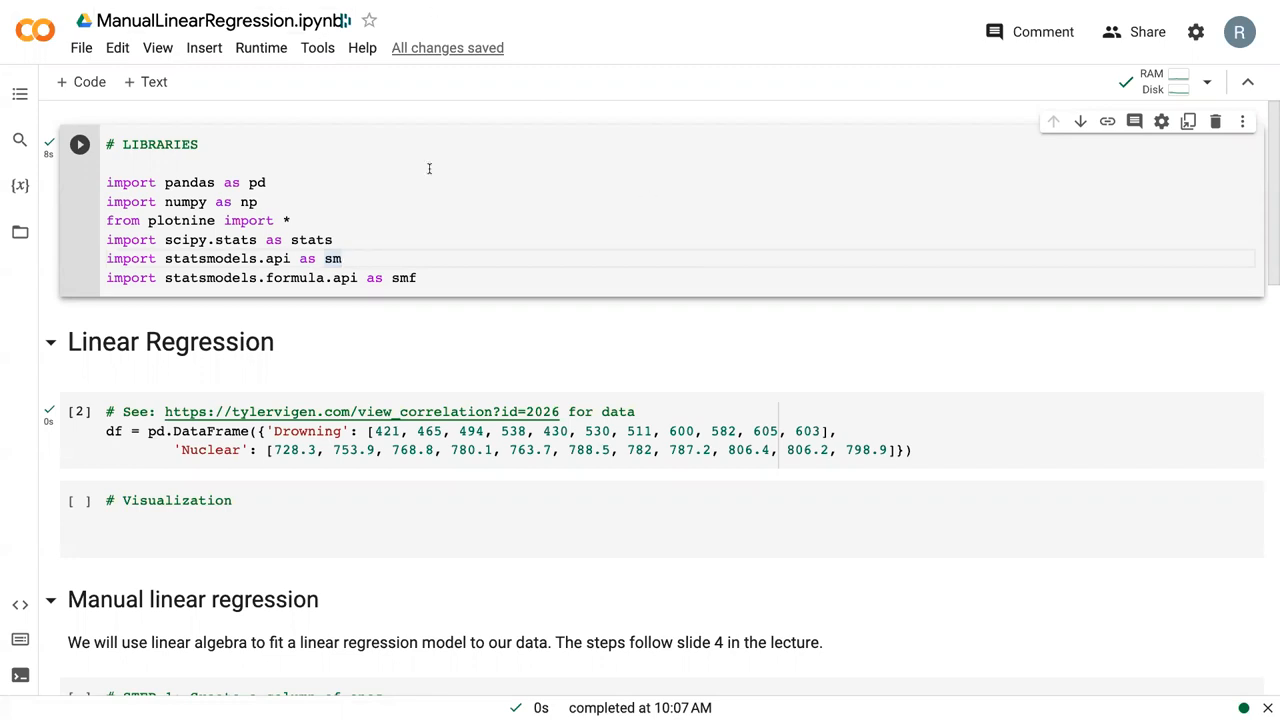
{"action": "mouse_move", "coordinate": [774, 56]}
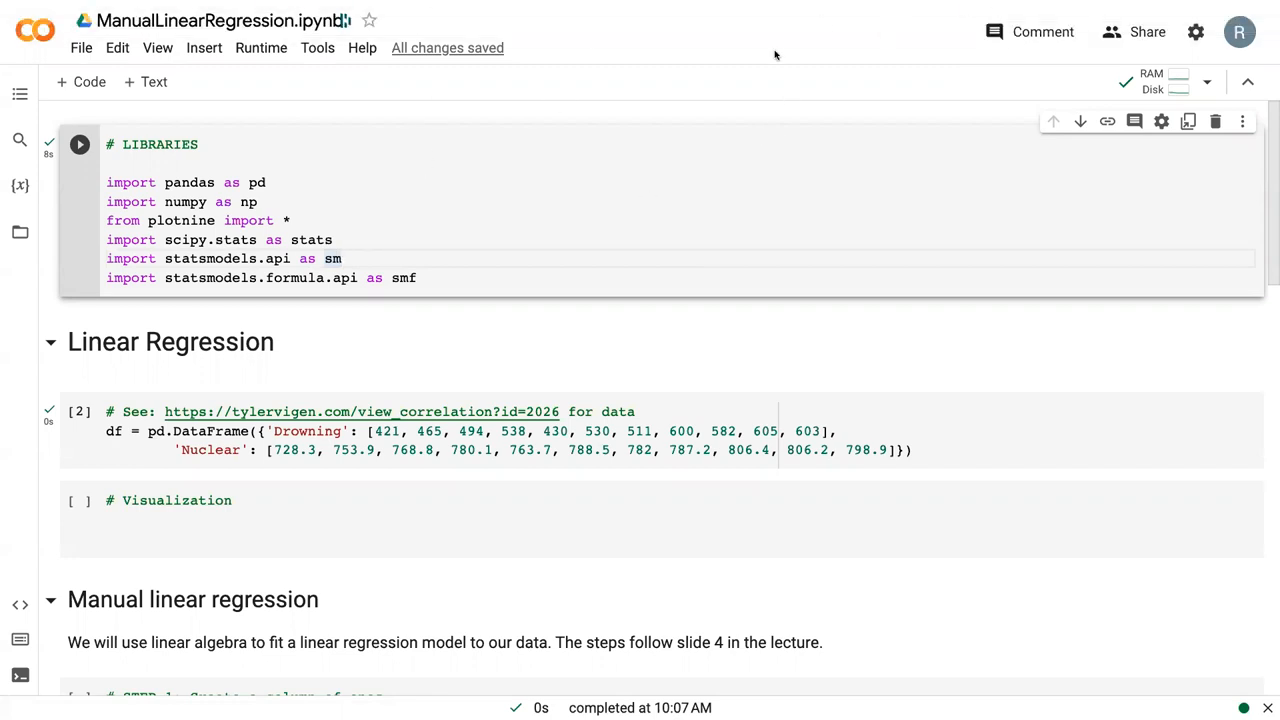
{"action": "mouse_move", "coordinate": [630, 196]}
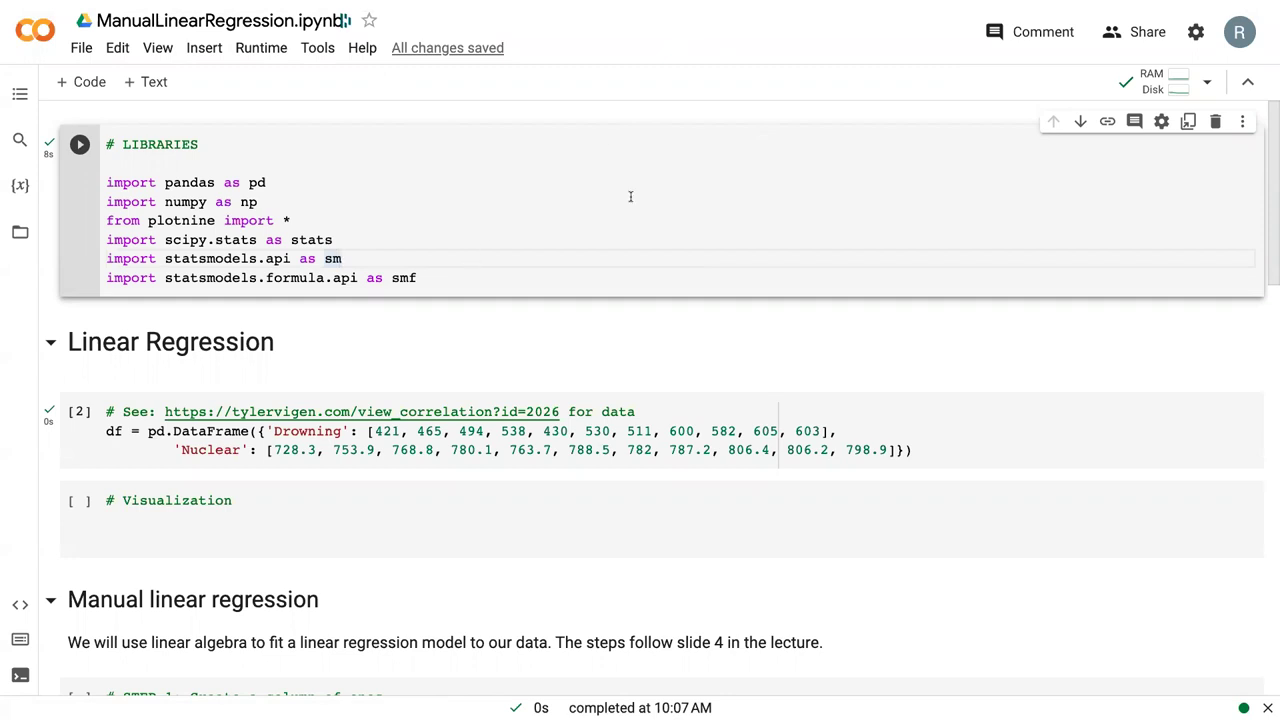
{"action": "mouse_move", "coordinate": [928, 80]}
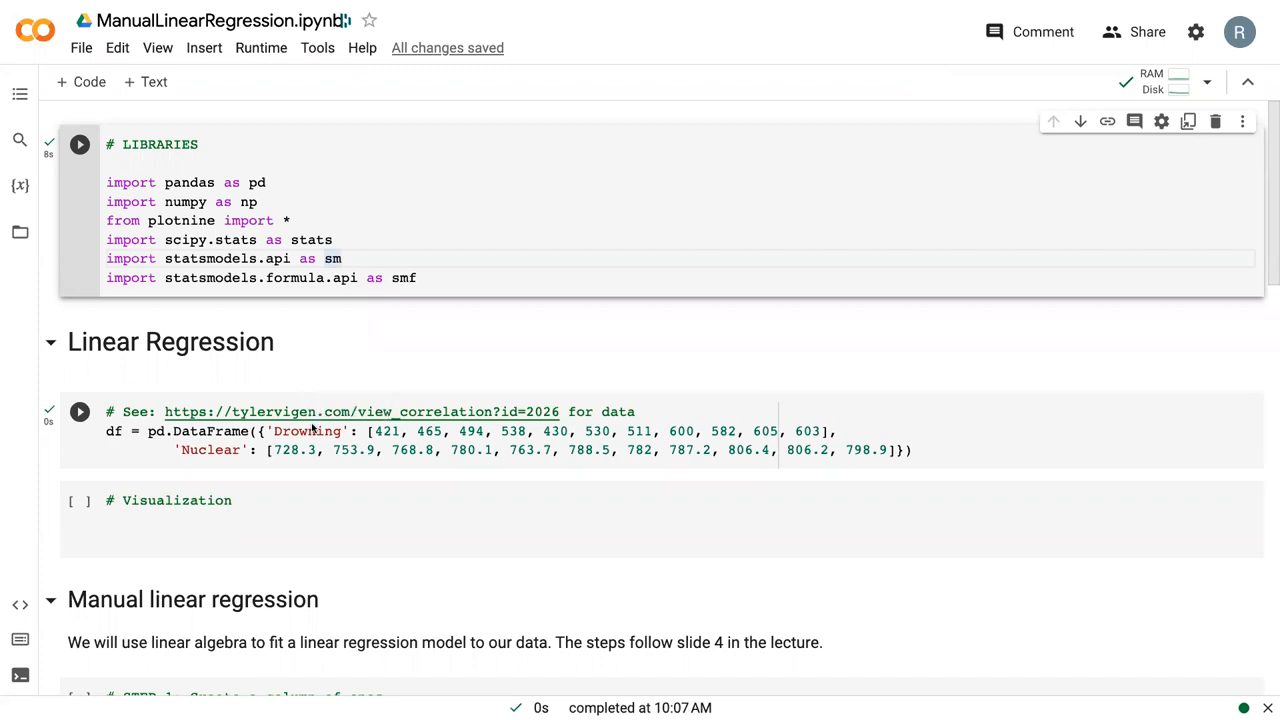
{"action": "mouse_move", "coordinate": [170, 448]}
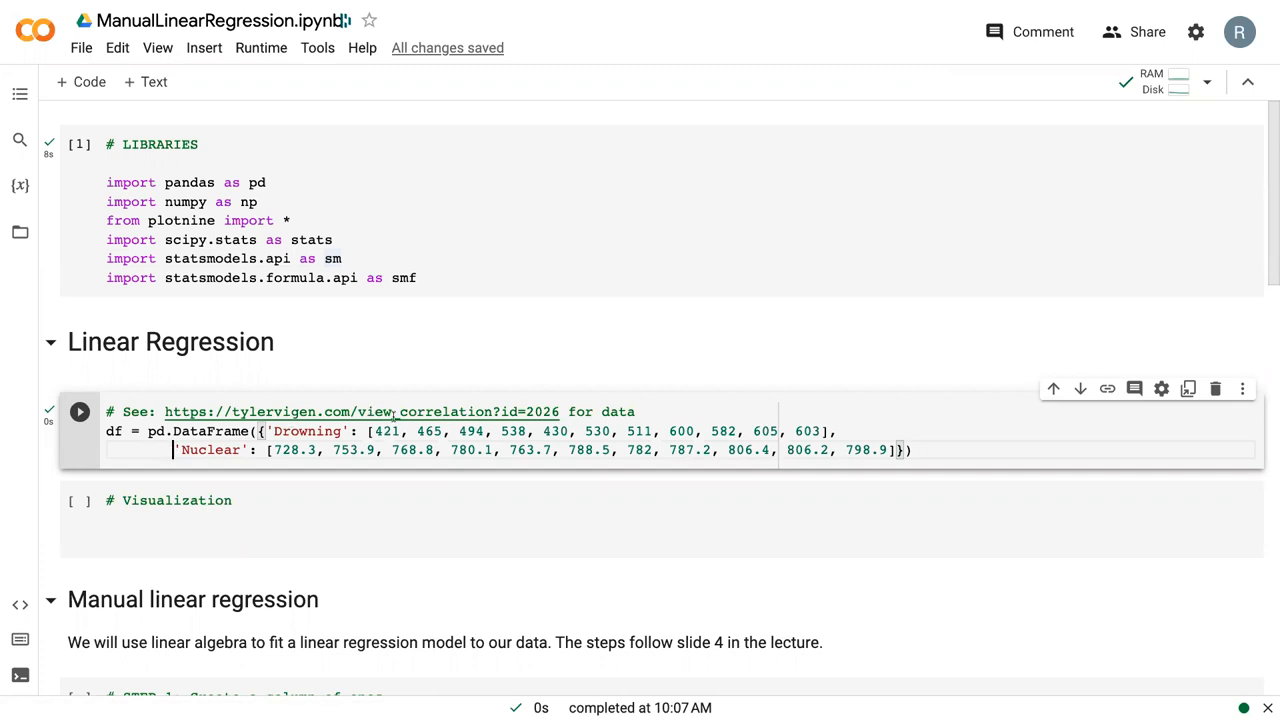
Step: Rerun the Drowning/Nuclear DataFrame cell and move into the Visualization cell
{"action": "left_click", "coordinate": [80, 412]}
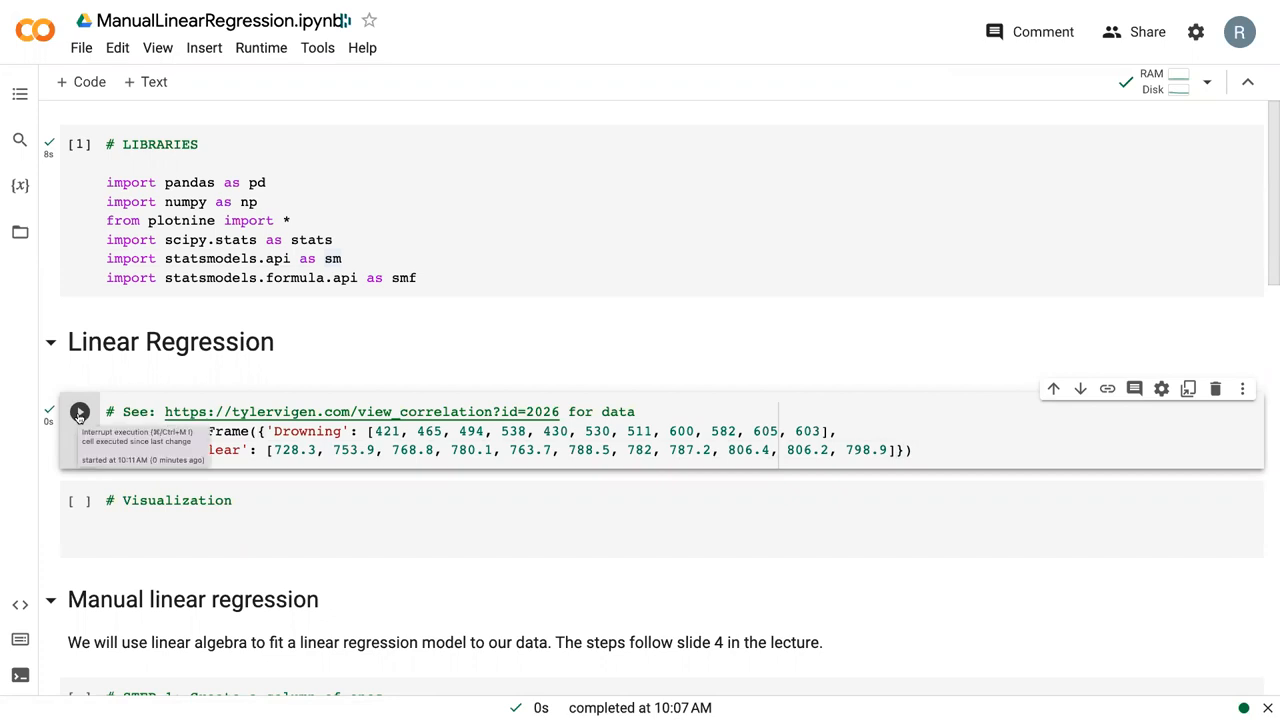
{"action": "left_click", "coordinate": [80, 412]}
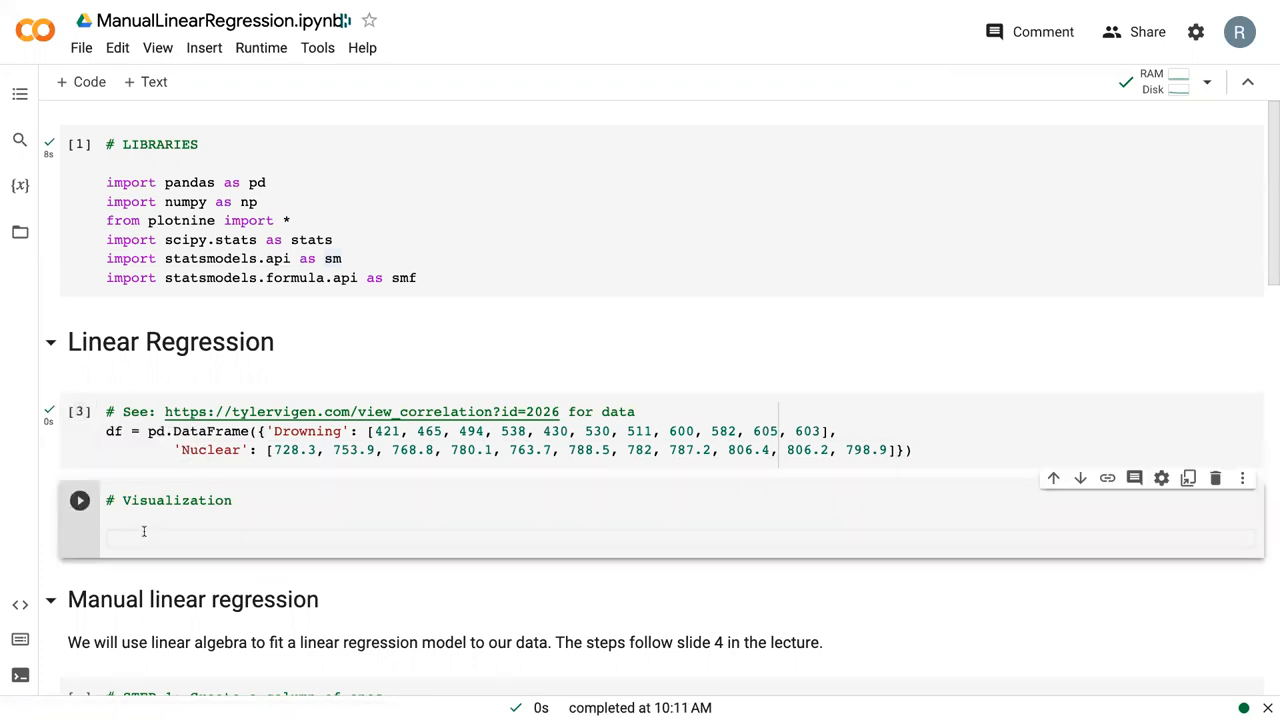
{"action": "mouse_move", "coordinate": [428, 540]}
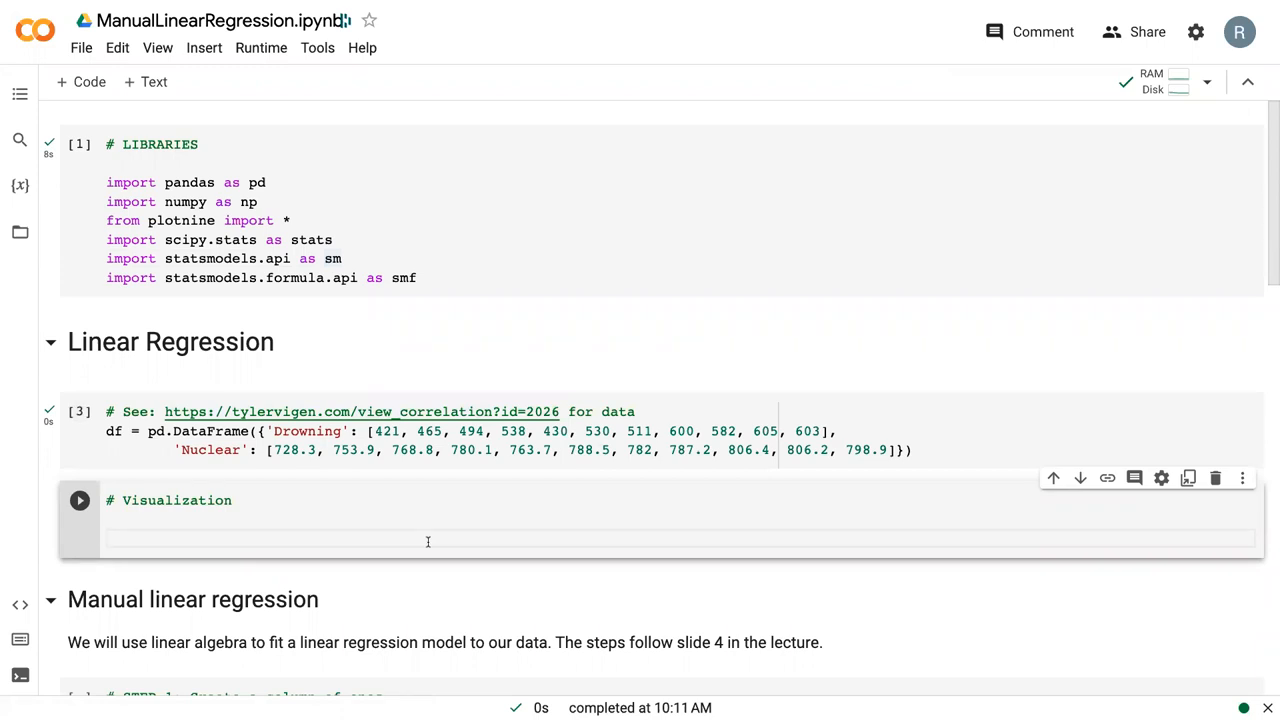
{"action": "scroll", "scroll_direction": "down", "scroll_amount": 3}
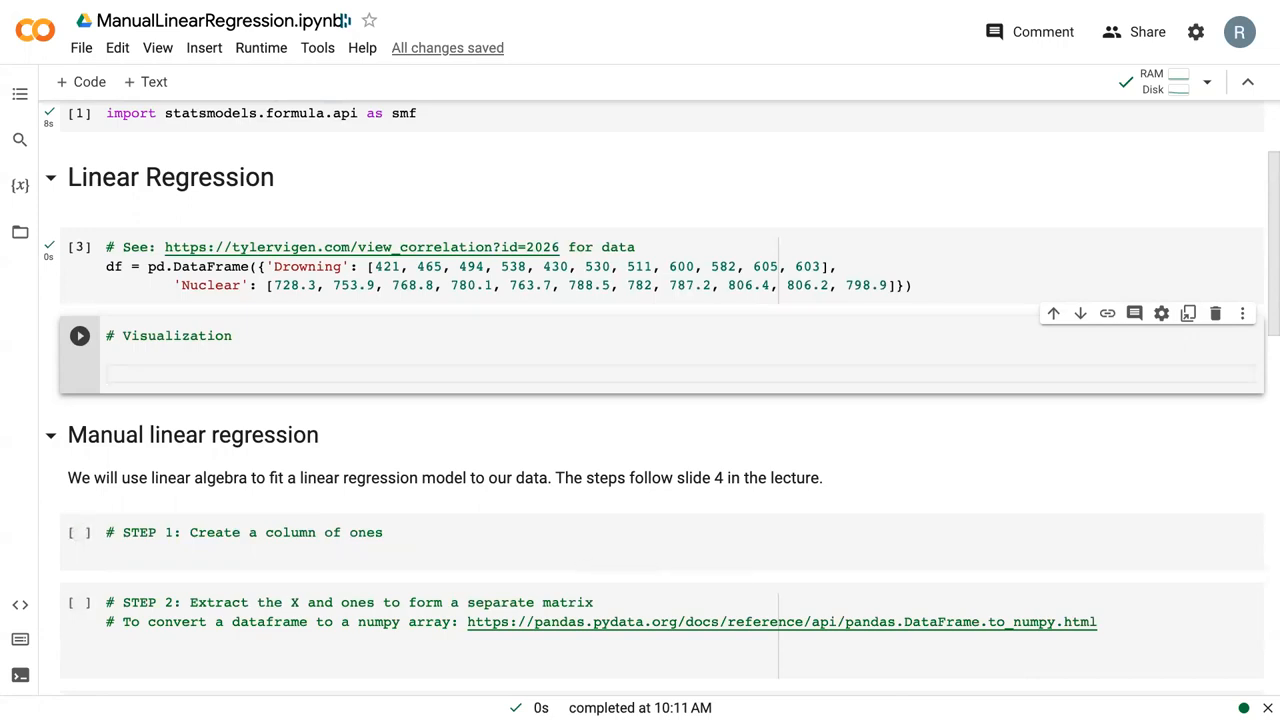
Step: Start the ggplot call on df with aes(x='Drowning', y='Nuclear')
{"action": "left_click", "coordinate": [136, 376]}
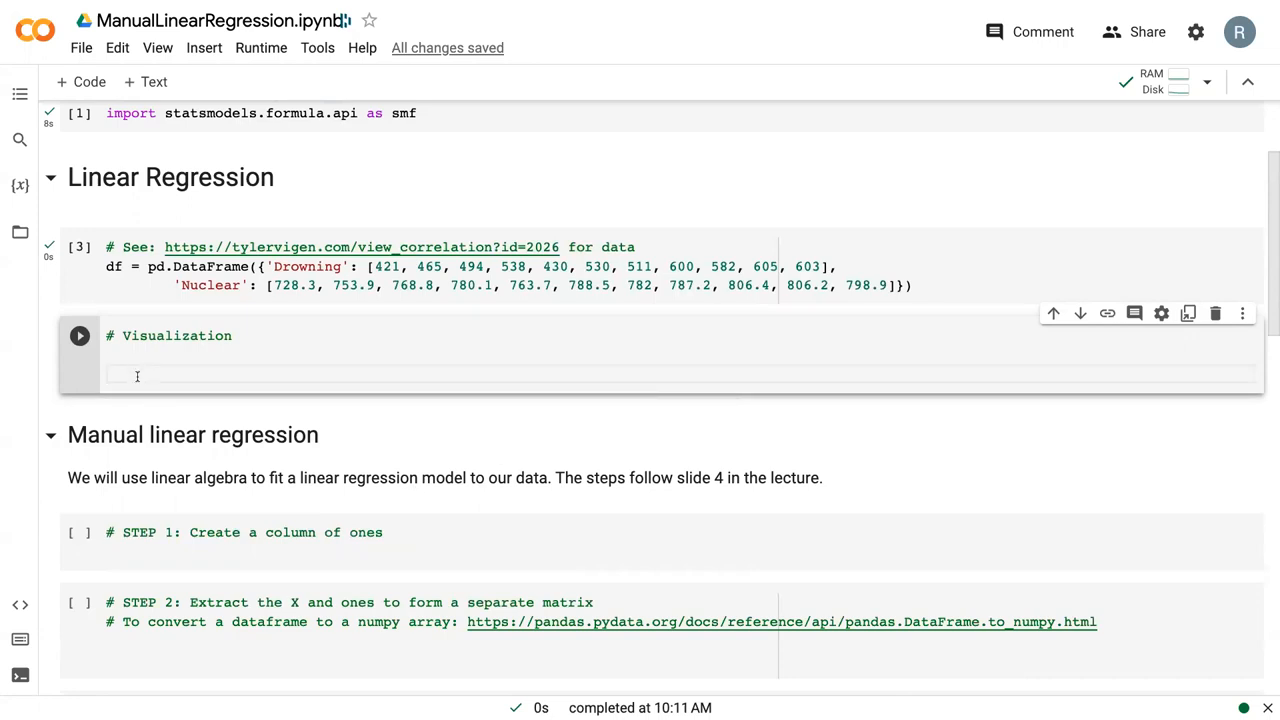
{"action": "type", "text": "()"}
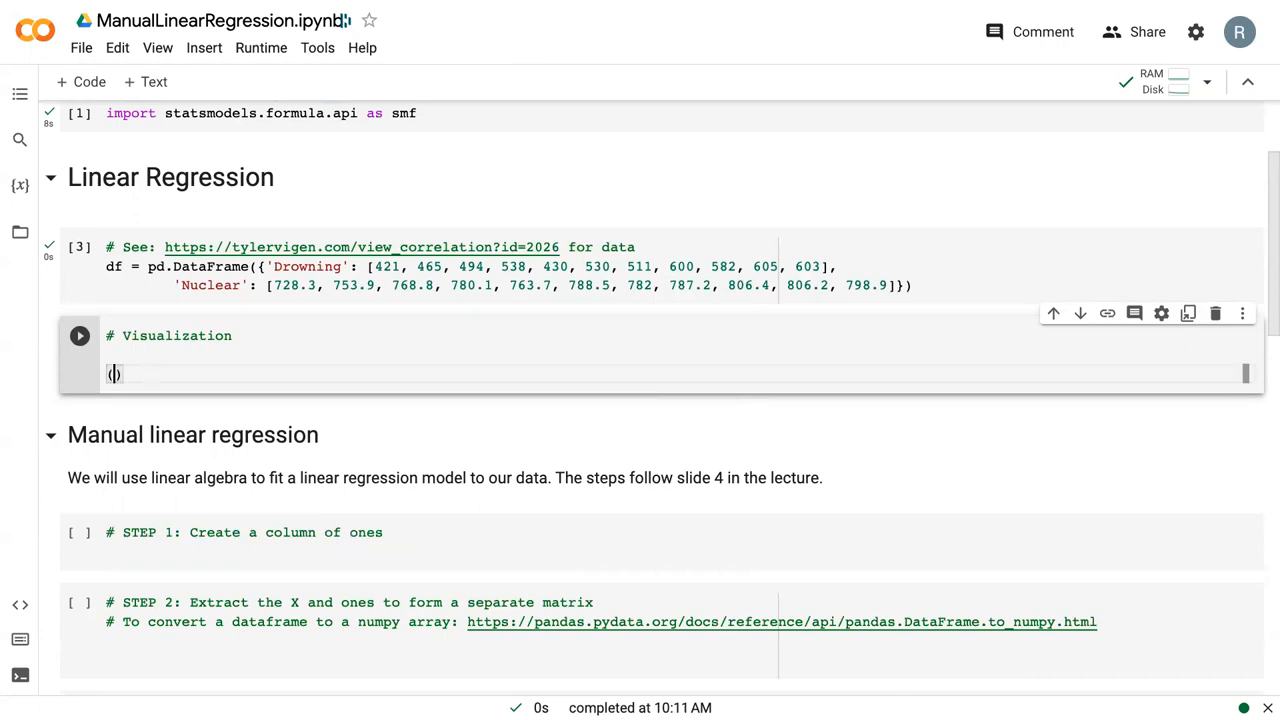
{"action": "type", "text": "ggplot()"}
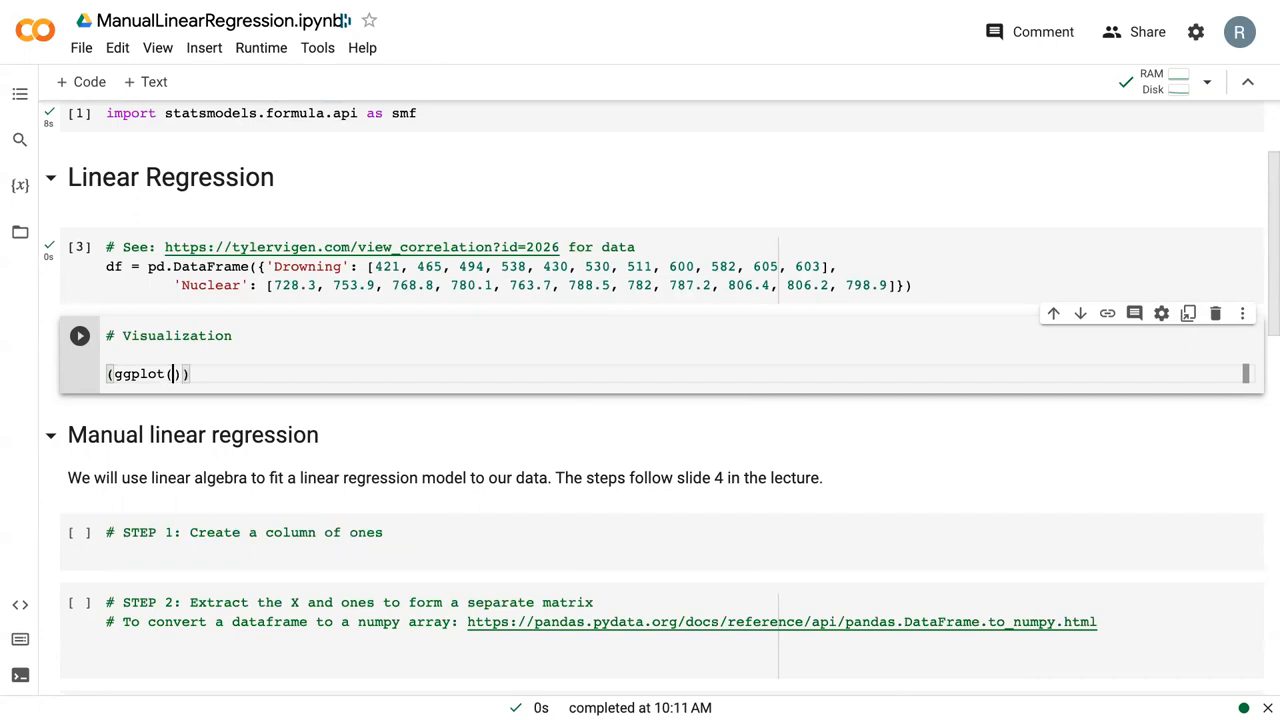
{"action": "key", "text": "enter"}
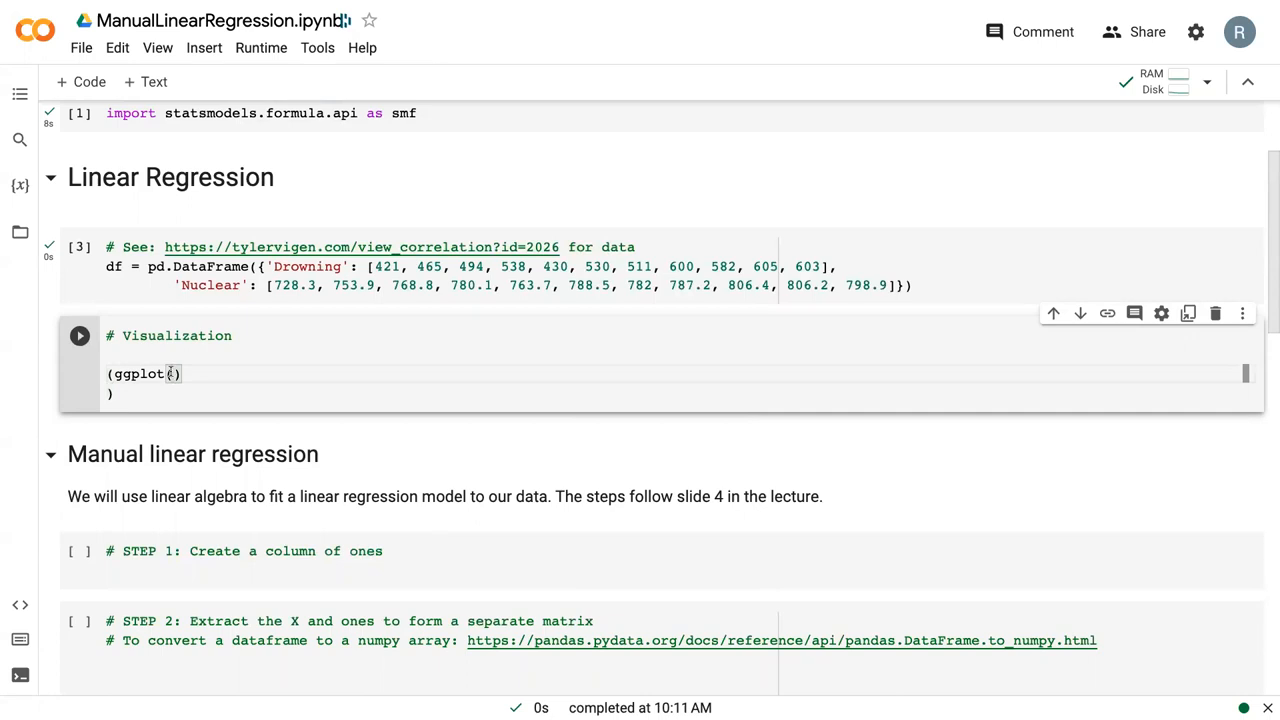
{"action": "type", "text": "df"}
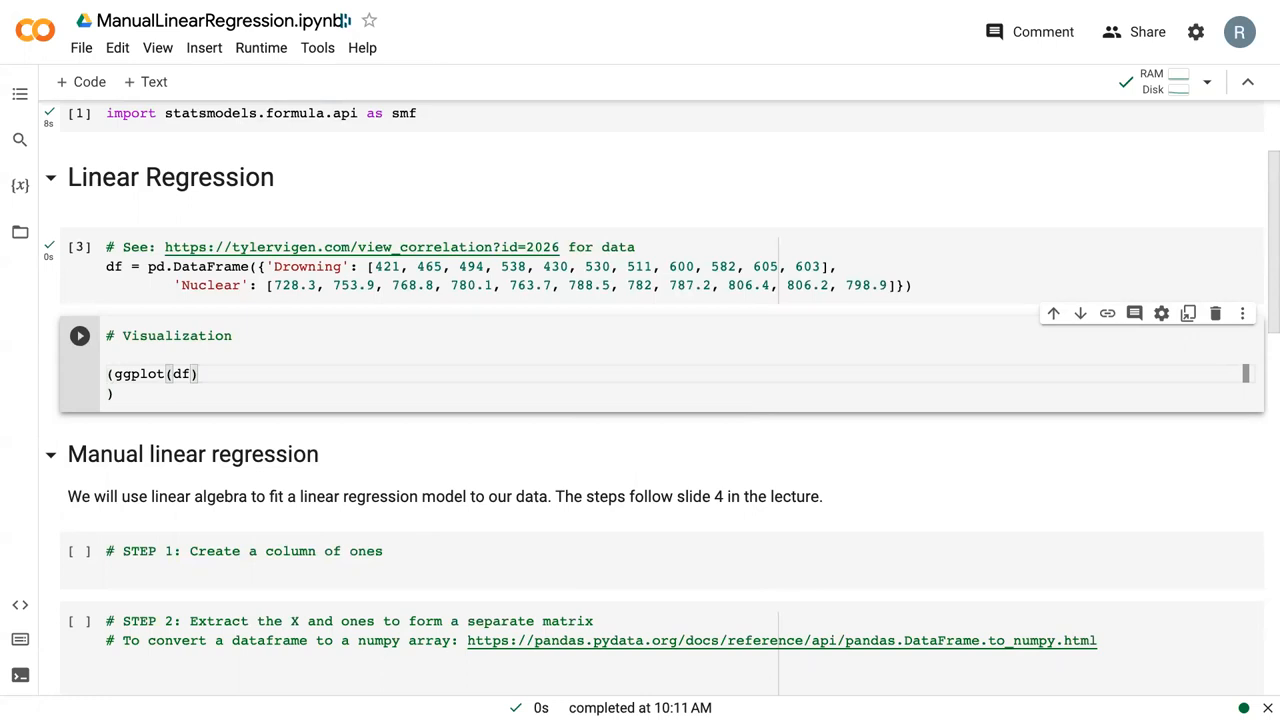
{"action": "type", "text": ", aes("}
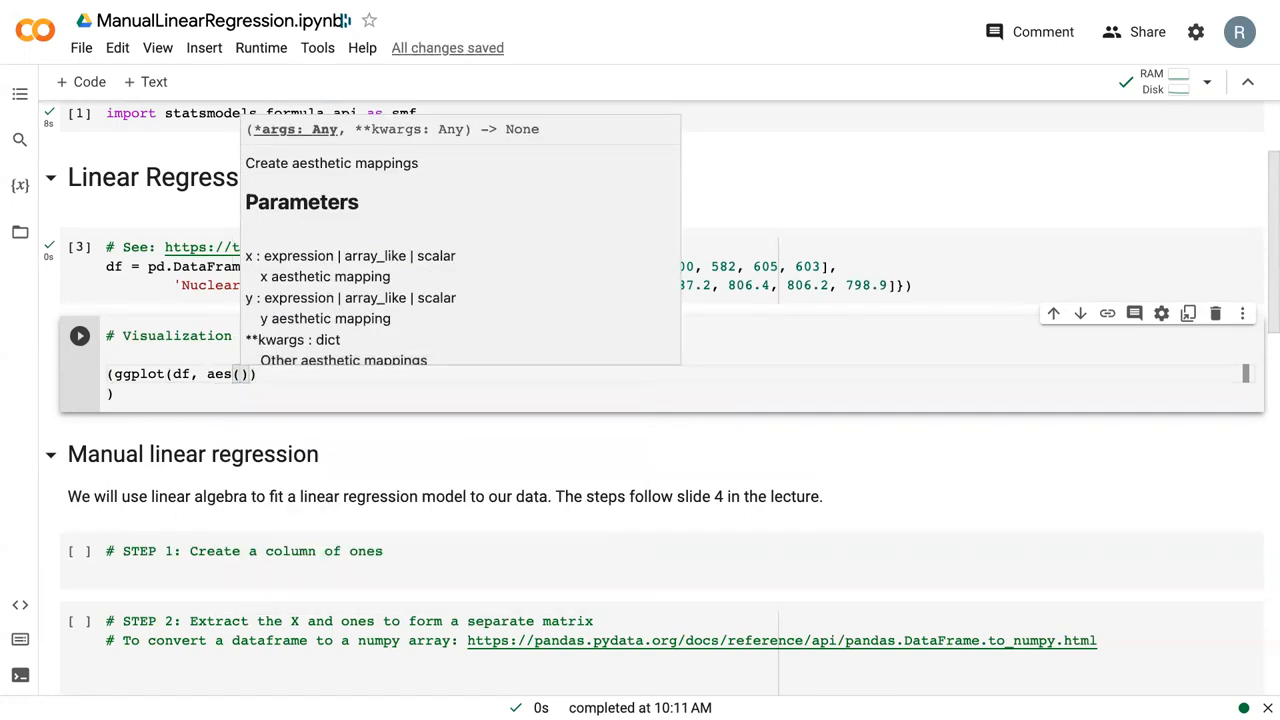
{"action": "type", "text": "x = 'Drownin"}
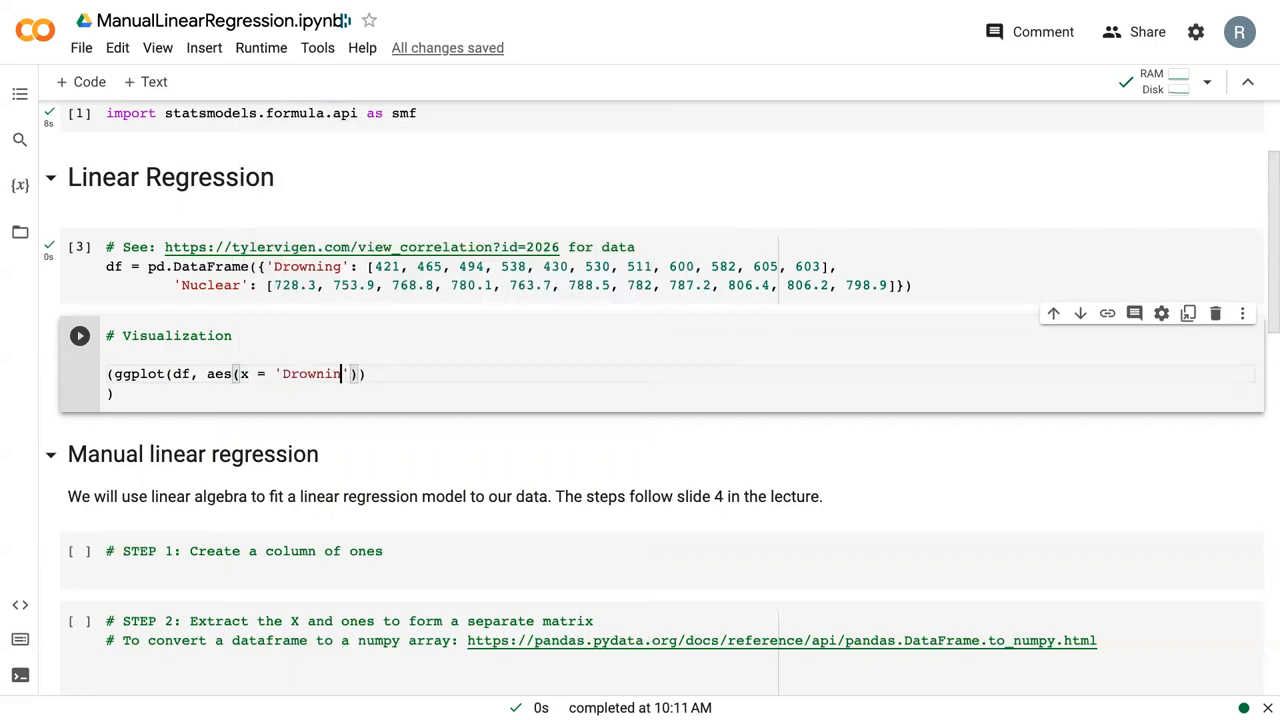
{"action": "type", "text": "', y ="}
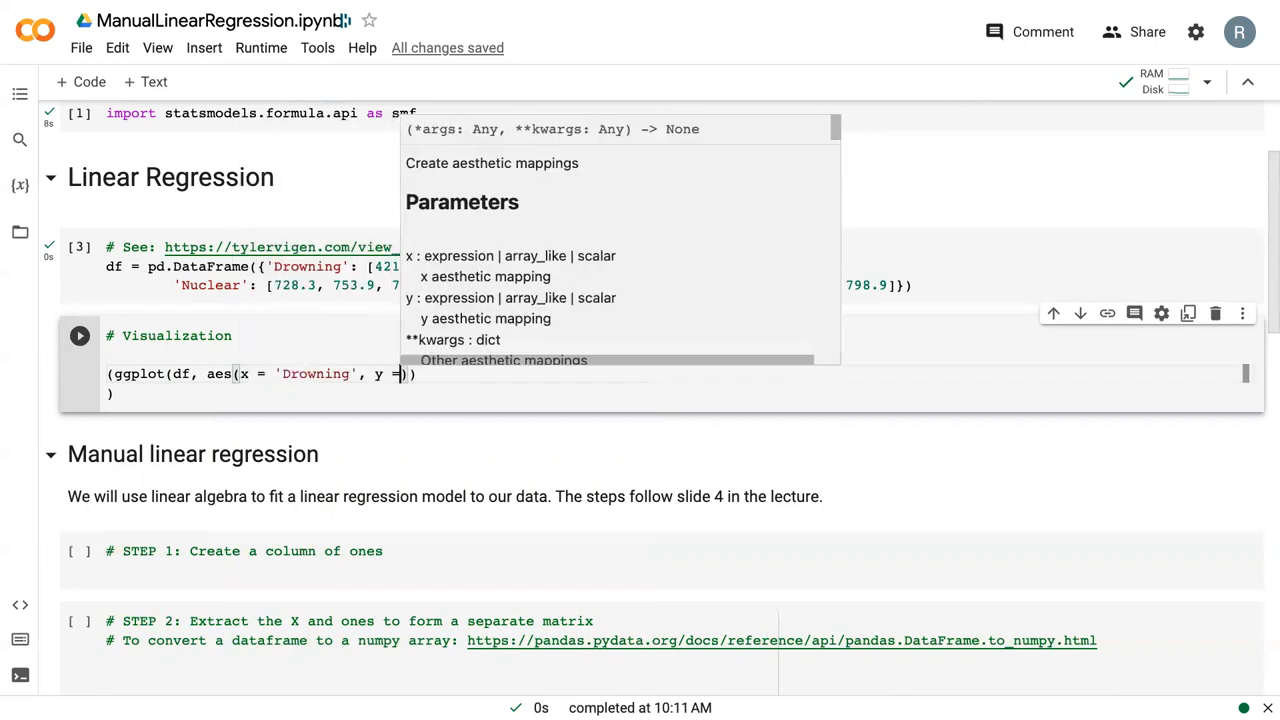
{"action": "type", "text": "'Nuclear'"}
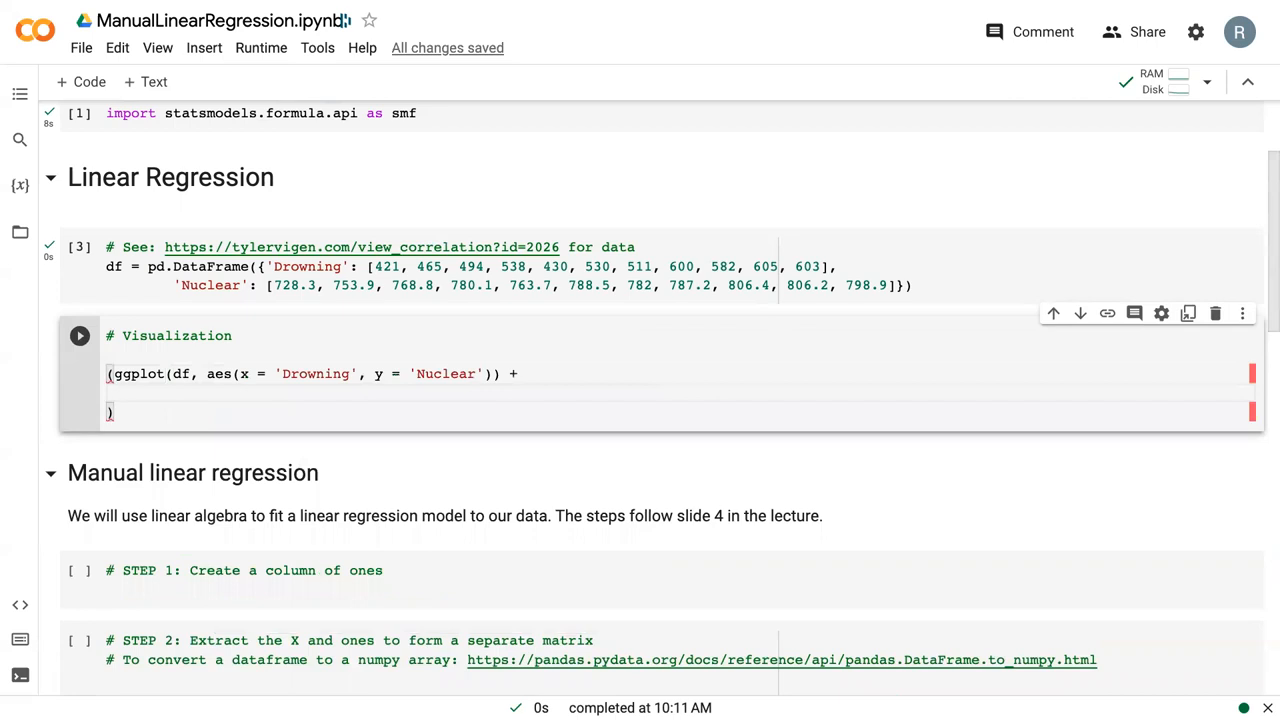
Step: Add geom_point() and stat_smooth(method='lm', color='red', se=False) to the plot
{"action": "type", "text": "ge"}
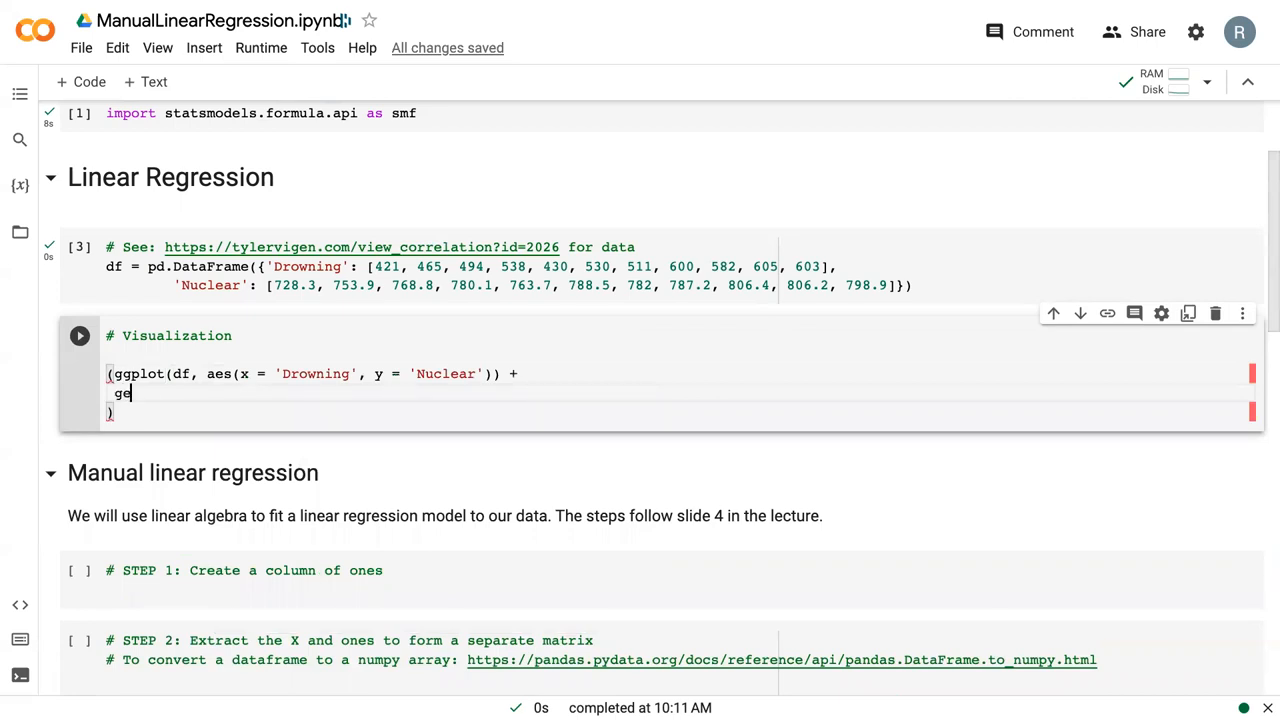
{"action": "type", "text": "om_point() +"}
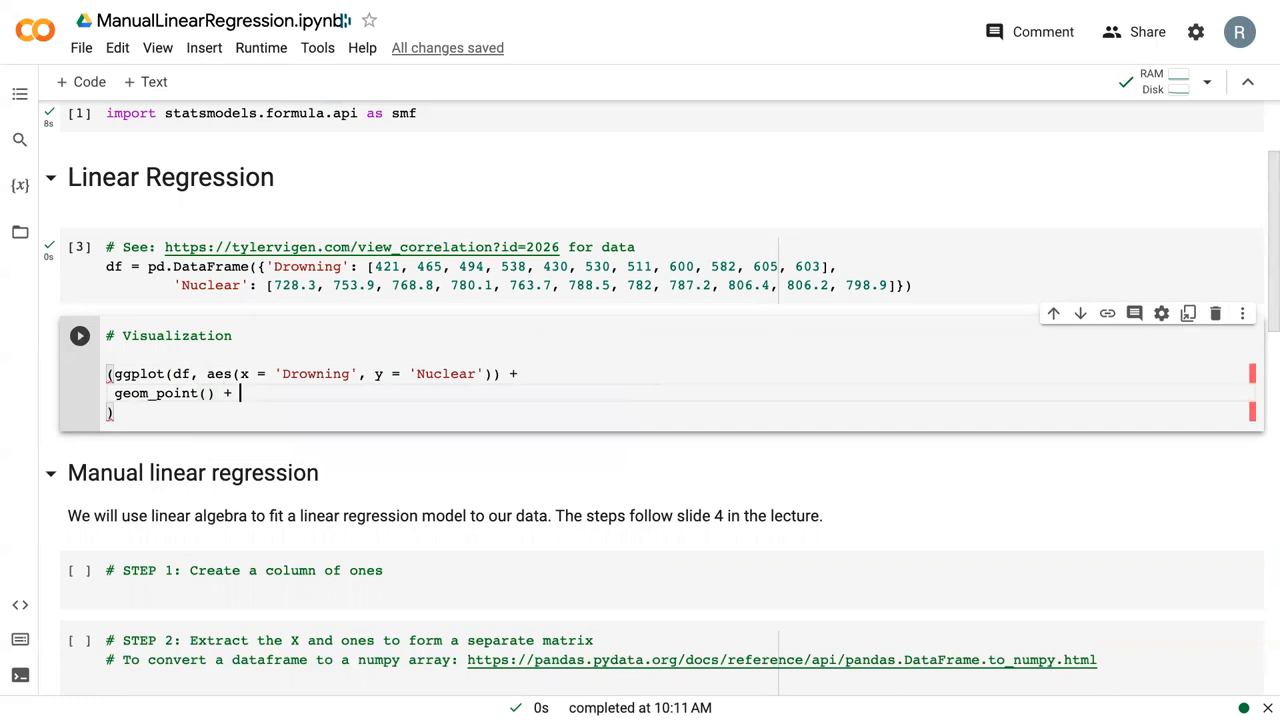
{"action": "type", "text": "stat"}
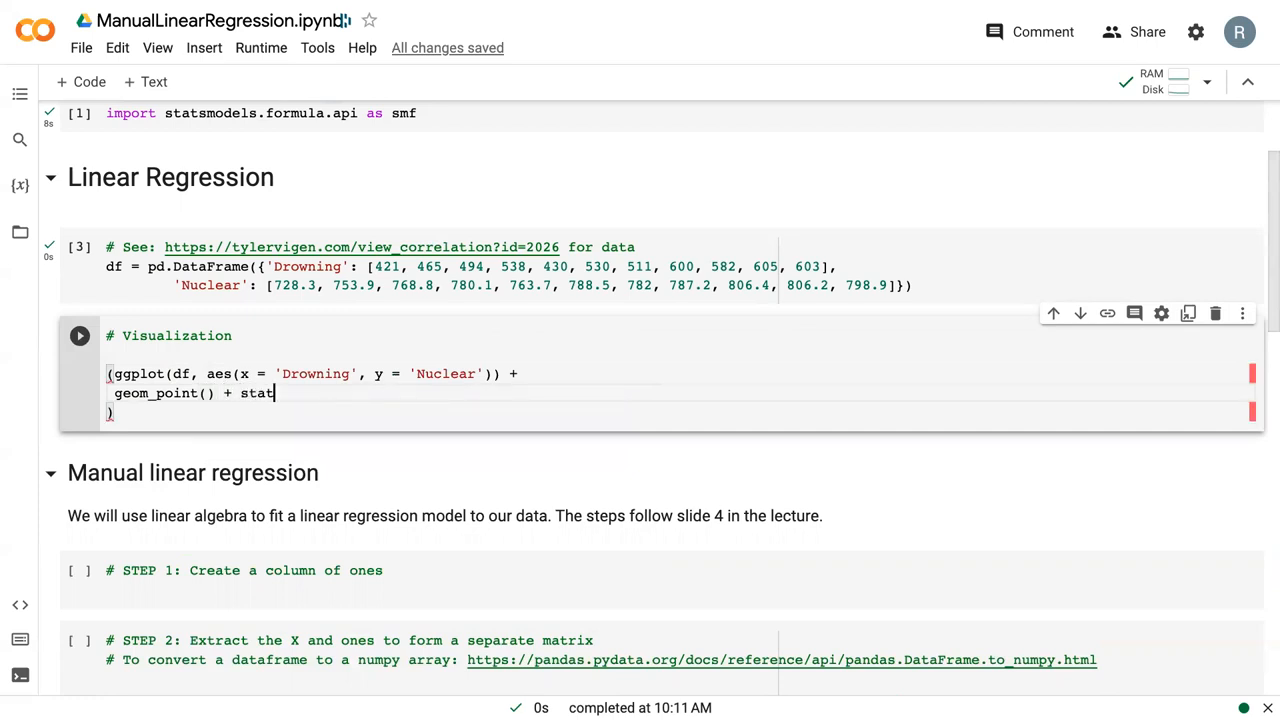
{"action": "type", "text": "_smooth"}
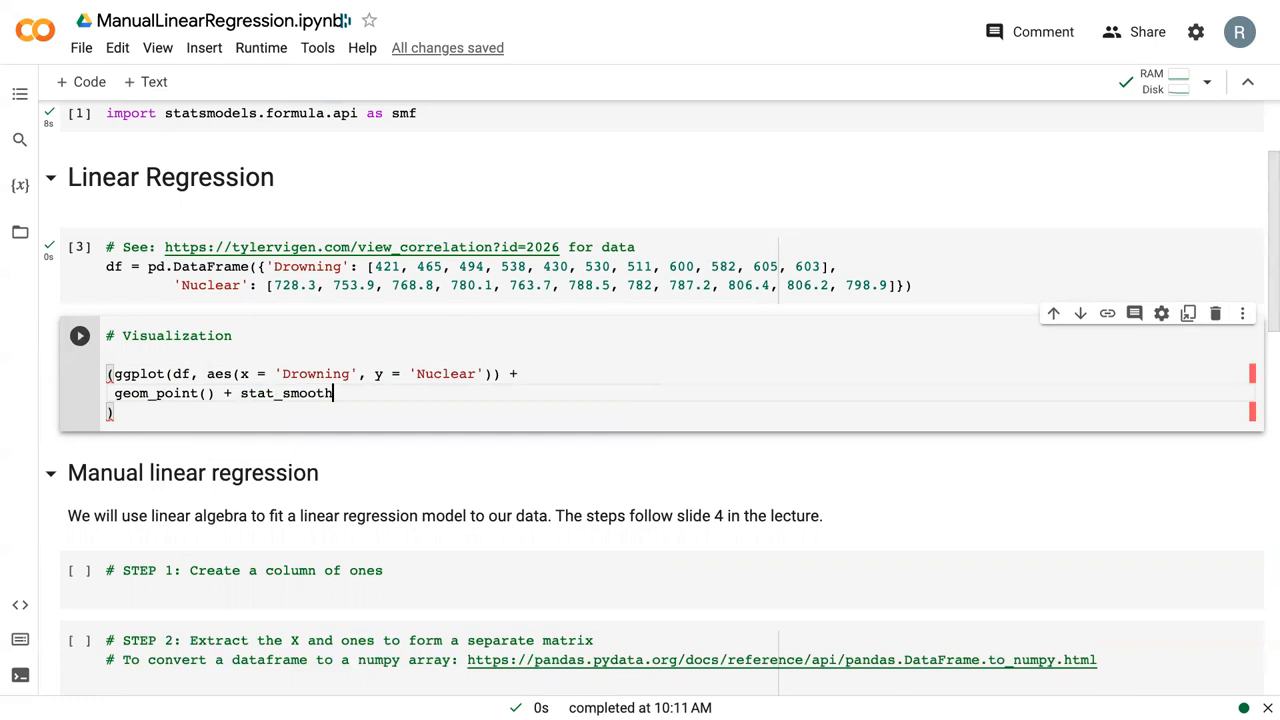
{"action": "type", "text": "()"}
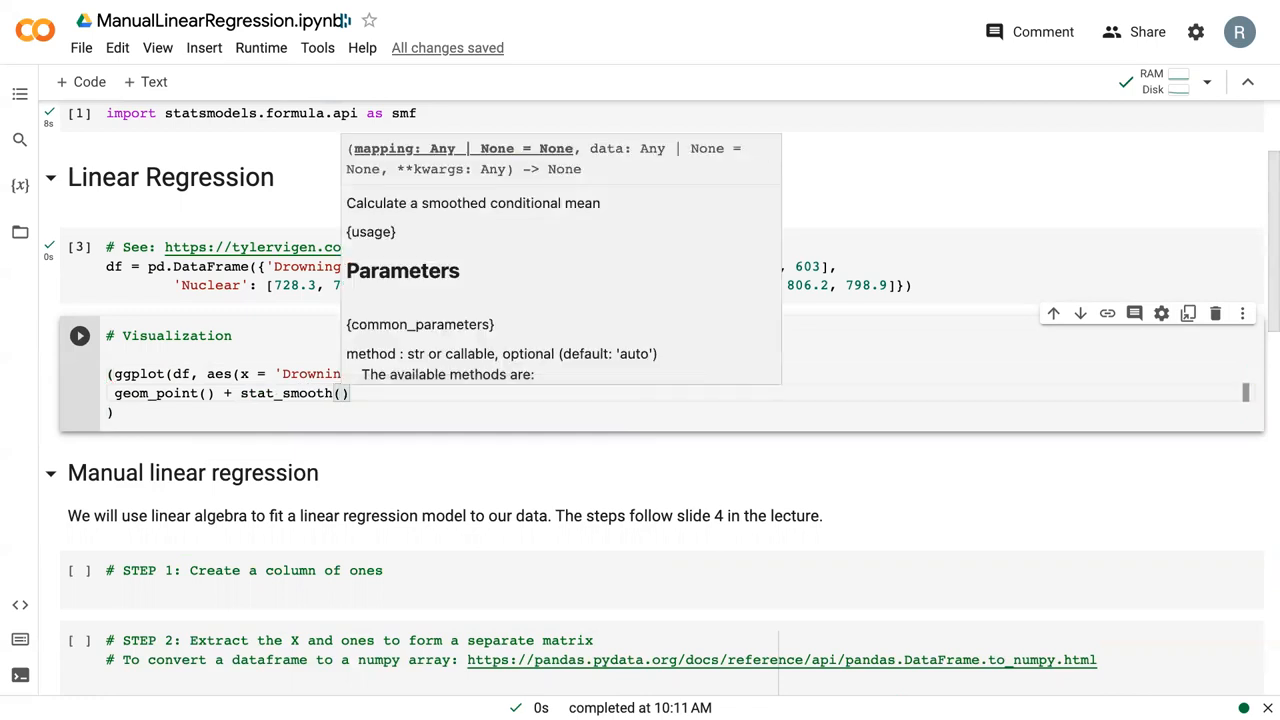
{"action": "type", "text": "metho = 'lm', color ="}
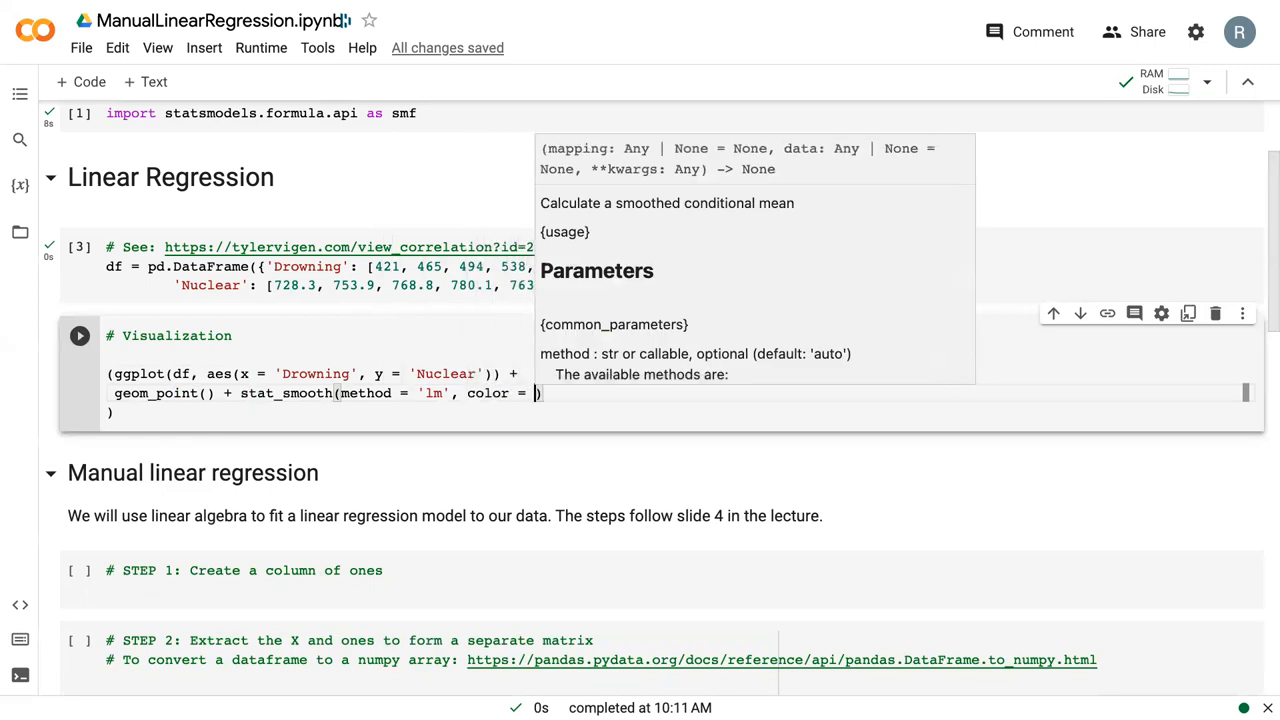
{"action": "type", "text": "'red',"}
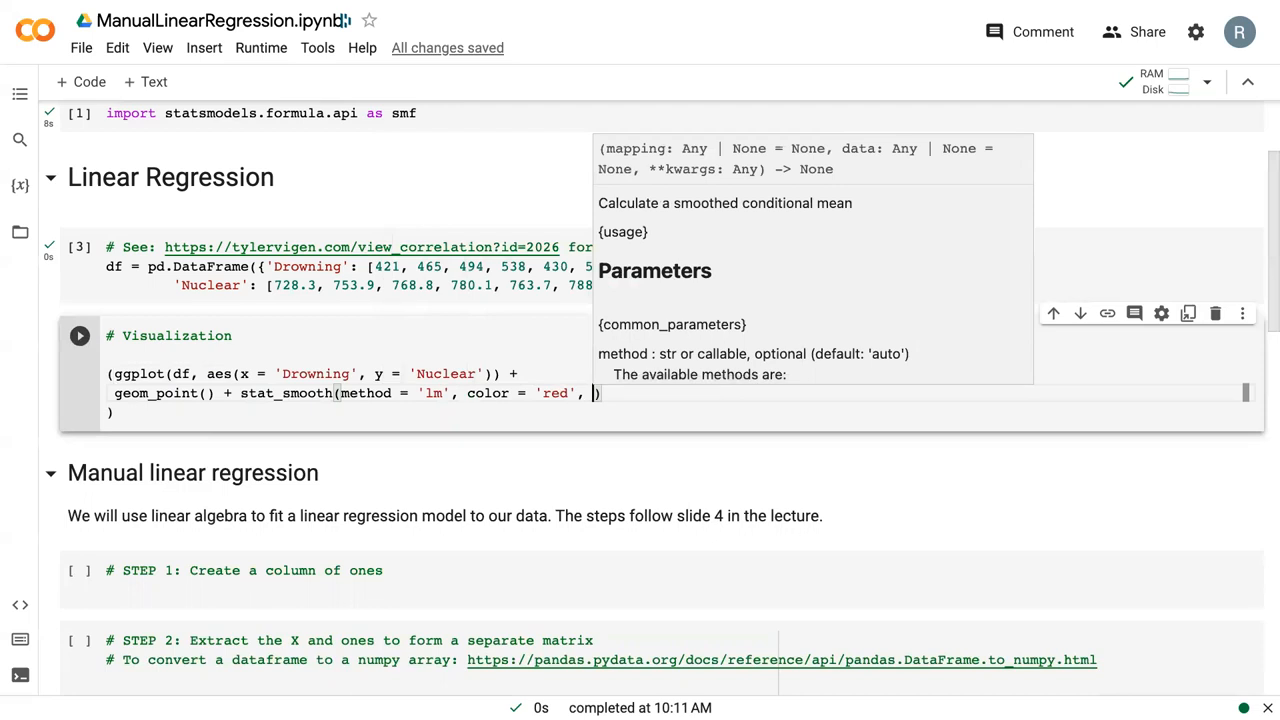
{"action": "type", "text": "se ="}
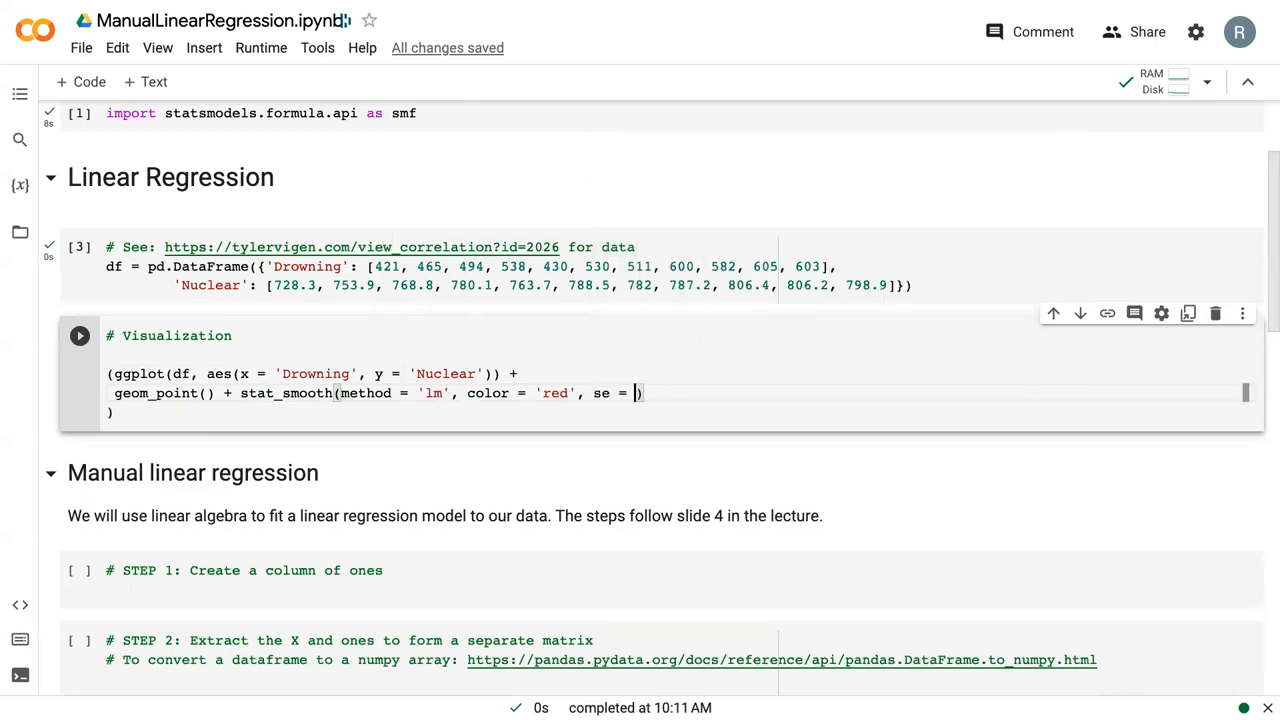
{"action": "type", "text": "False"}
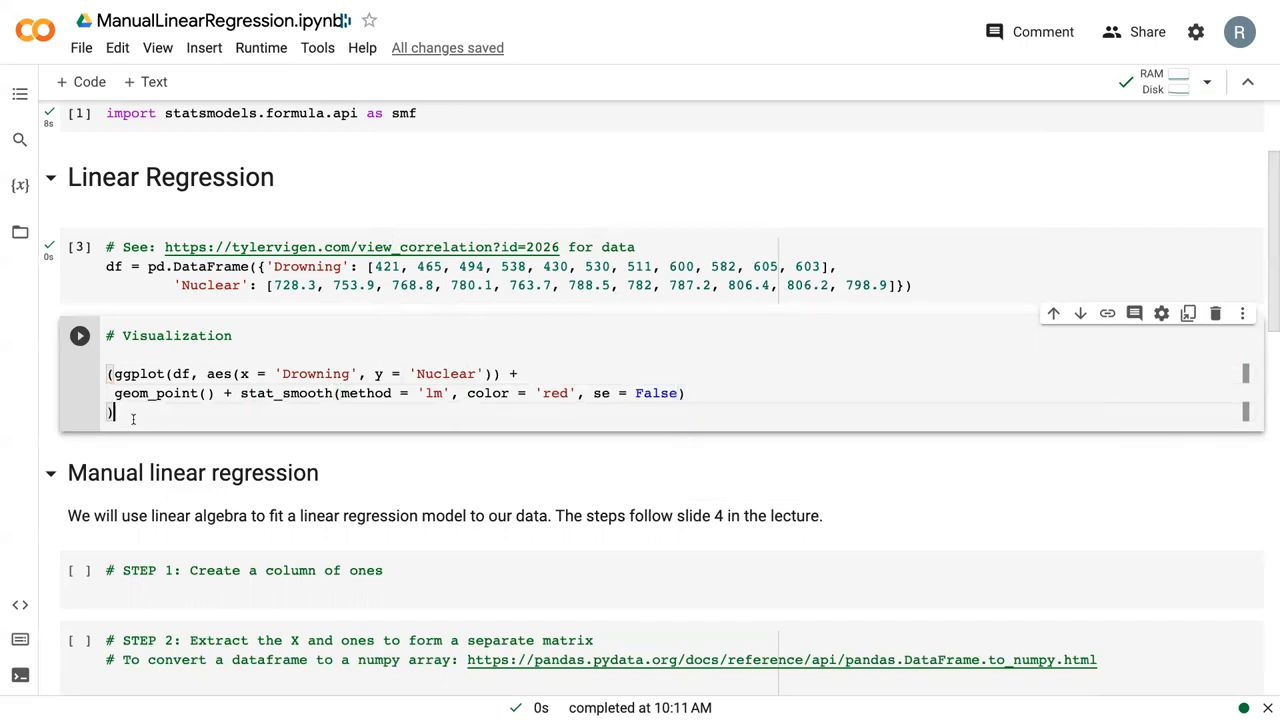
{"action": "left_click", "coordinate": [80, 336]}
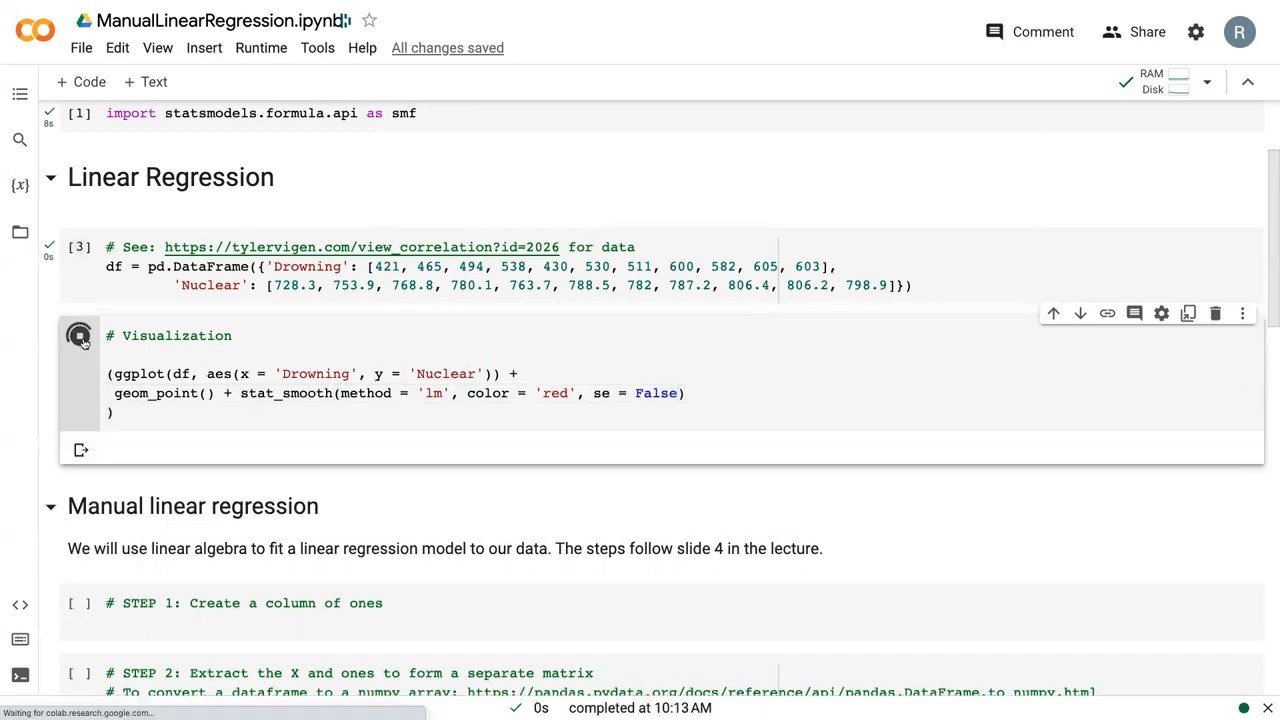
{"action": "left_click", "coordinate": [80, 336]}
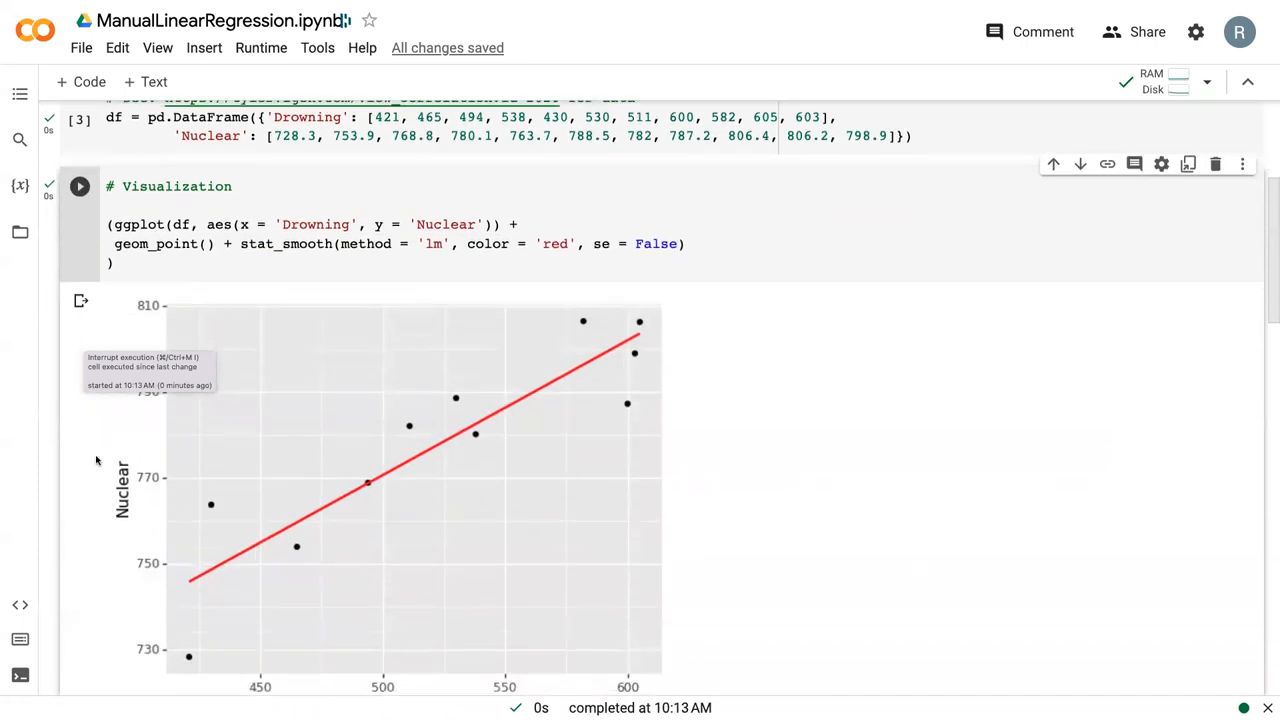
{"action": "mouse_move", "coordinate": [124, 568]}
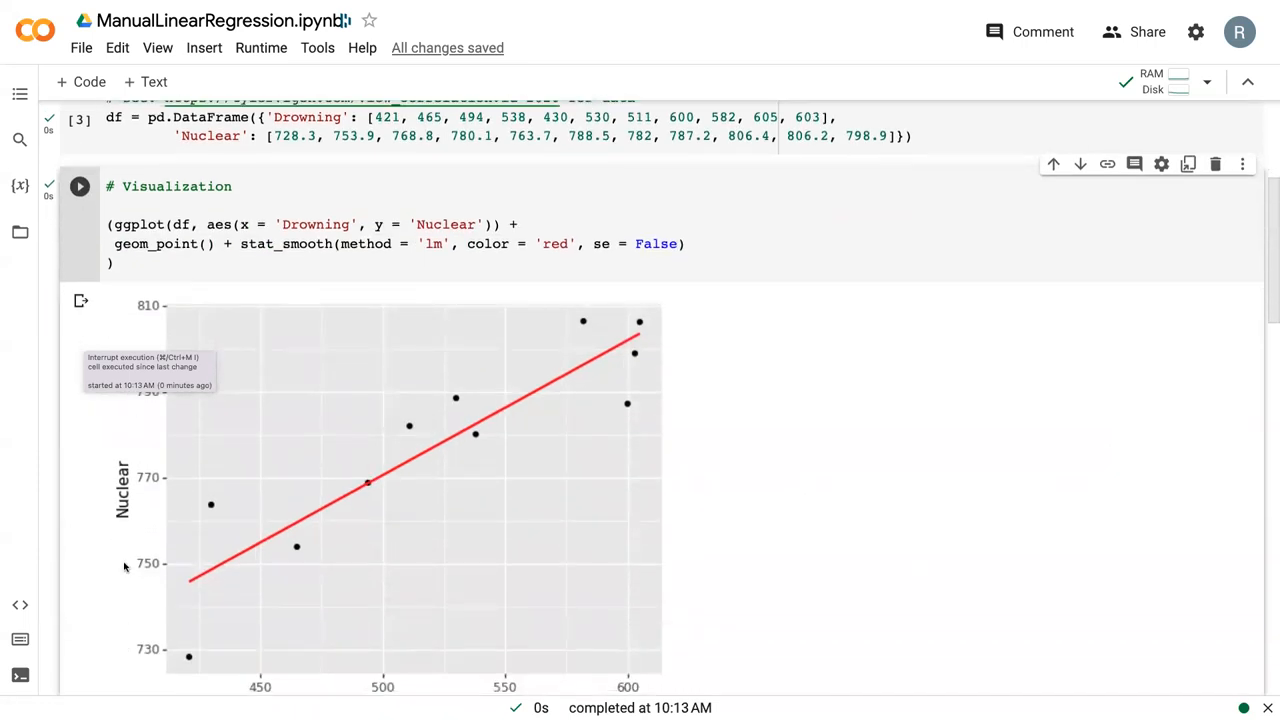
{"action": "mouse_move", "coordinate": [416, 624]}
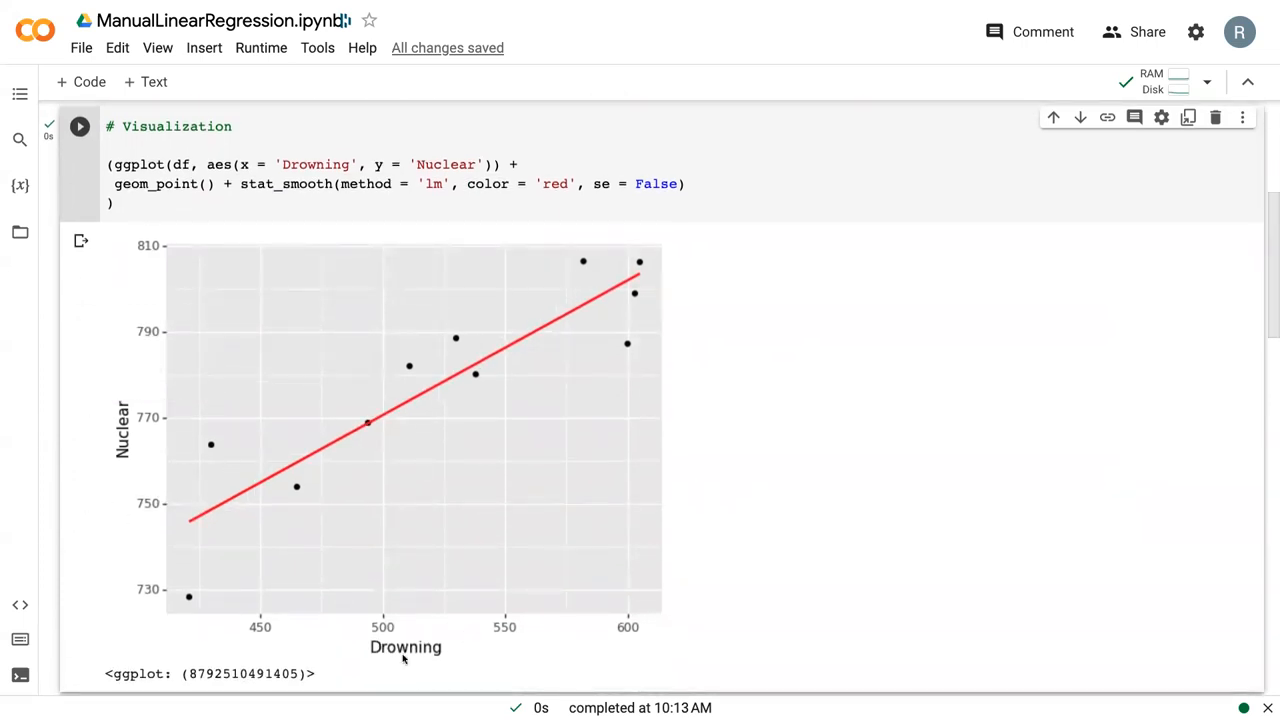
{"action": "mouse_move", "coordinate": [780, 184]}
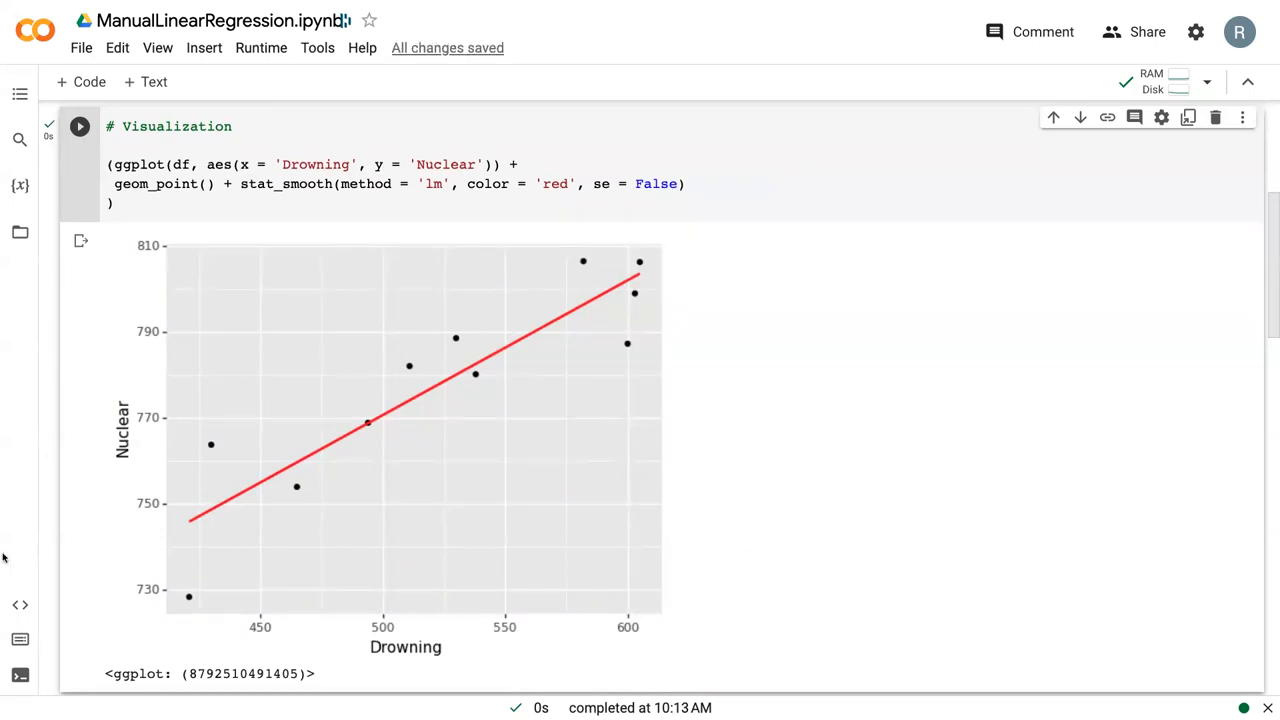
{"action": "mouse_move", "coordinate": [192, 516]}
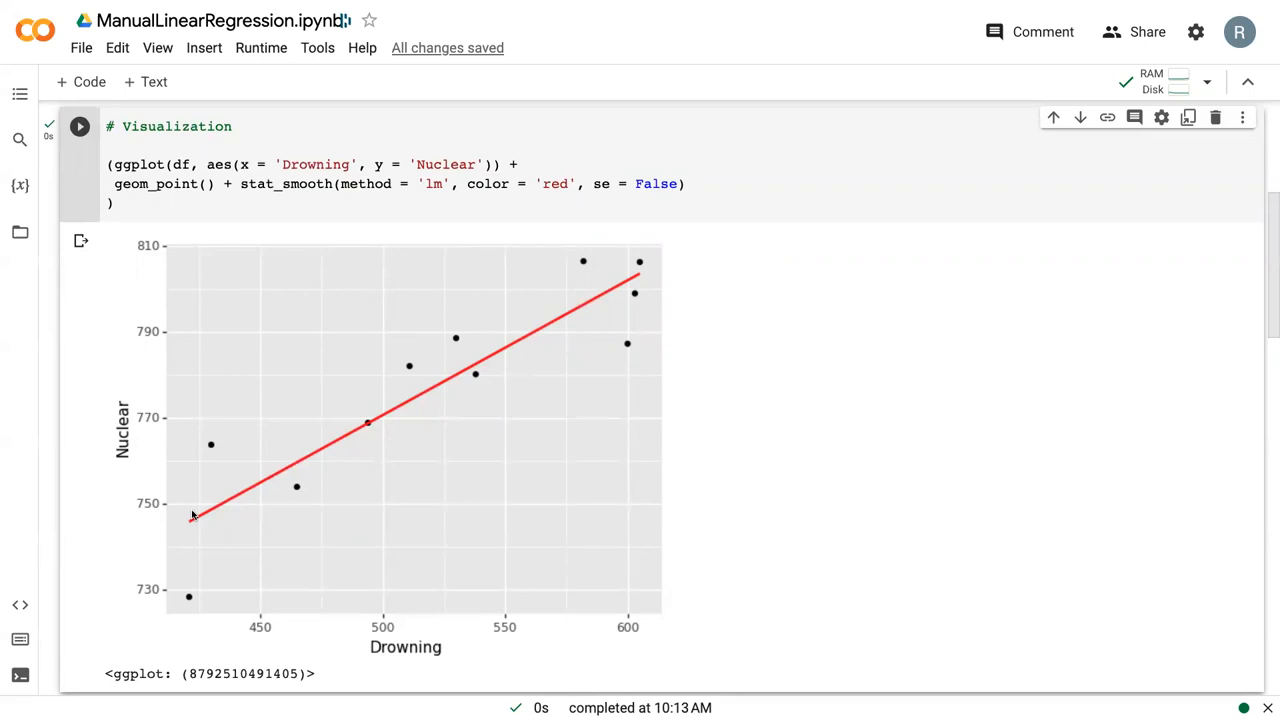
{"action": "mouse_move", "coordinate": [380, 592]}
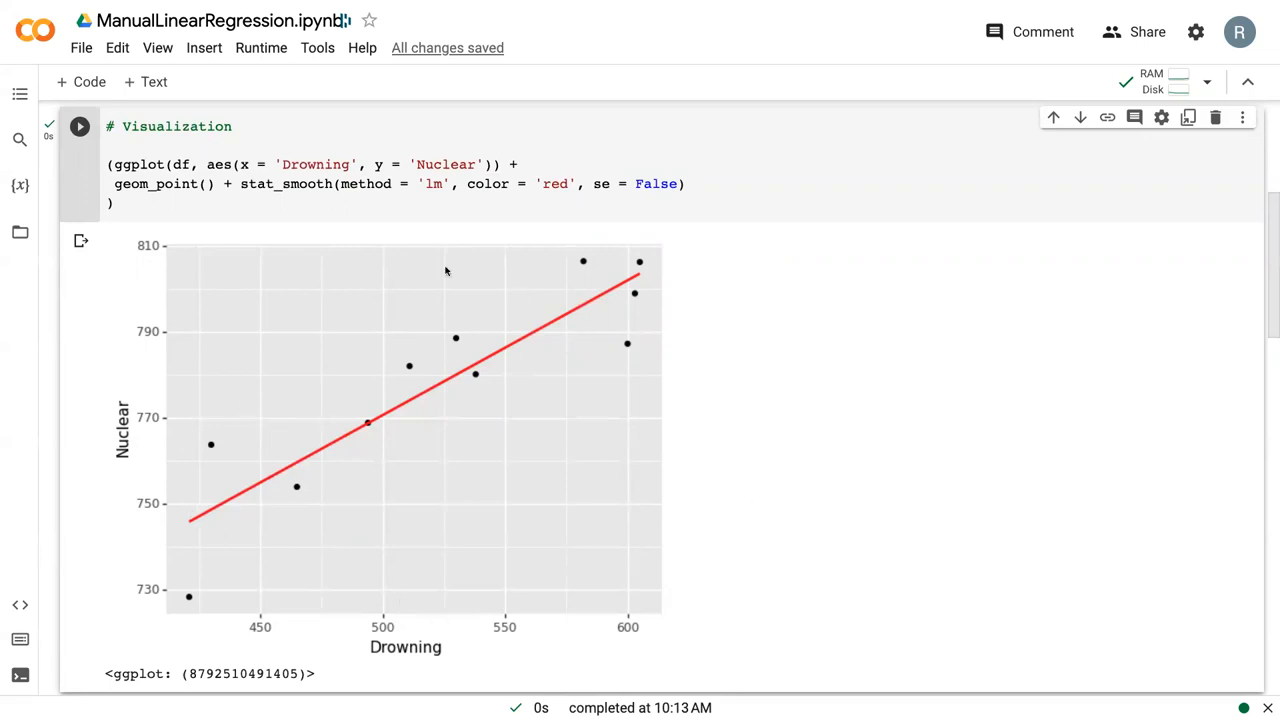
{"action": "mouse_move", "coordinate": [438, 276]}
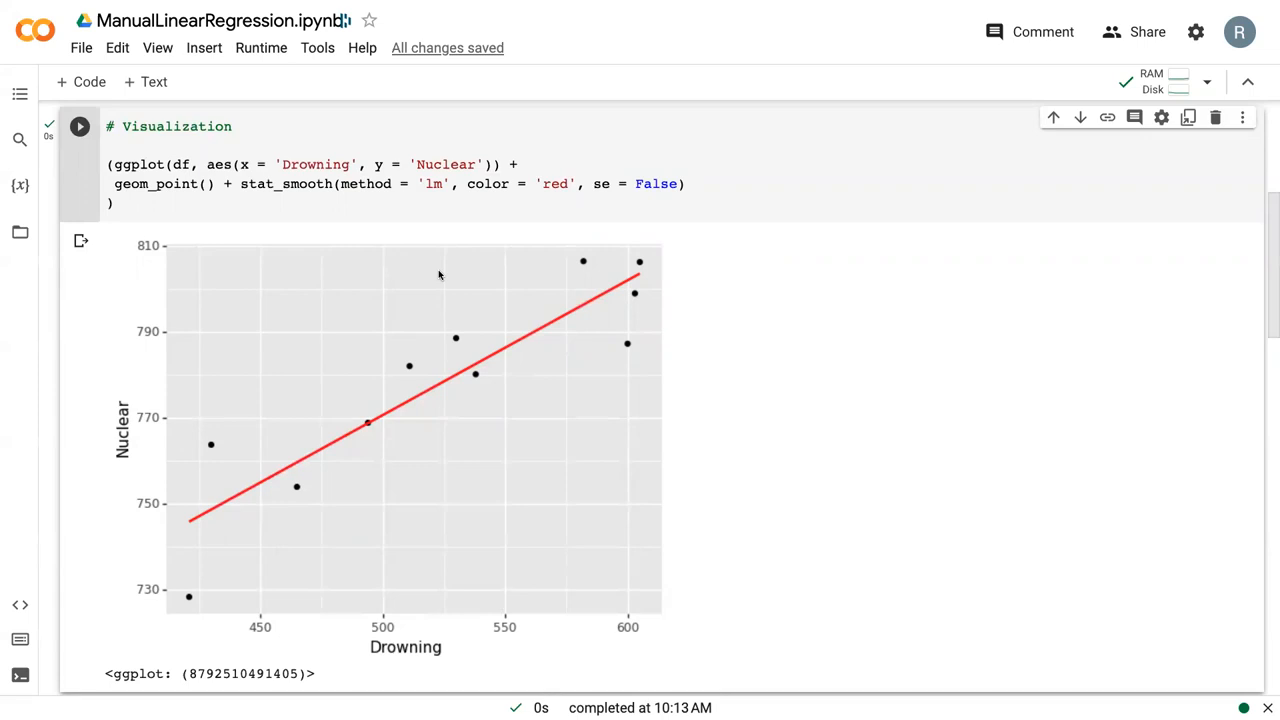
Step: Write df['ones'] = [1]*df.shape[0] in the Step 1 cell, followed by df
{"action": "scroll", "scroll_direction": "down", "scroll_amount": 3}
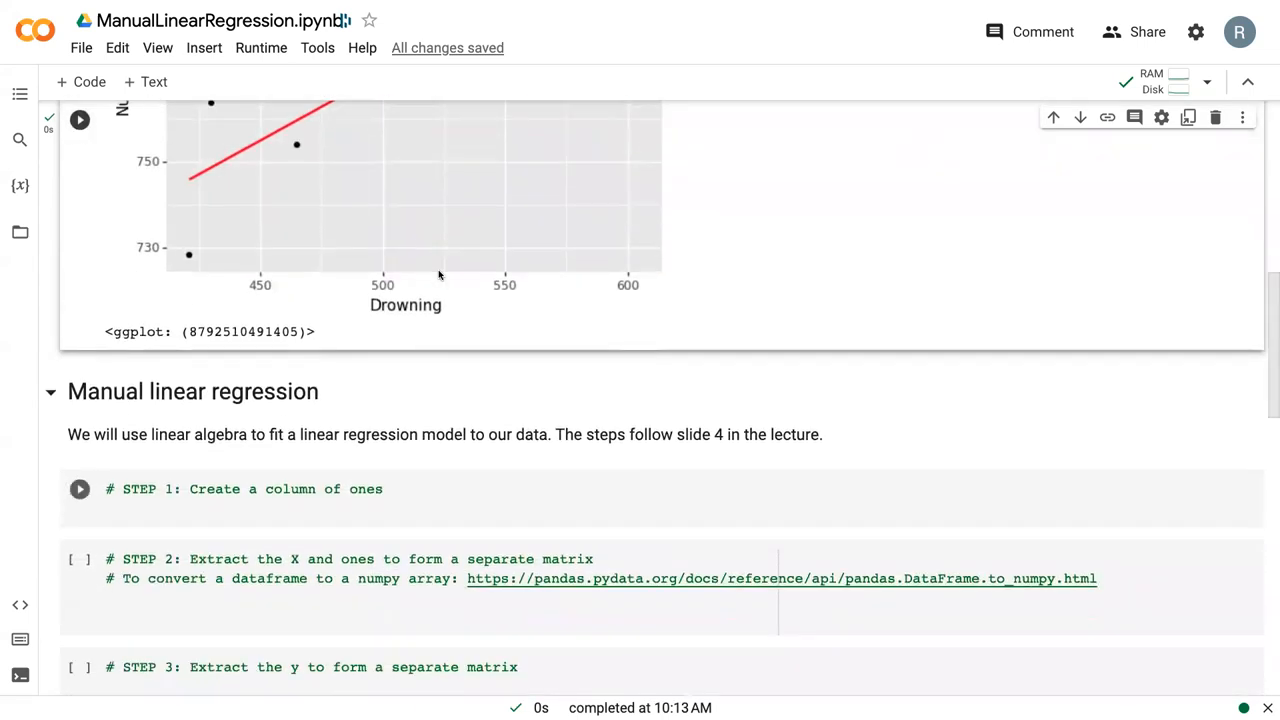
{"action": "scroll", "scroll_direction": "down", "scroll_amount": 3}
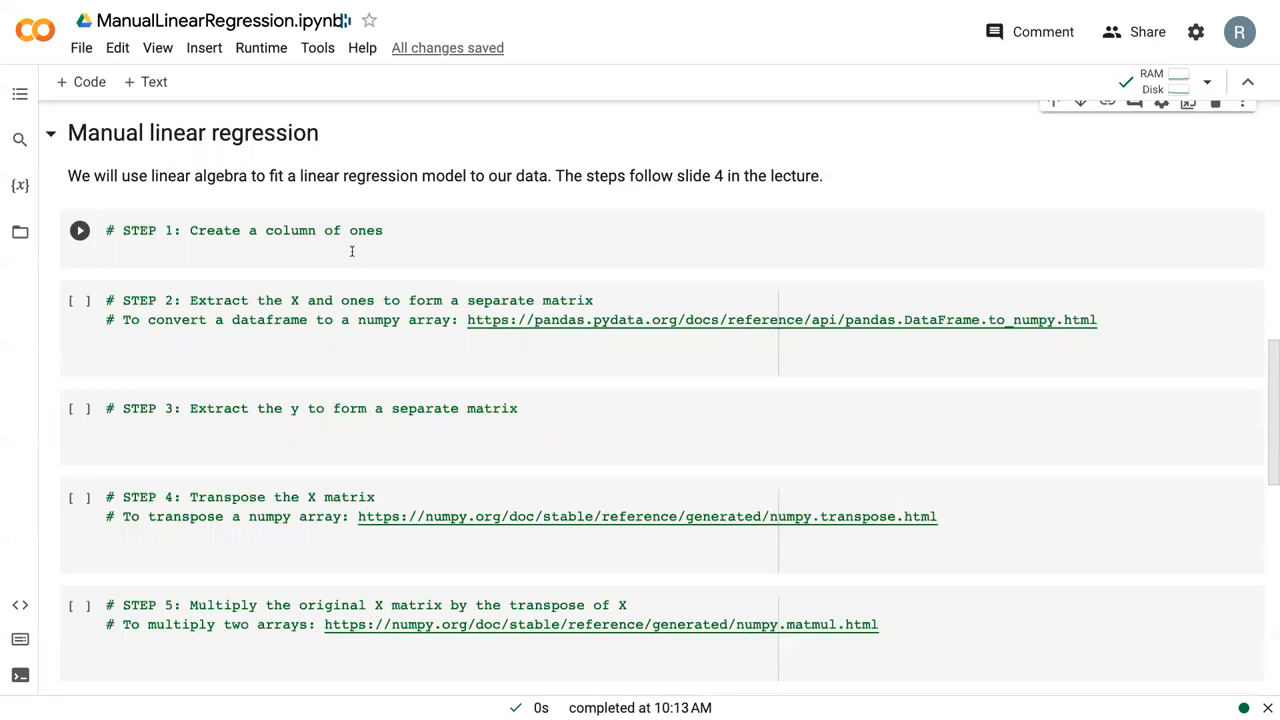
{"action": "left_click", "coordinate": [350, 252]}
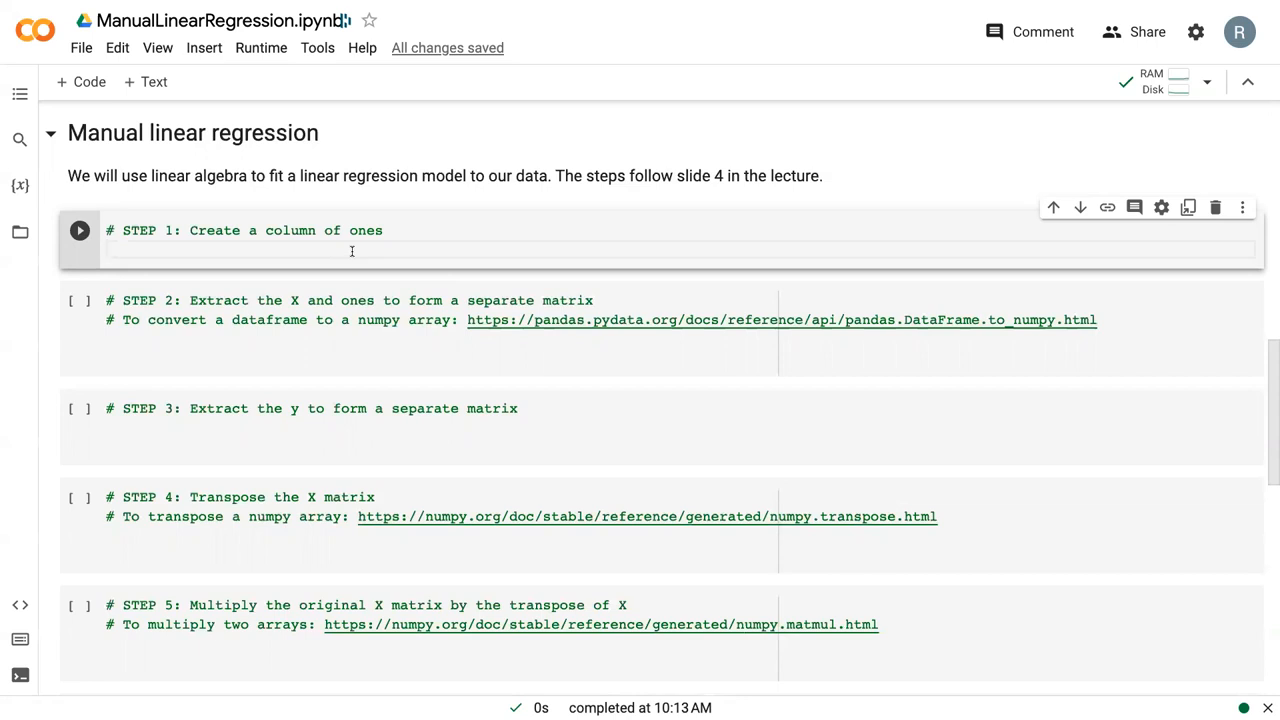
{"action": "type", "text": "df[]"}
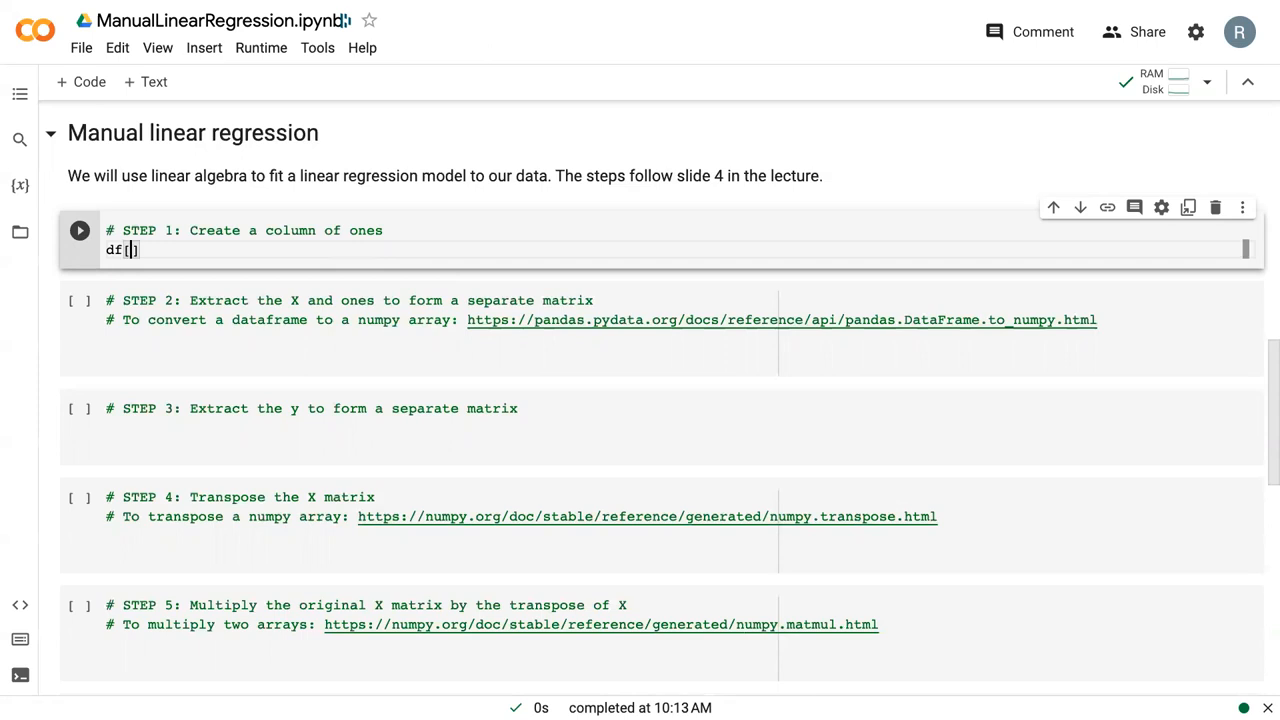
{"action": "type", "text": "'ones'"}
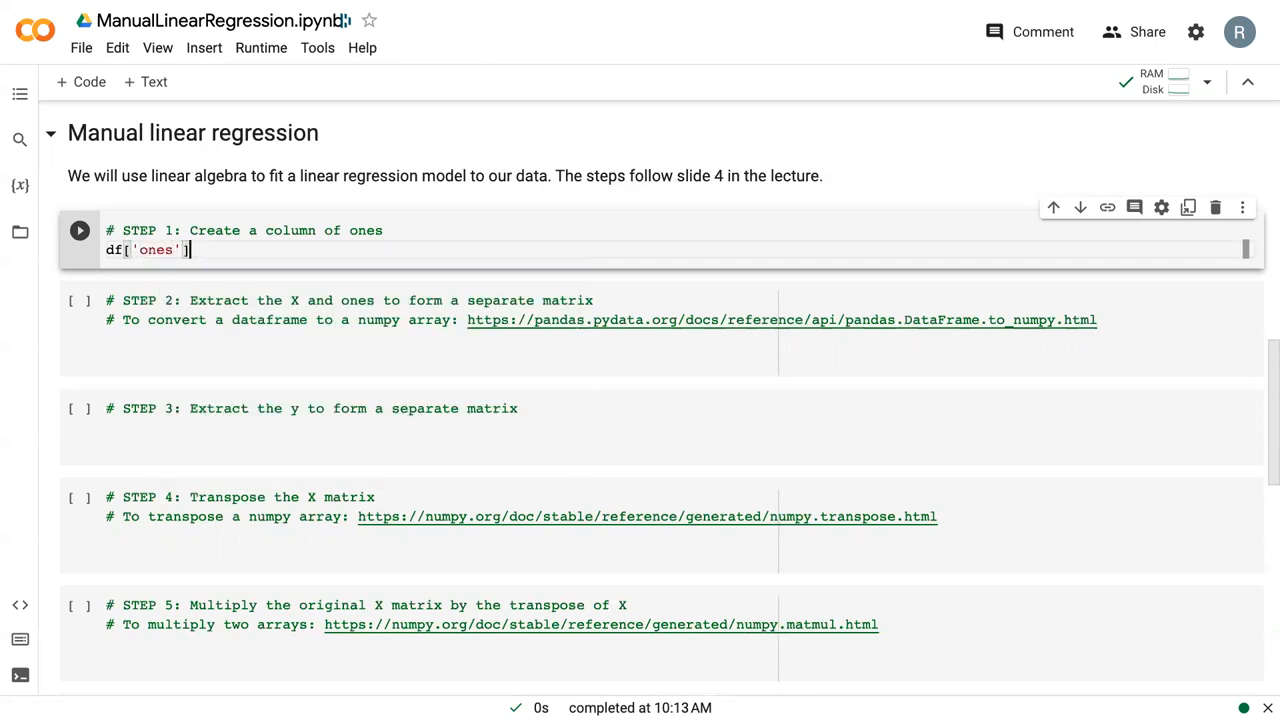
{"action": "type", "text": "= ["}
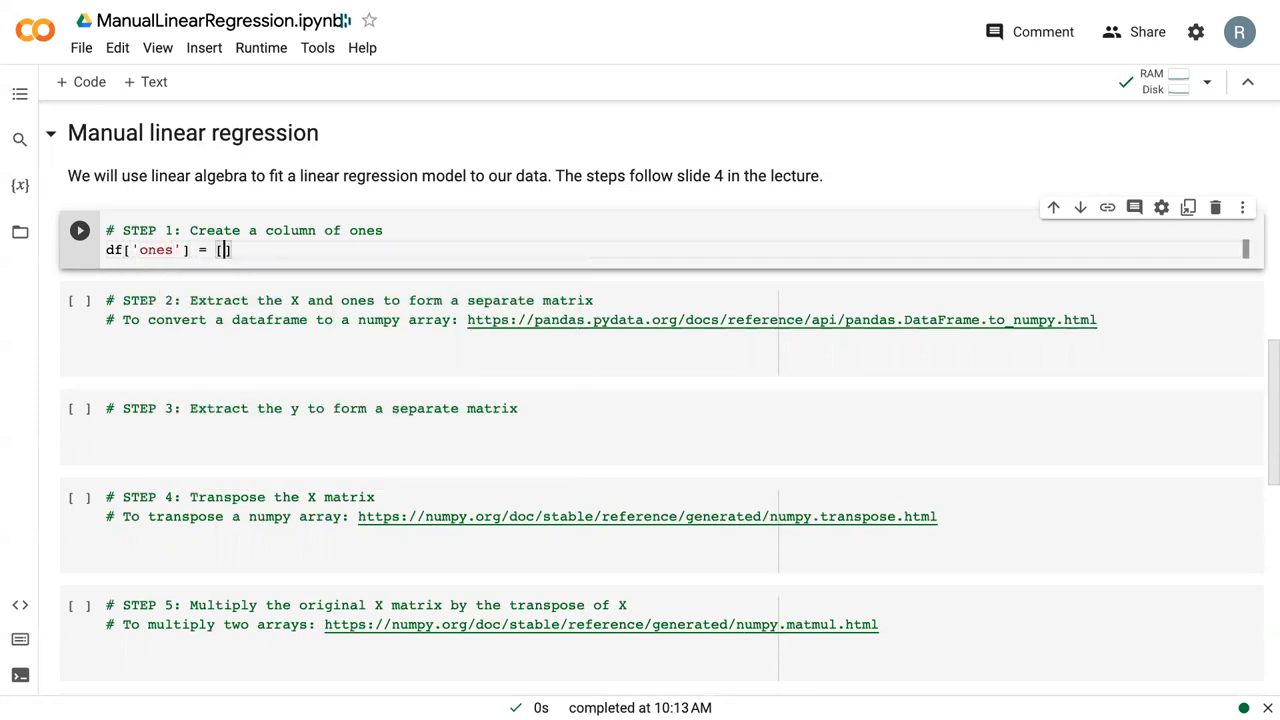
{"action": "type", "text": "1"}
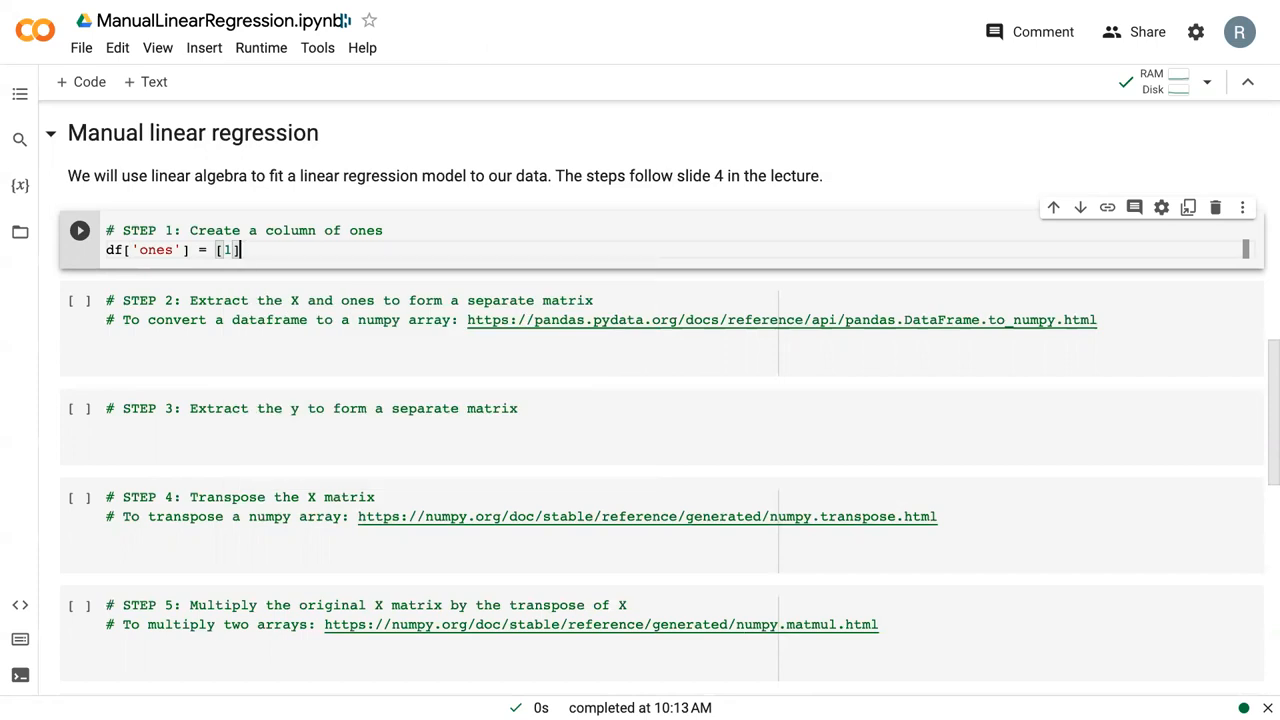
{"action": "type", "text": "*"}
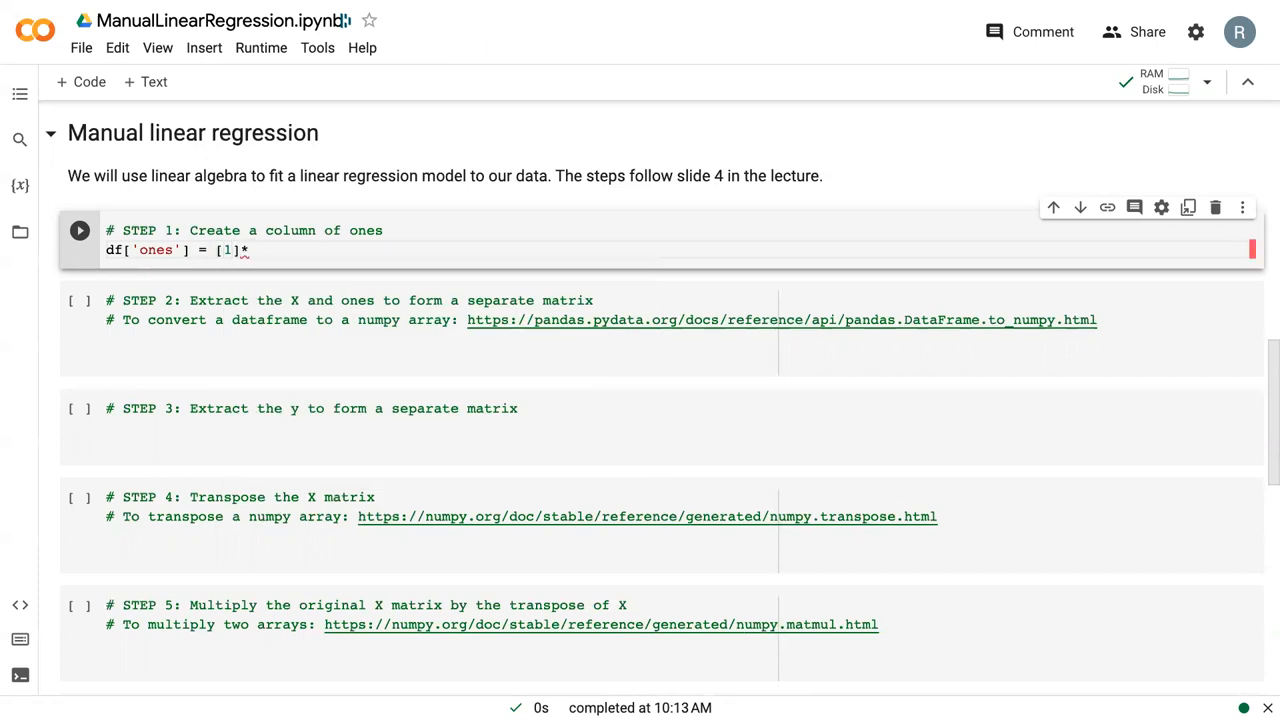
{"action": "type", "text": "d"}
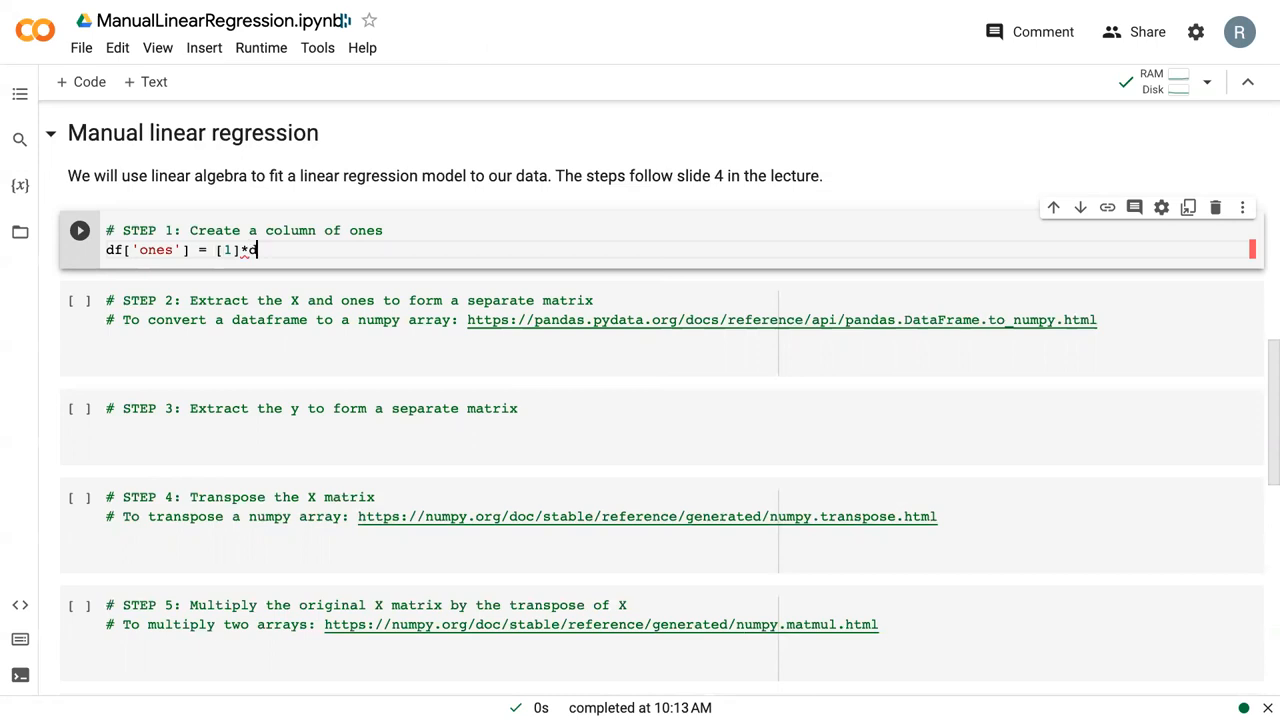
{"action": "type", "text": "f.shape"}
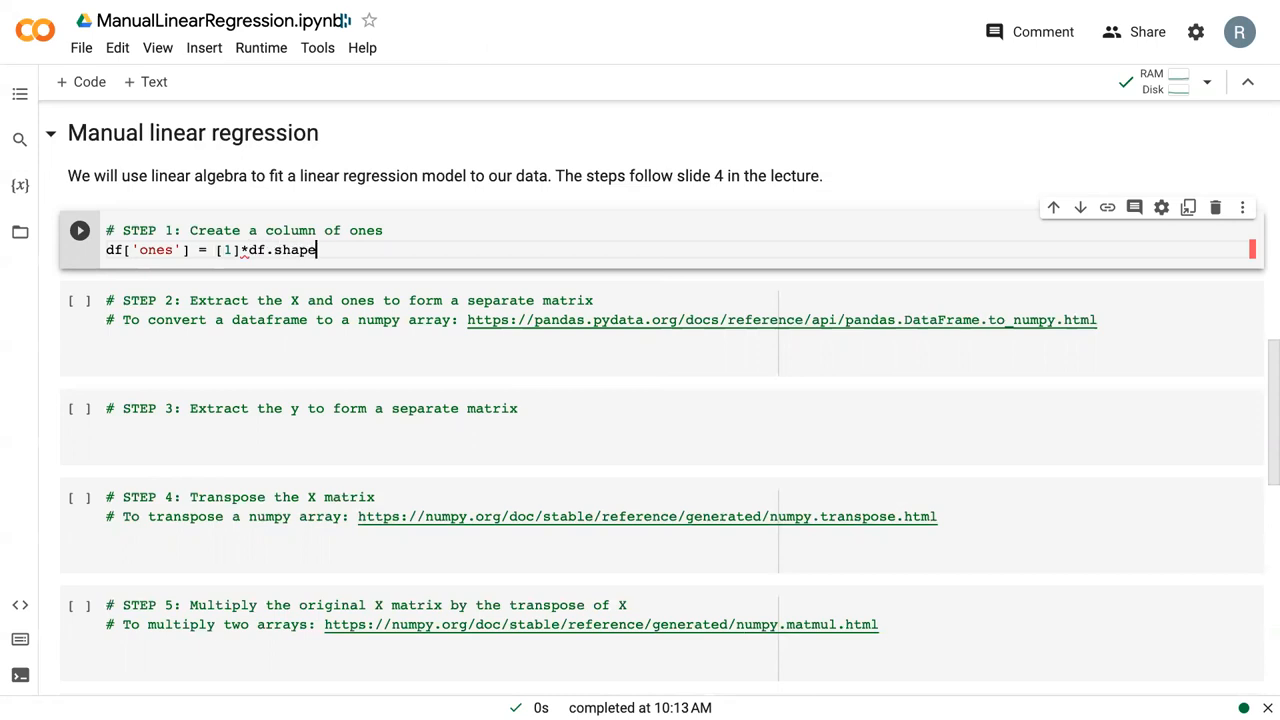
{"action": "type", "text": "[0]"}
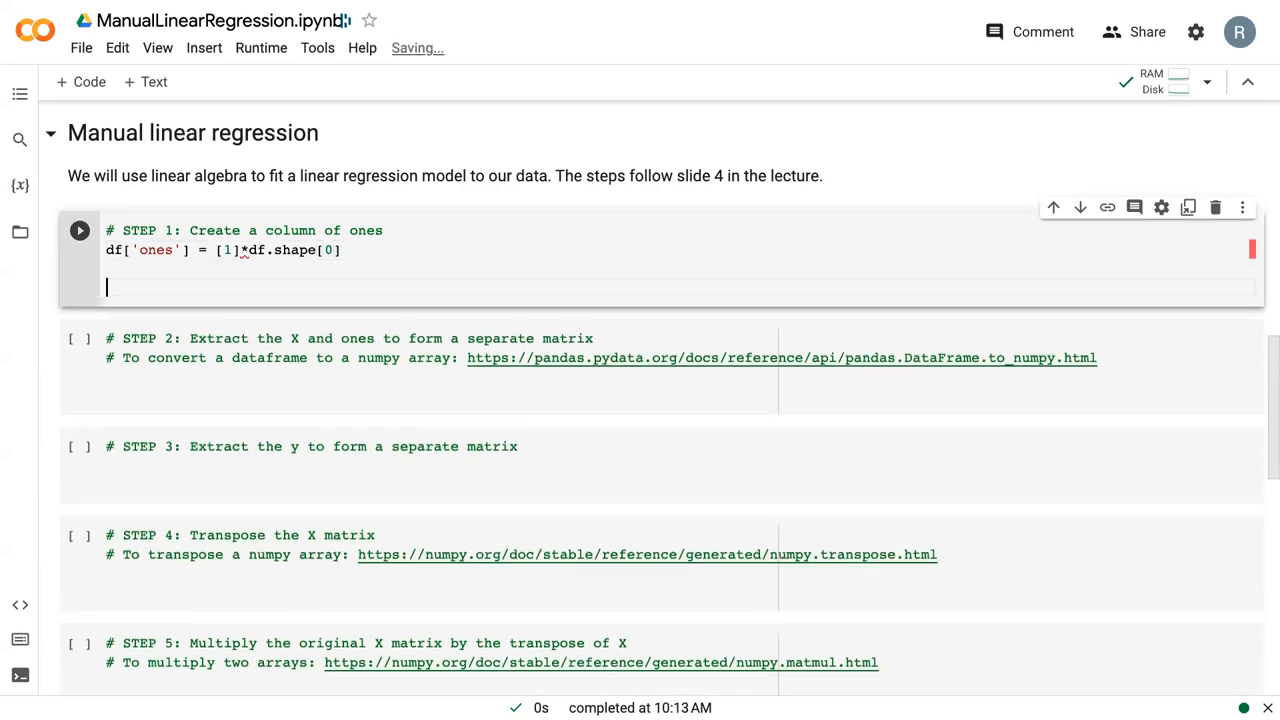
{"action": "type", "text": "df"}
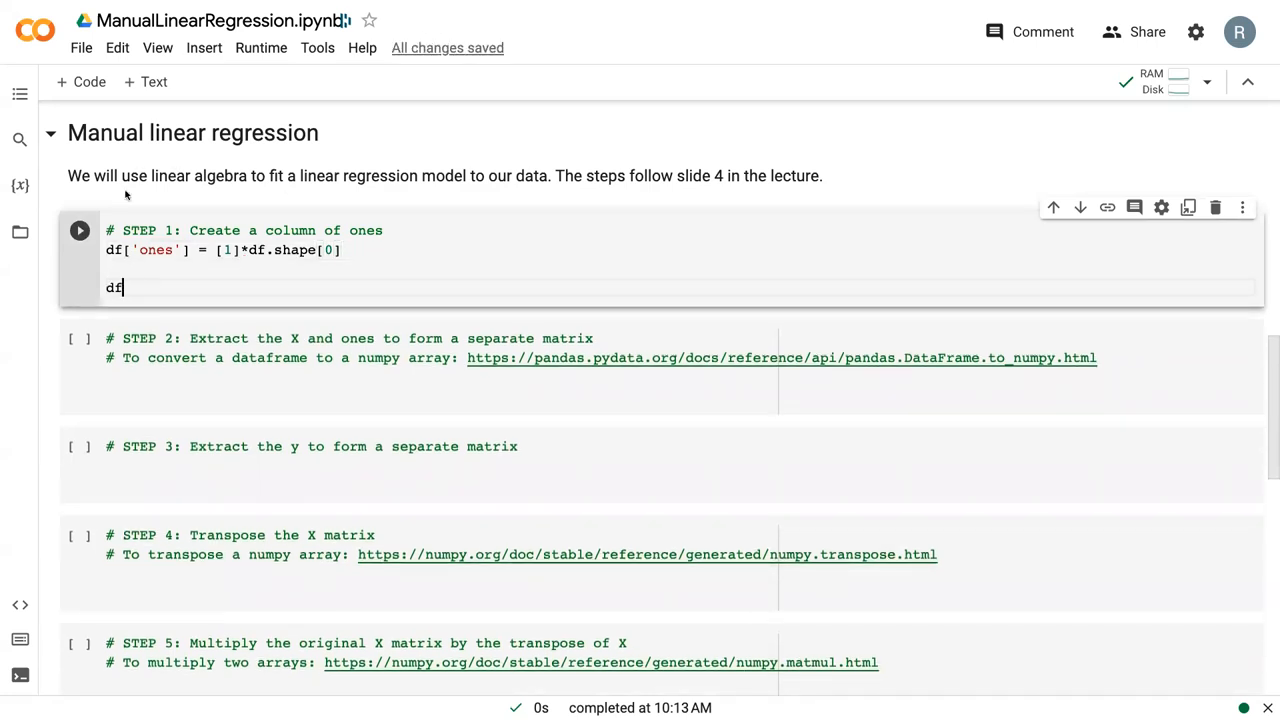
Step: Run Step 1 and scroll through the table showing the new ones column
{"action": "left_click", "coordinate": [80, 230]}
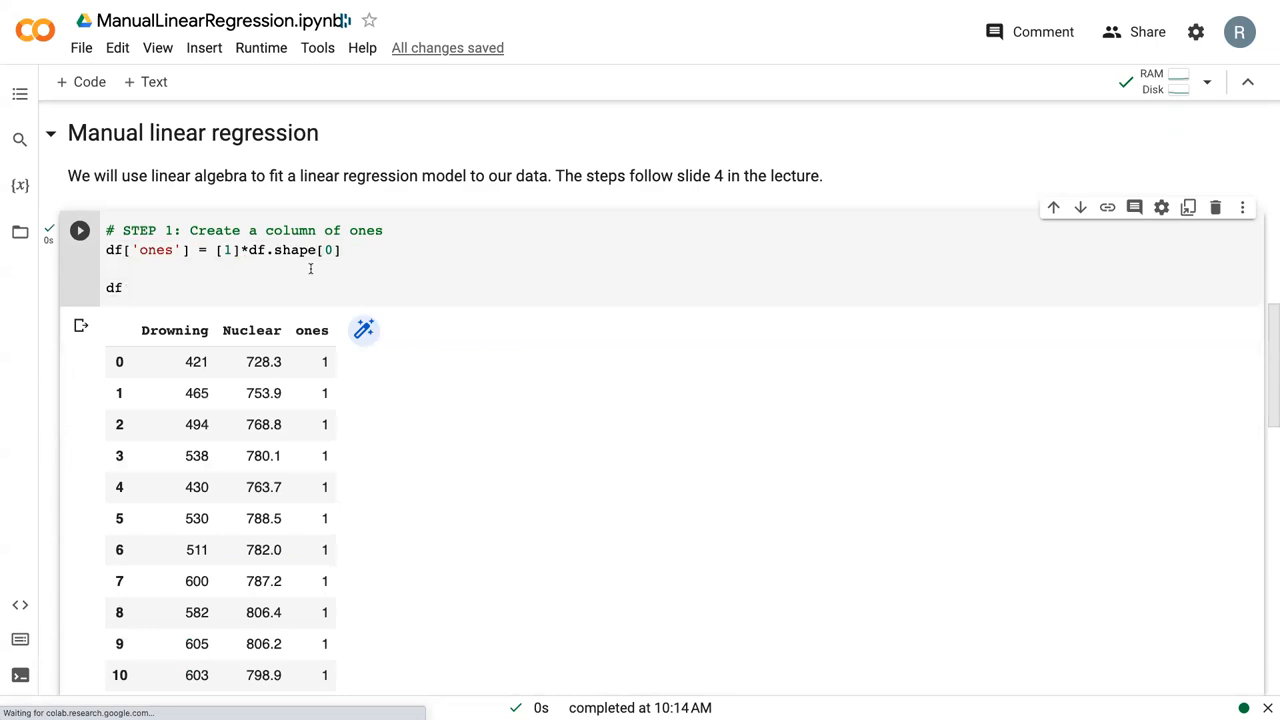
{"action": "scroll", "scroll_direction": "down", "scroll_amount": 3}
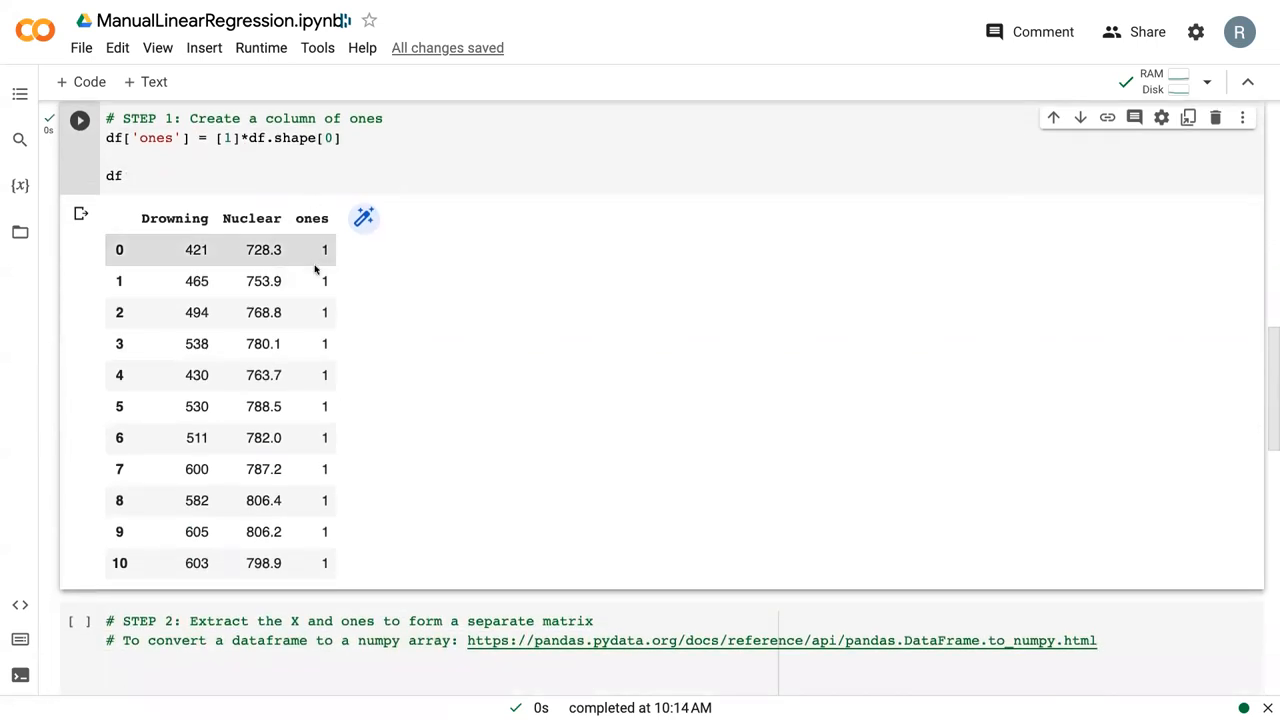
{"action": "mouse_move", "coordinate": [180, 184]}
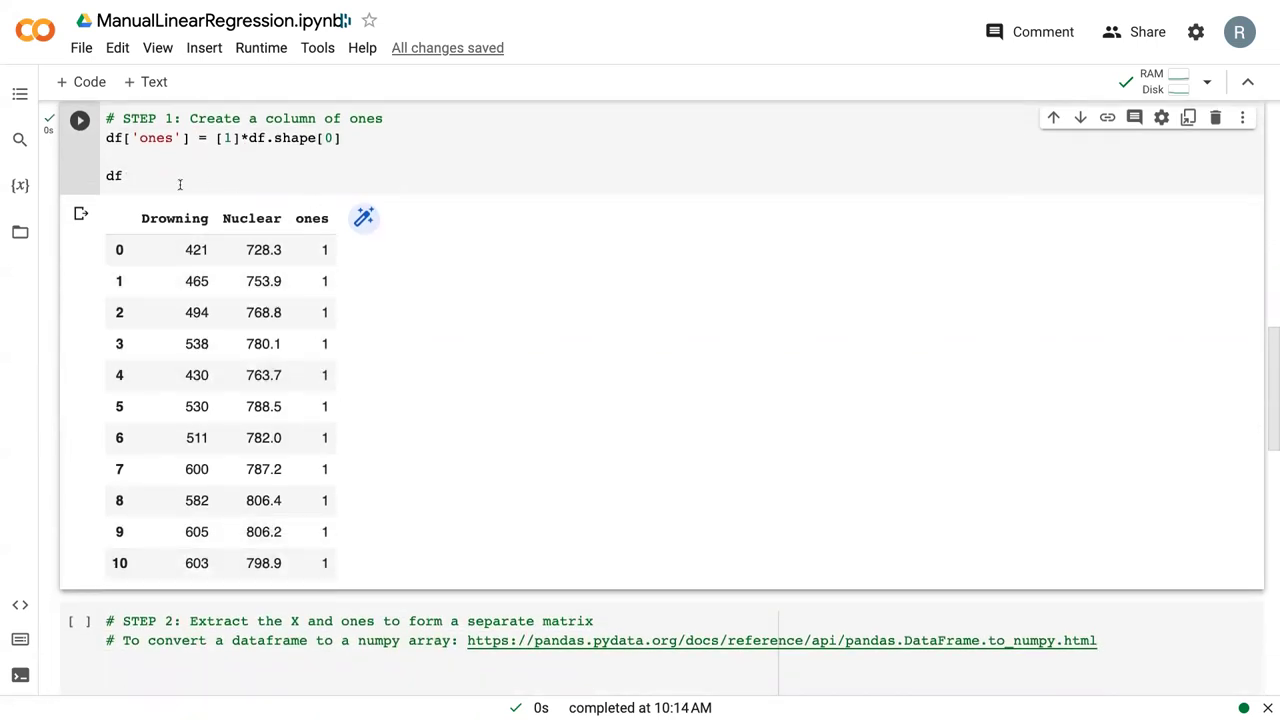
{"action": "mouse_move", "coordinate": [264, 468]}
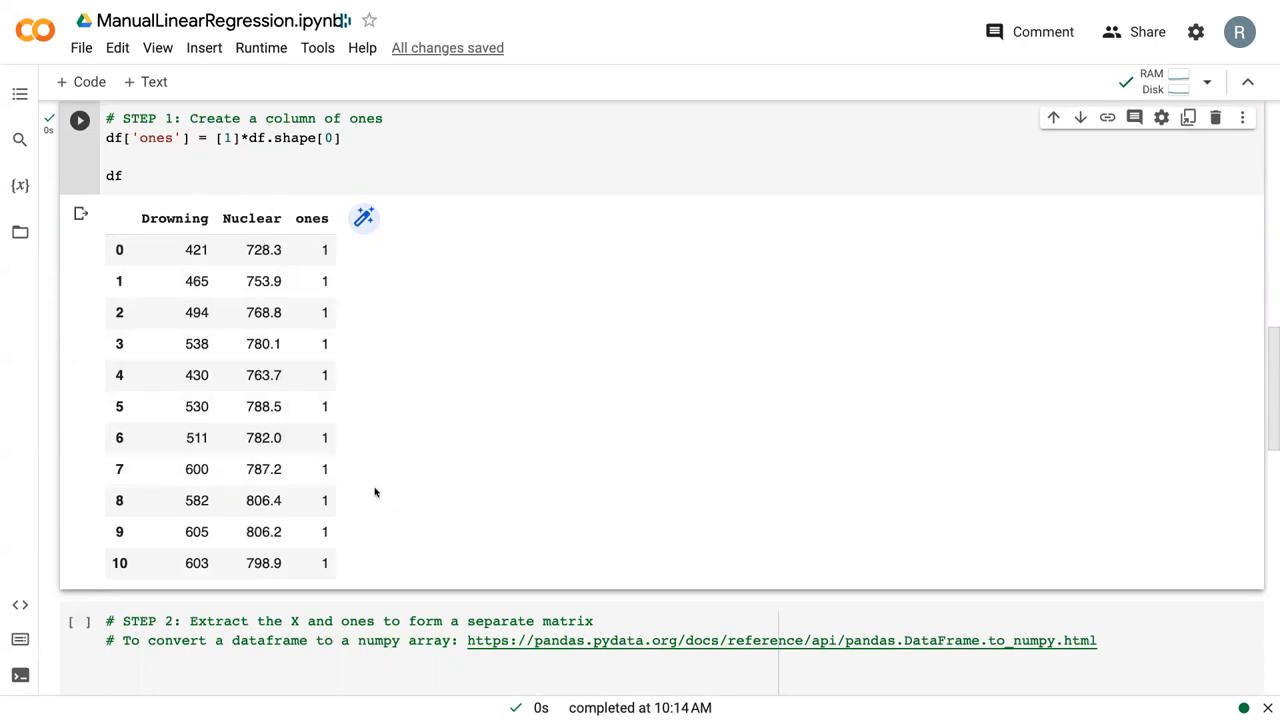
{"action": "scroll", "scroll_direction": "down", "scroll_amount": 3}
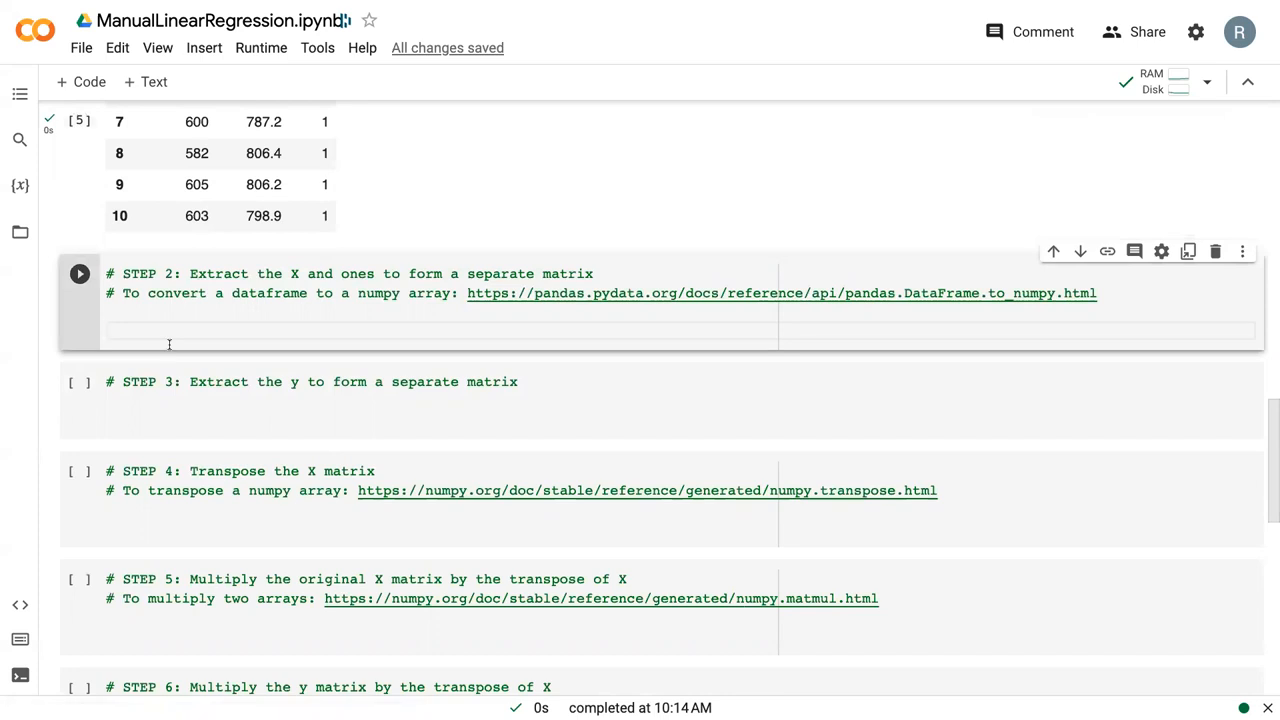
Step: Define cols = ['Drowning', 'ones'] in the Step 2 cell
{"action": "type", "text": "cols"}
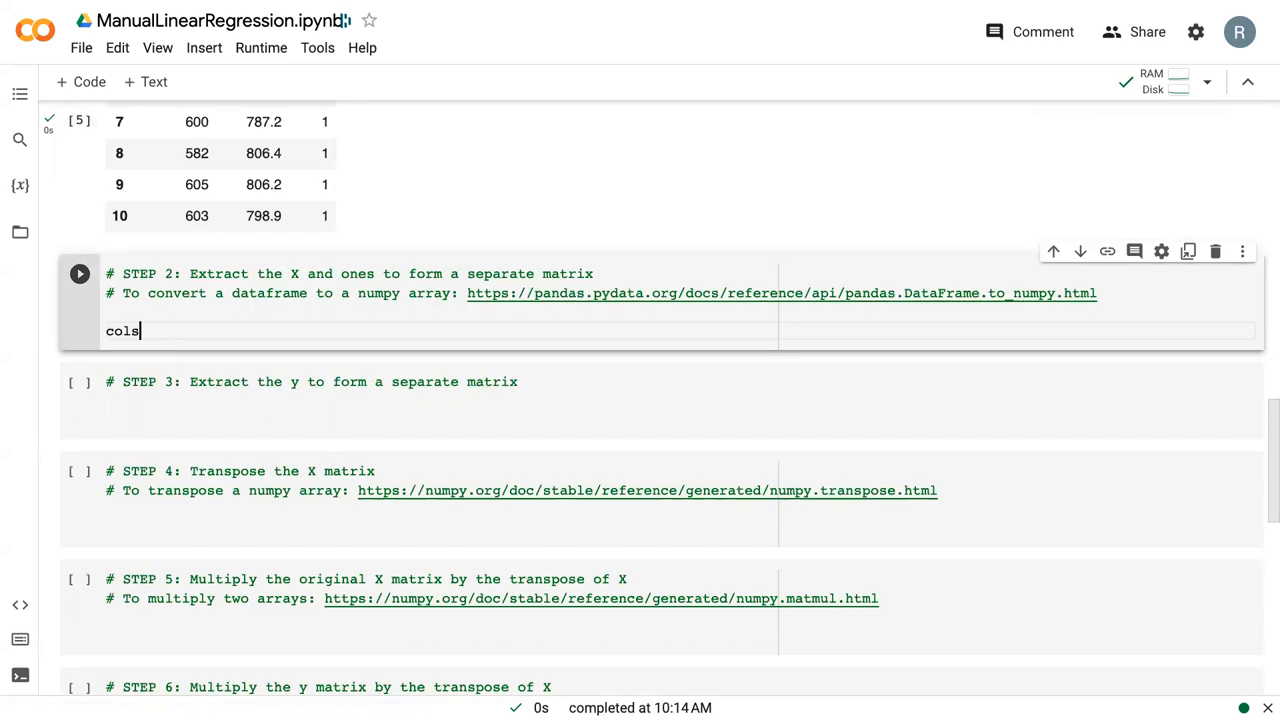
{"action": "type", "text": "= []"}
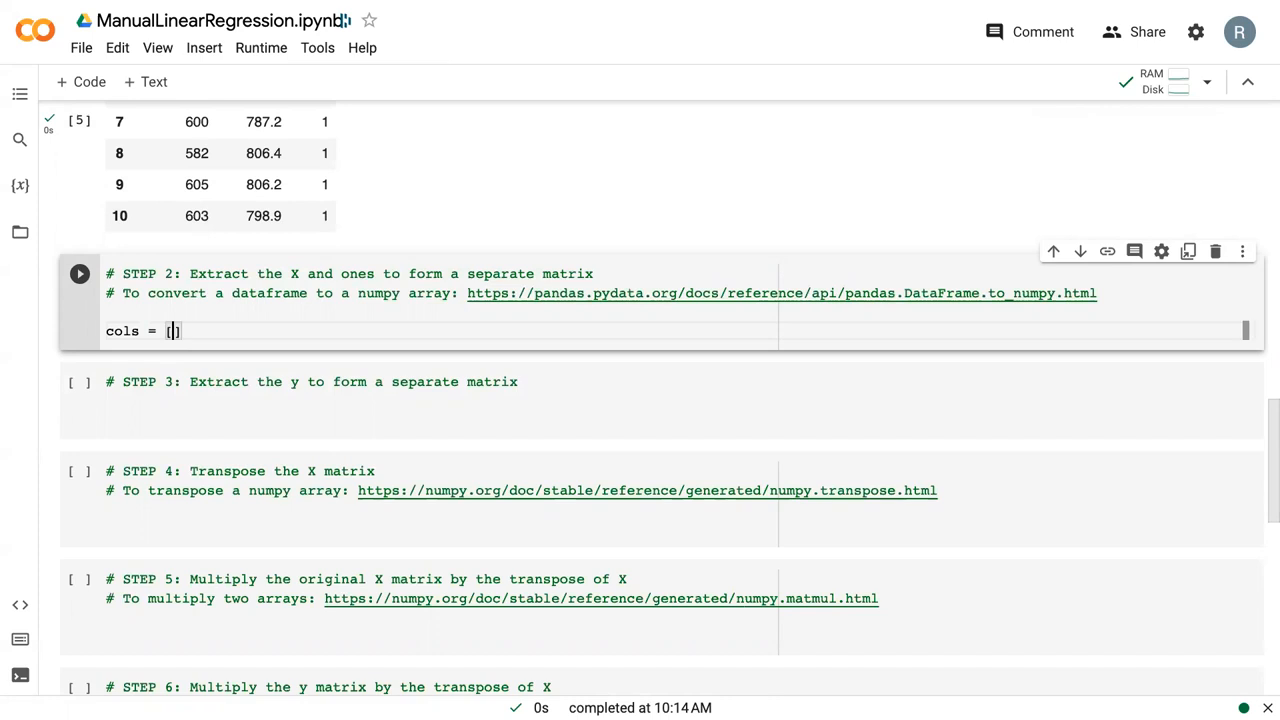
{"action": "type", "text": "'dro'"}
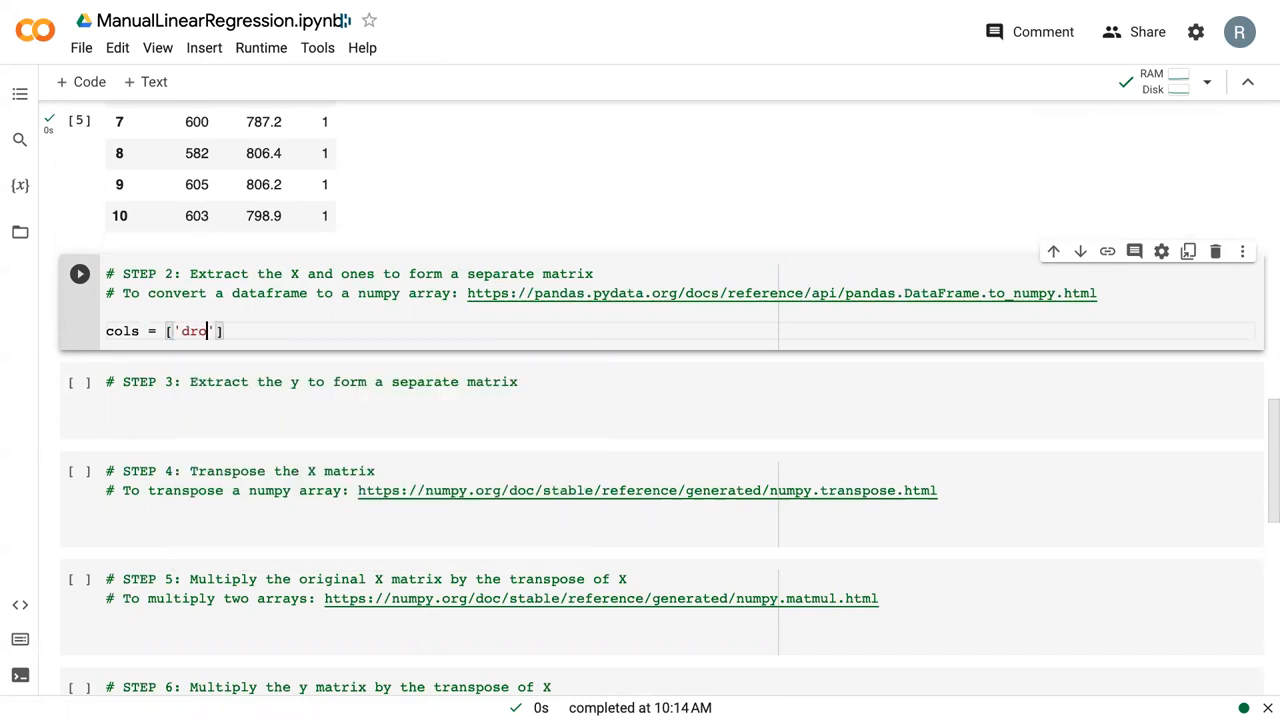
{"action": "type", "text": "D"}
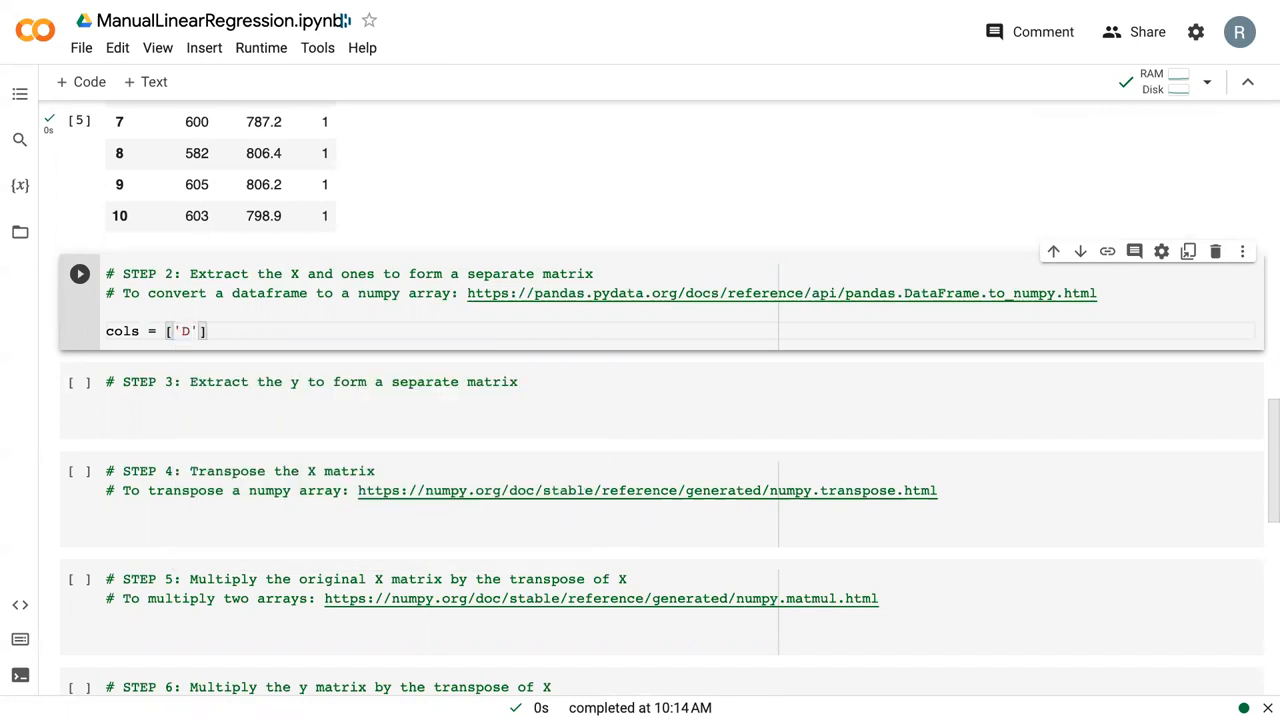
{"action": "type", "text": "rown"}
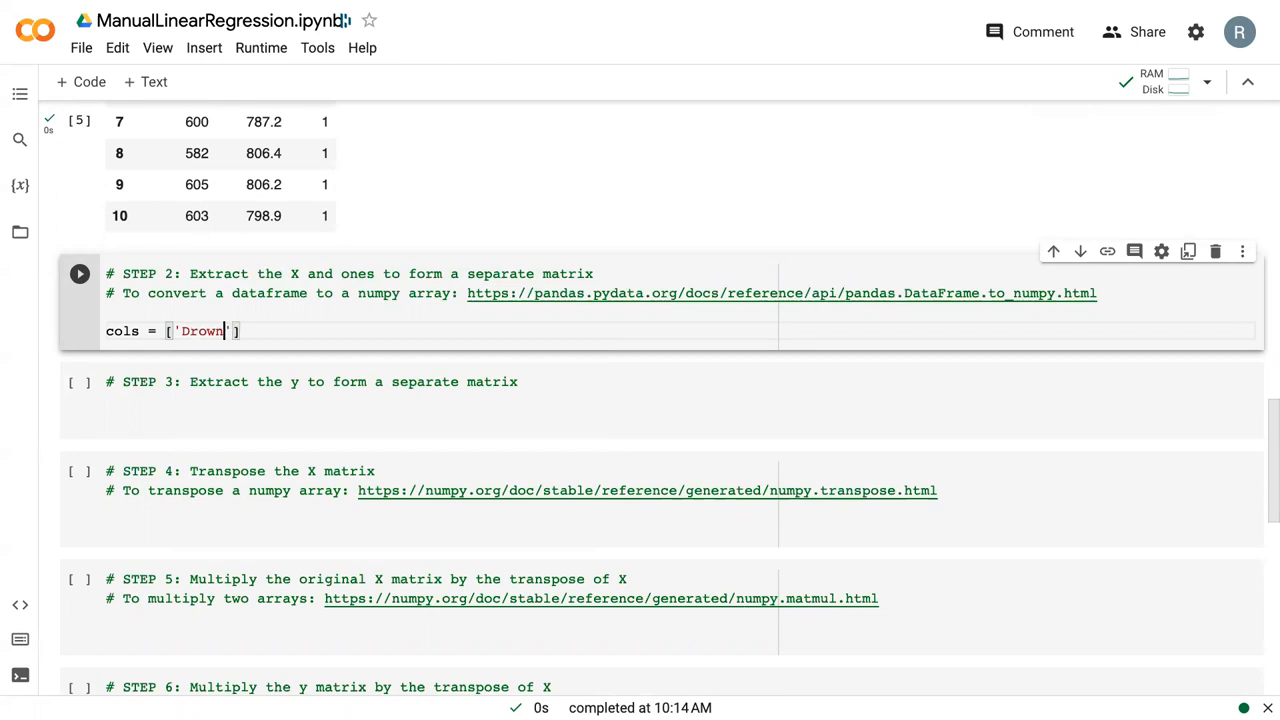
{"action": "type", "text": "ing', 'ones"}
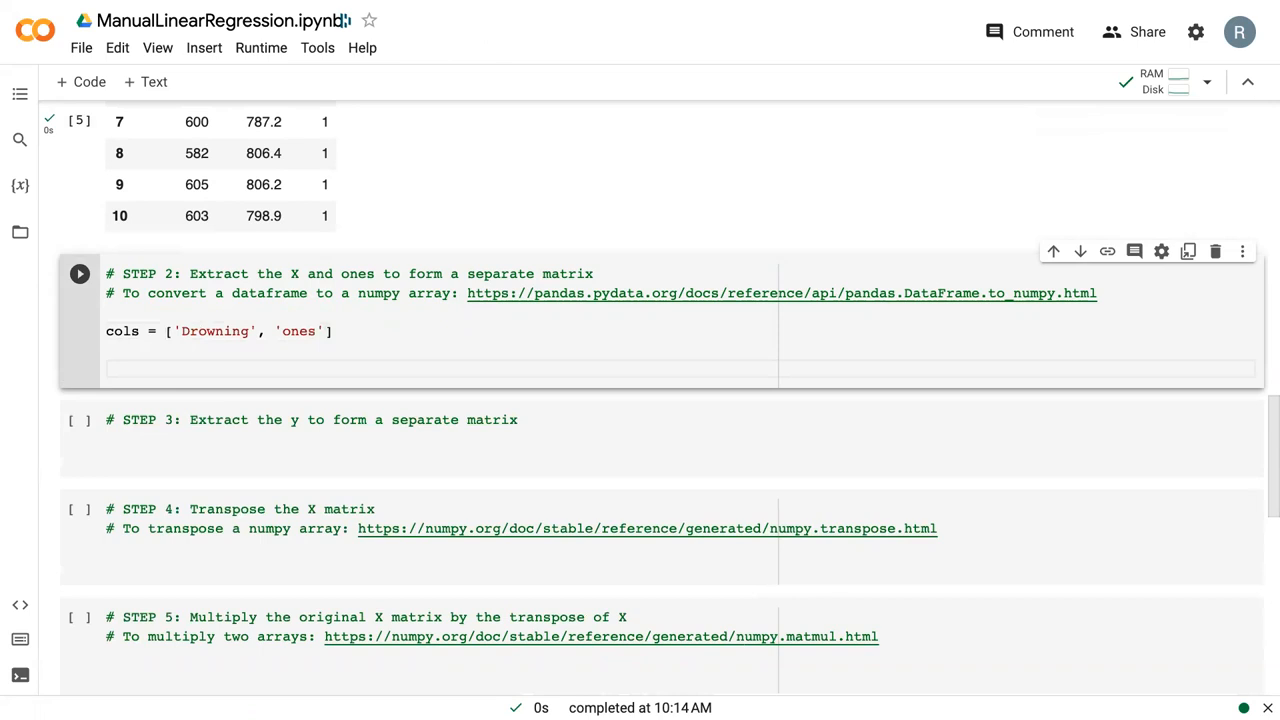
Step: Build X = pd.DataFrame(df[cols]).to_numpy() and begin a print statement
{"action": "type", "text": "X ="}
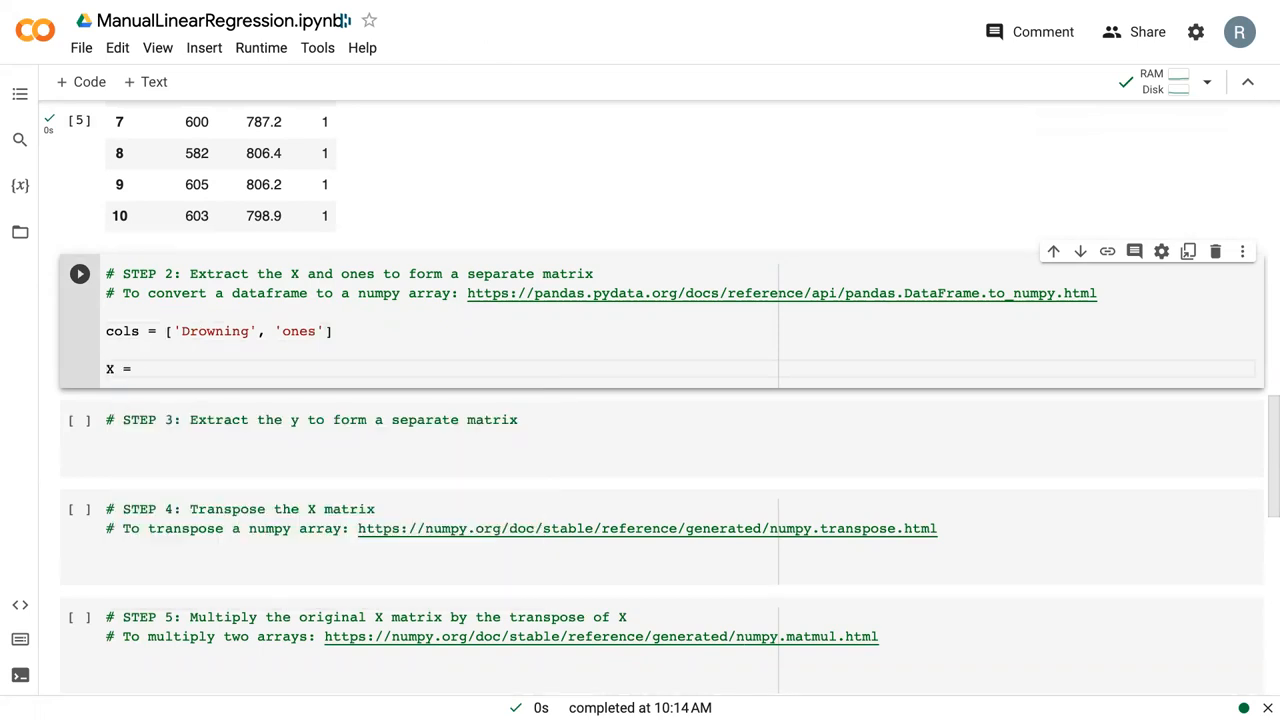
{"action": "type", "text": "pd.D"}
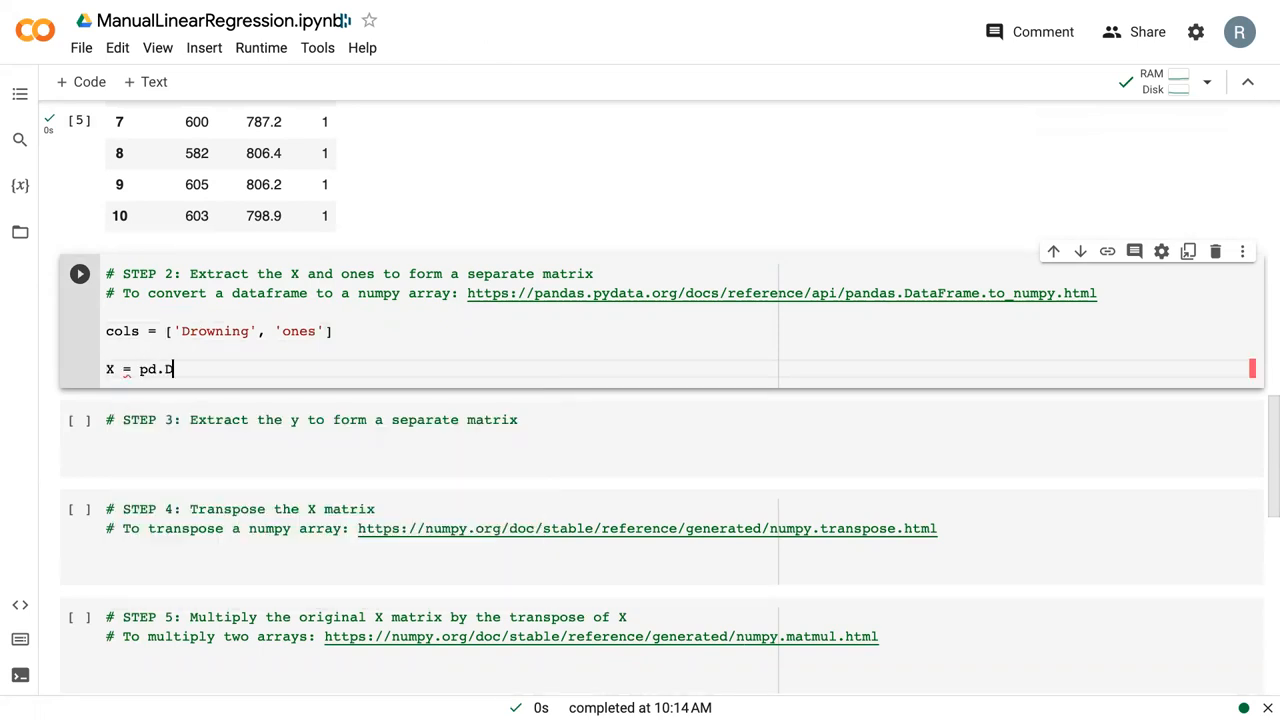
{"action": "type", "text": "ataFram"}
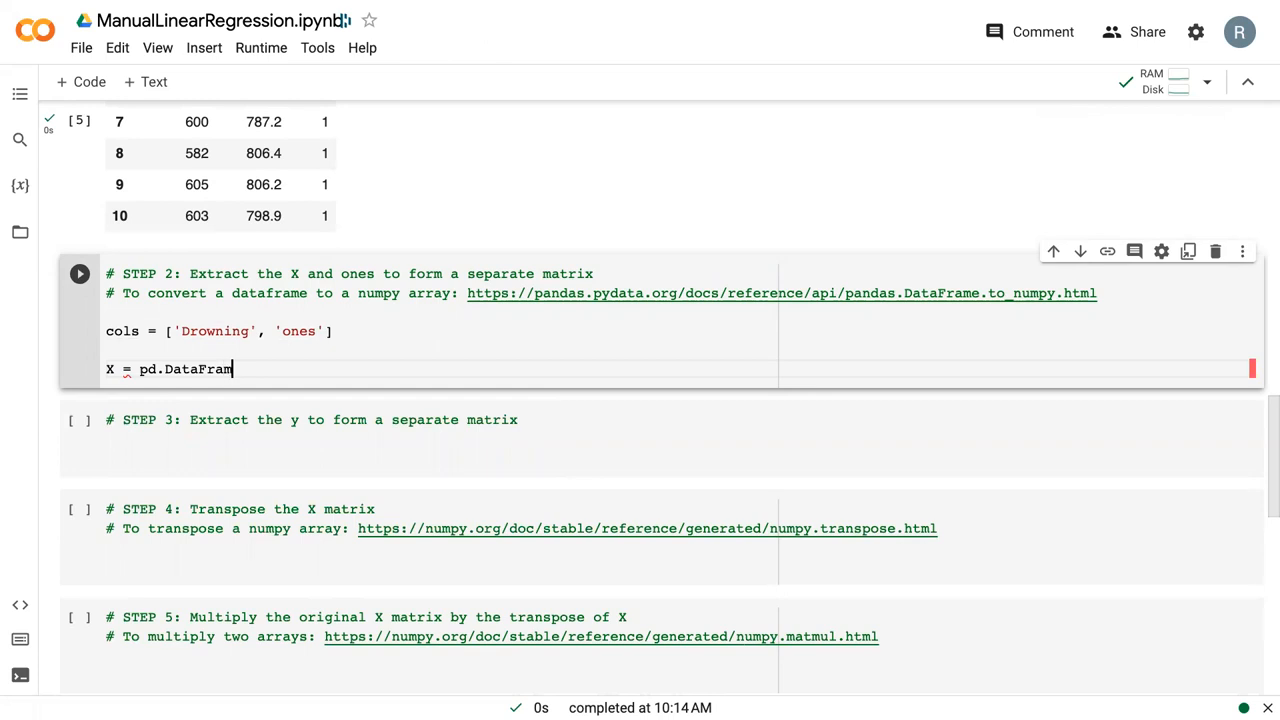
{"action": "type", "text": "(df[])"}
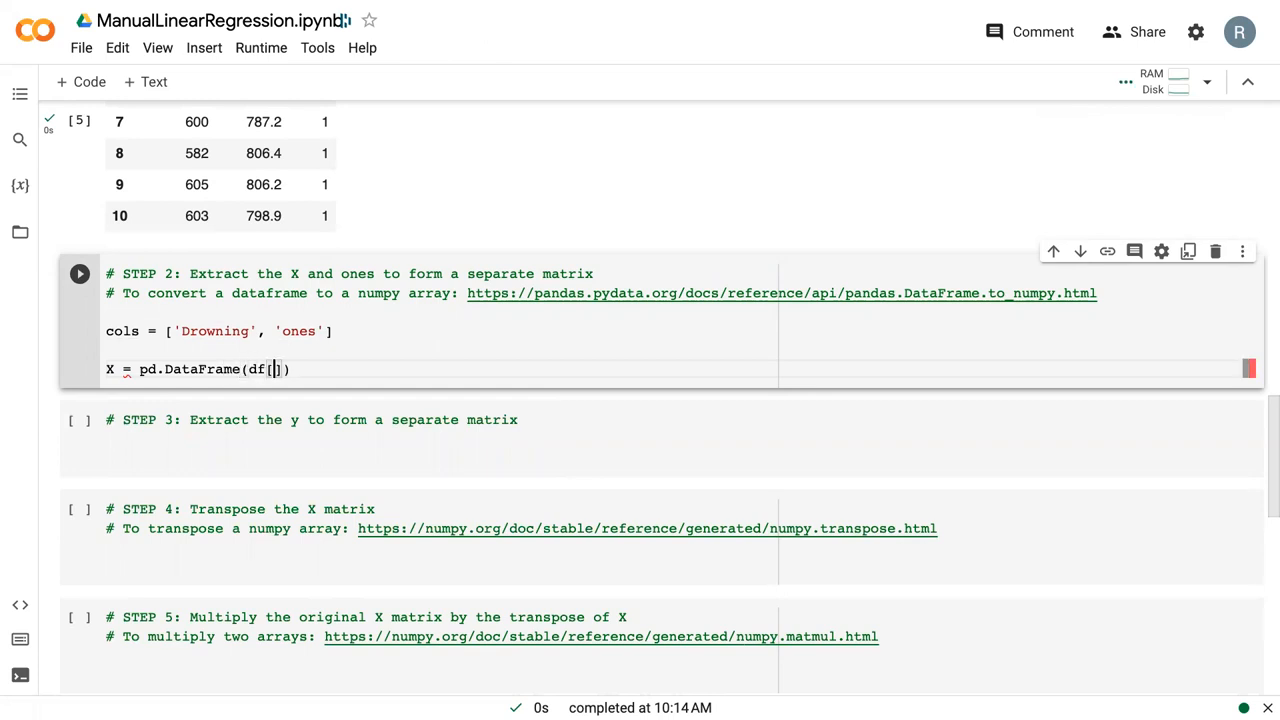
{"action": "type", "text": "cols"}
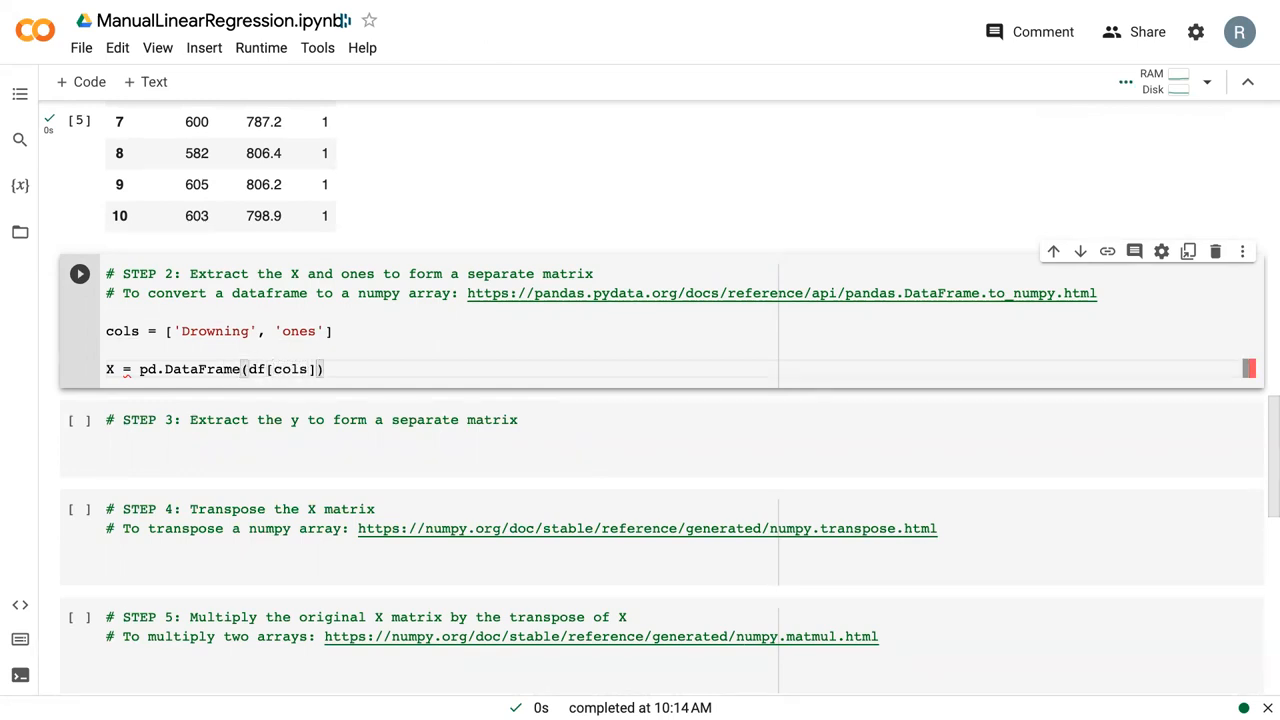
{"action": "type", "text": ".t"}
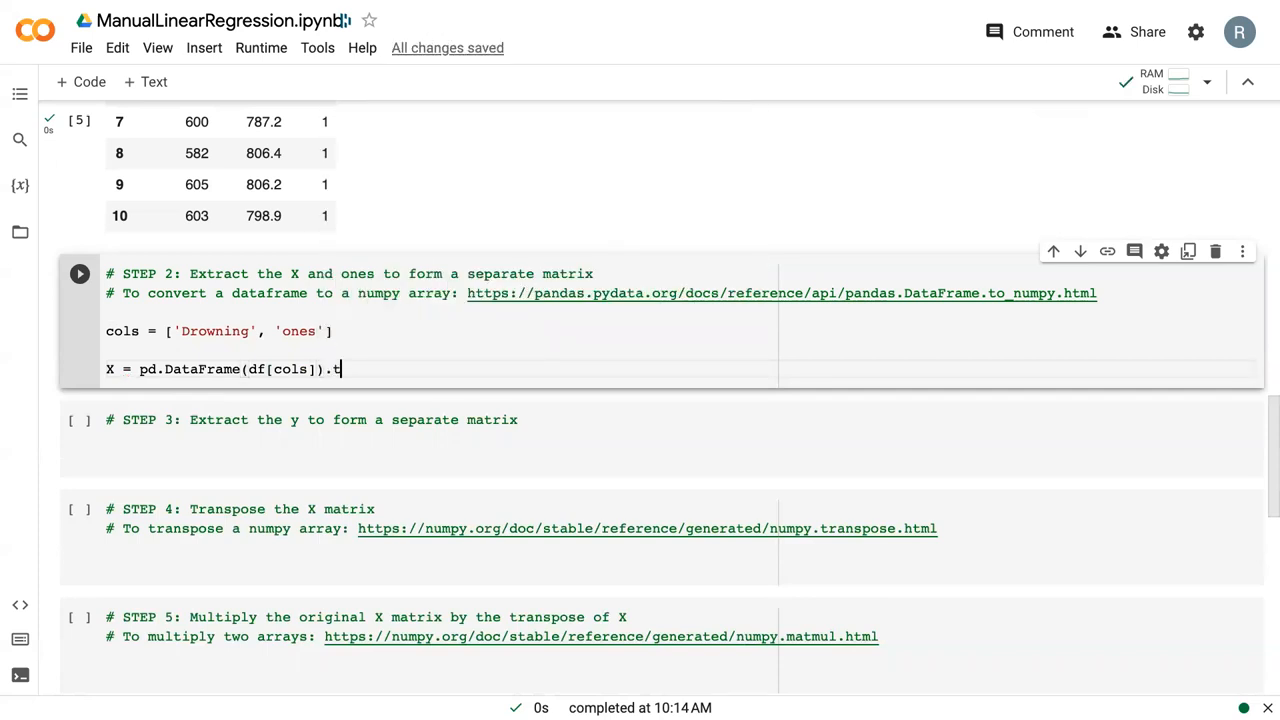
{"action": "type", "text": "o_numpt"}
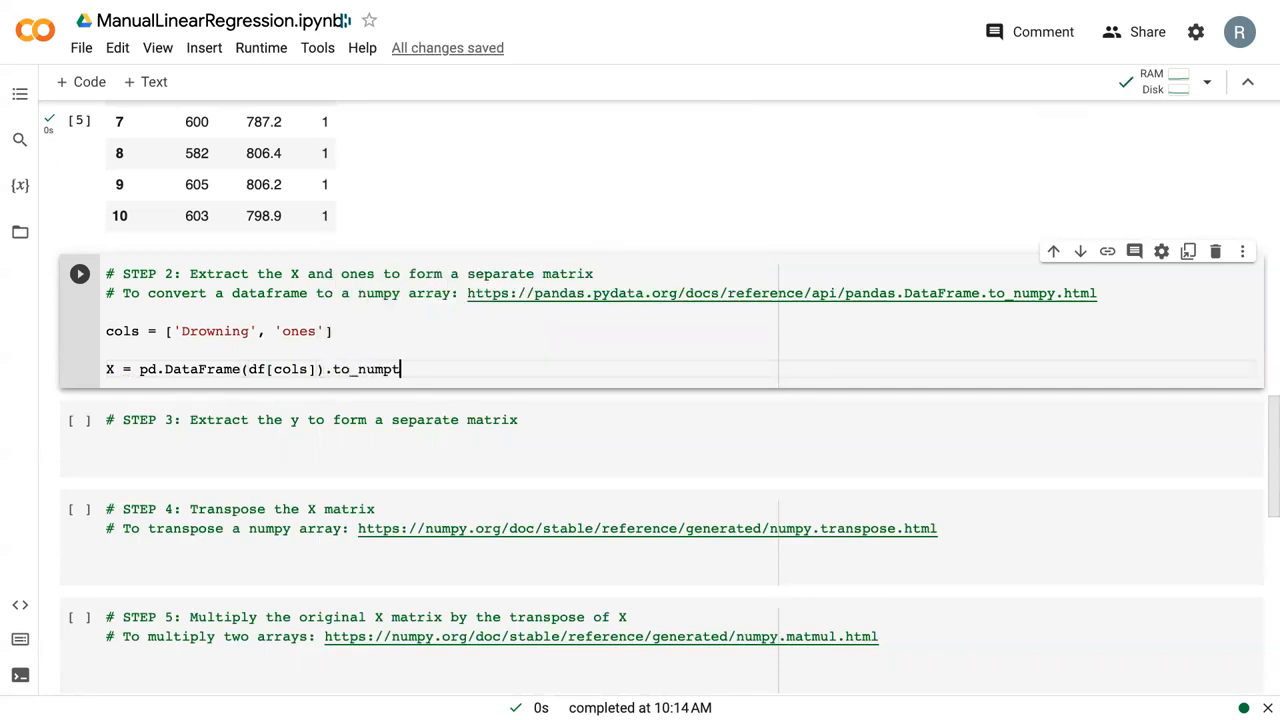
{"action": "type", "text": "y("}
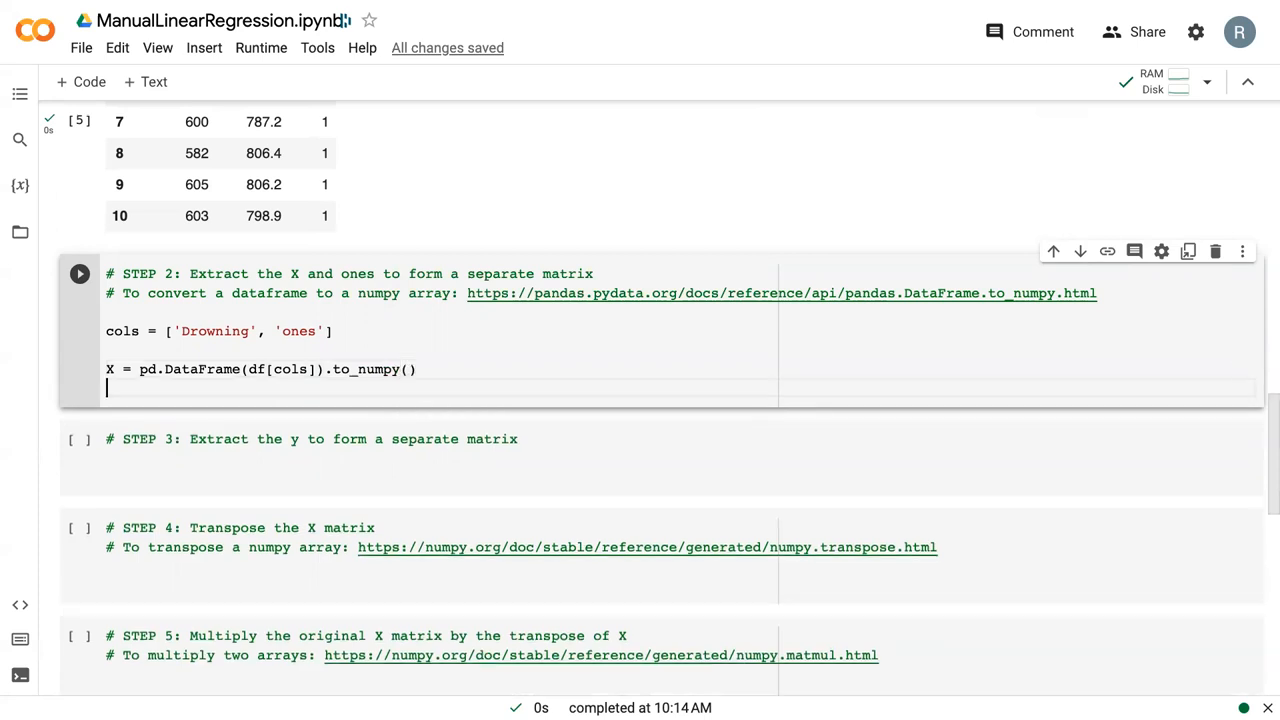
{"action": "type", "text": "print()"}
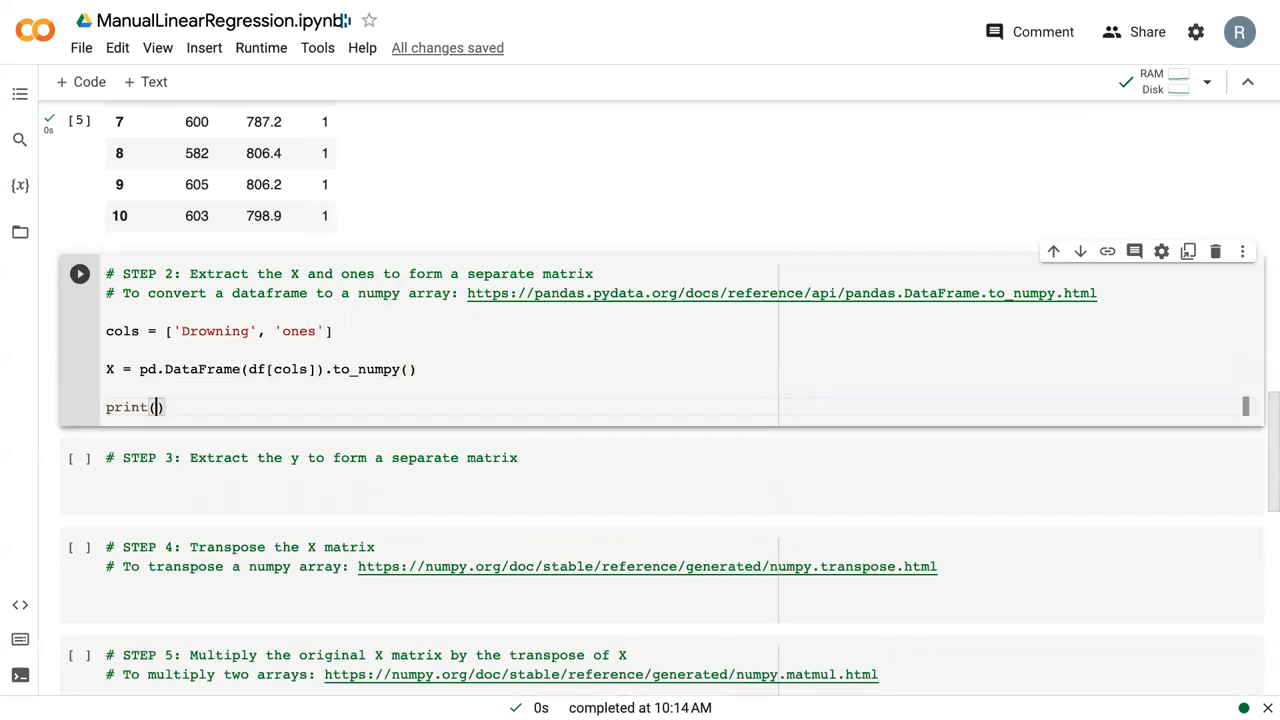
Step: Run the Step 2 cell to print the X matrix and scroll to Step 3
{"action": "left_click", "coordinate": [80, 272]}
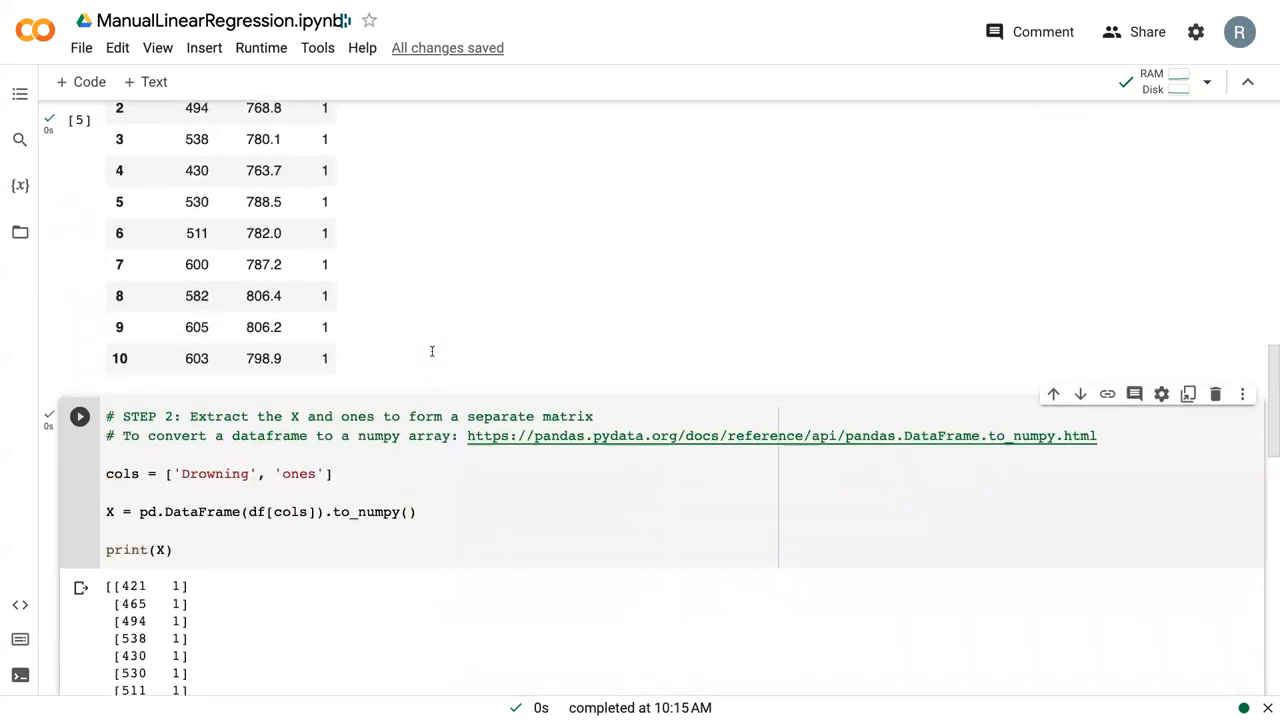
{"action": "scroll", "scroll_direction": "up", "scroll_amount": 3}
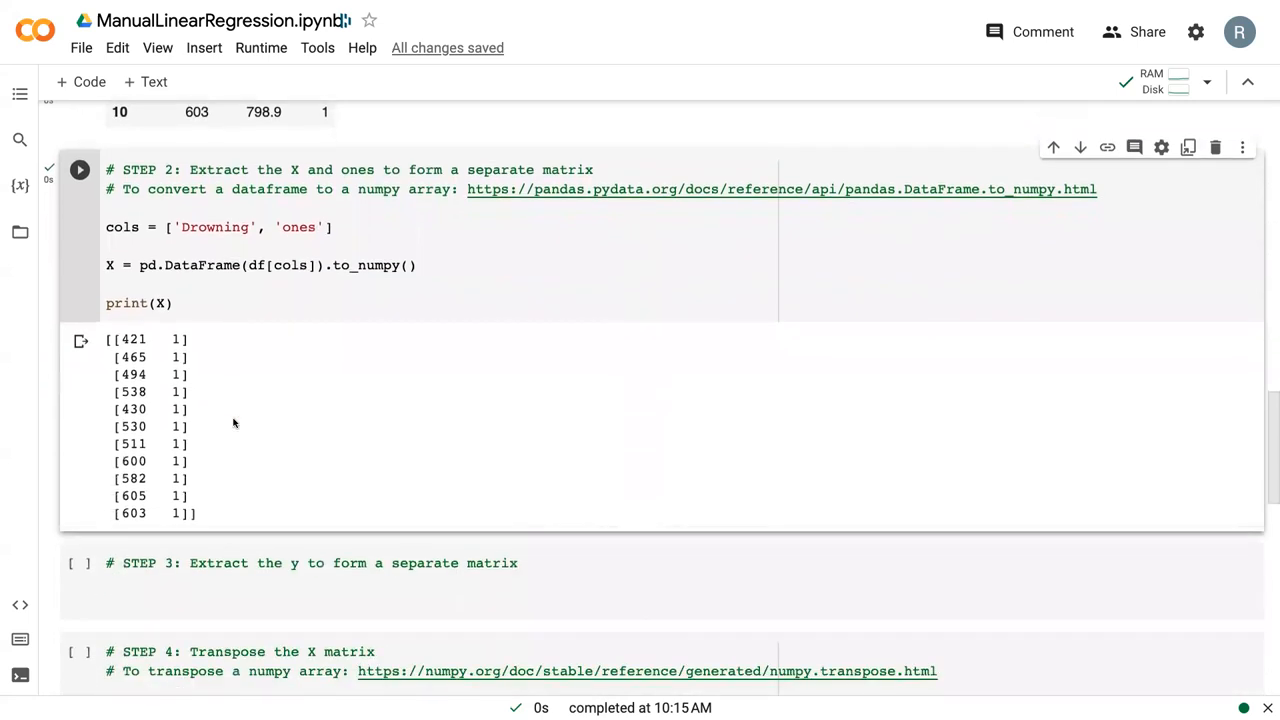
{"action": "scroll", "scroll_direction": "down", "scroll_amount": 3}
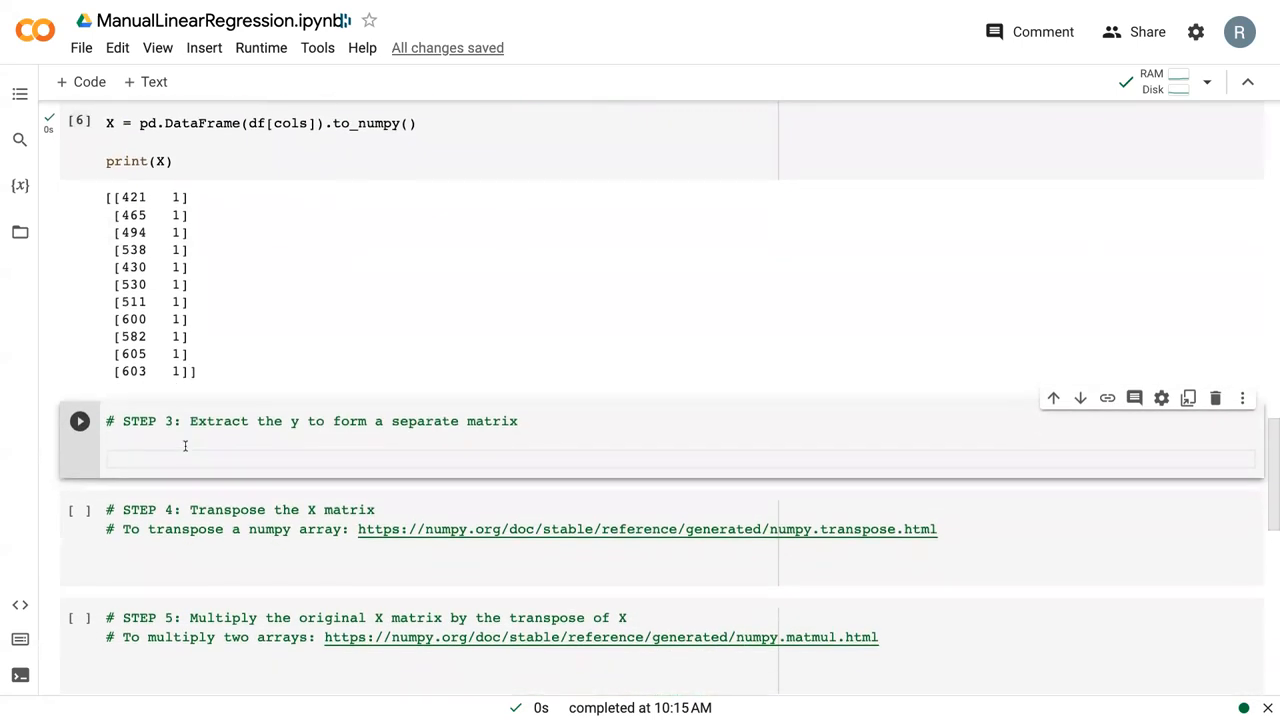
Step: Write y = pd.DataFrame(df['Nuclear']).to_numpy() and print(y) in the Step 3 cell
{"action": "type", "text": "y ="}
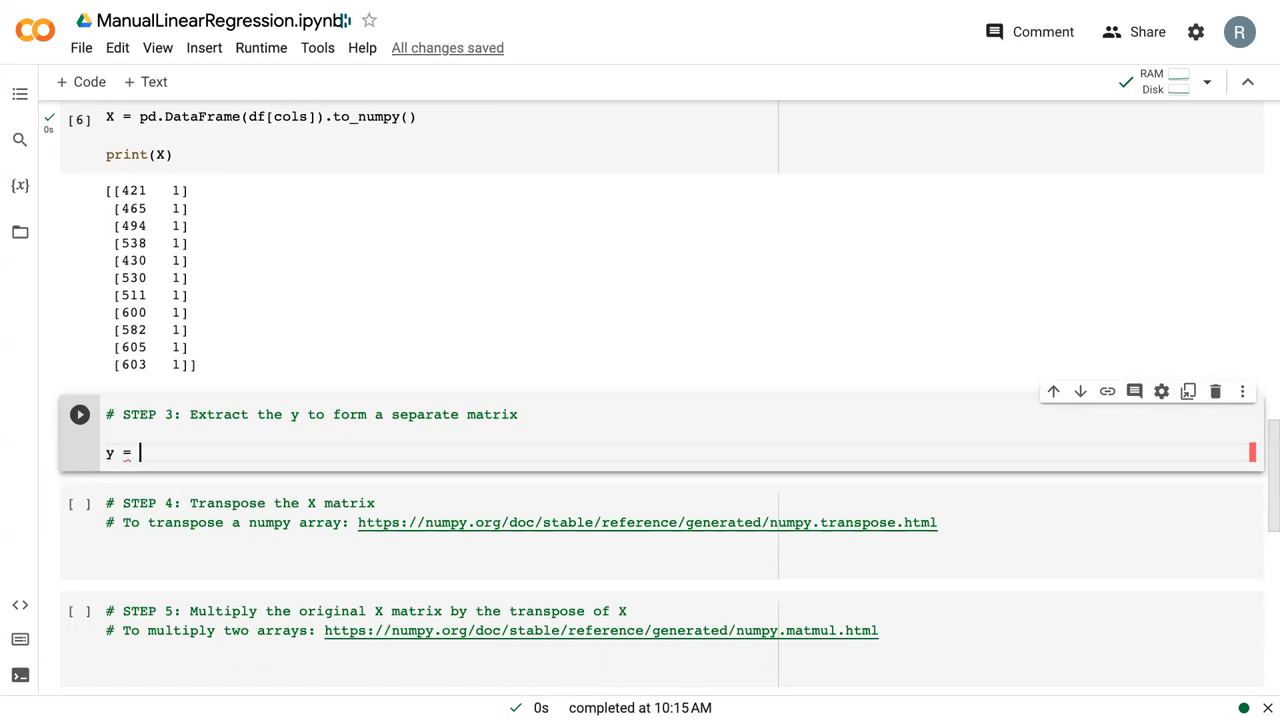
{"action": "type", "text": "pd."}
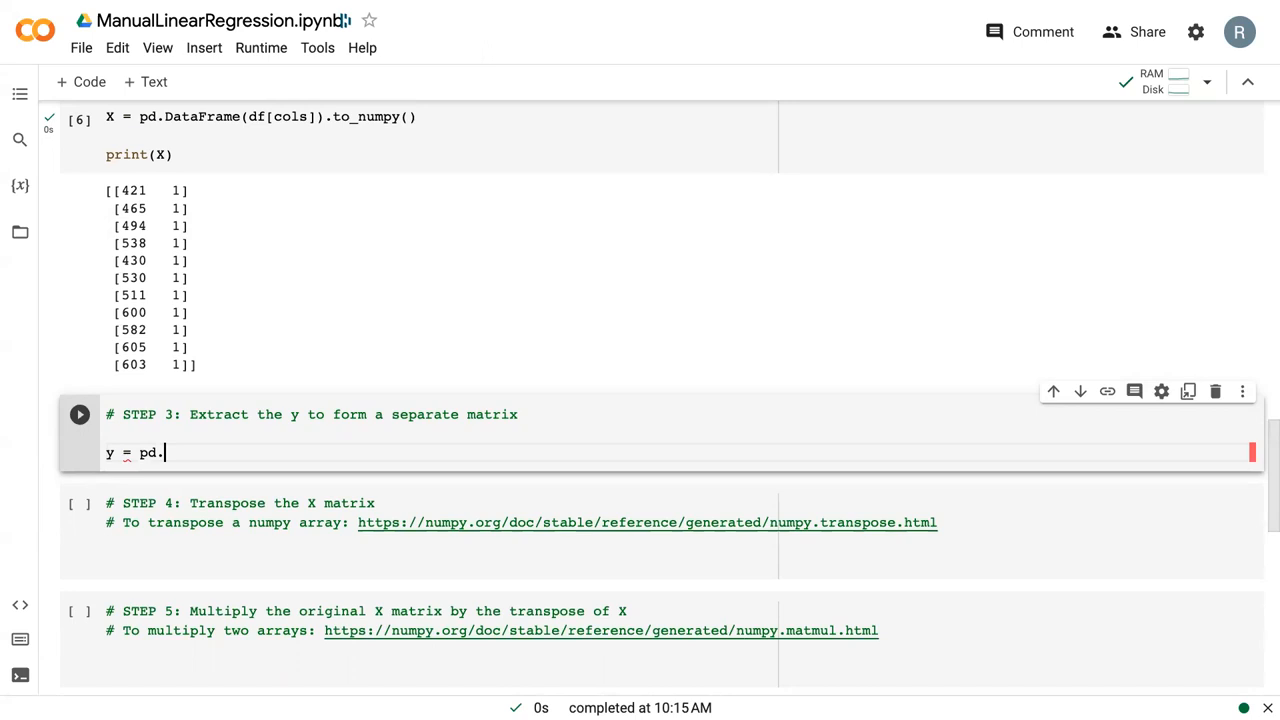
{"action": "type", "text": "DataFrame(df["}
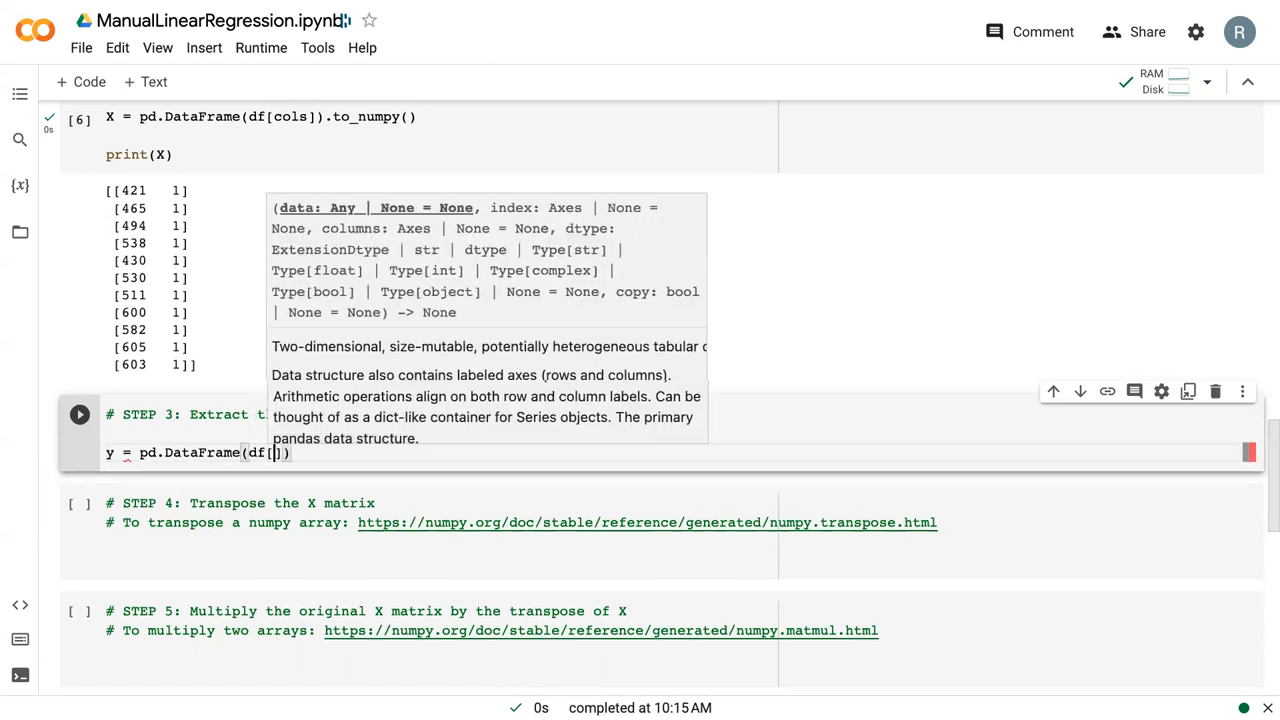
{"action": "type", "text": "'Nuclear'"}
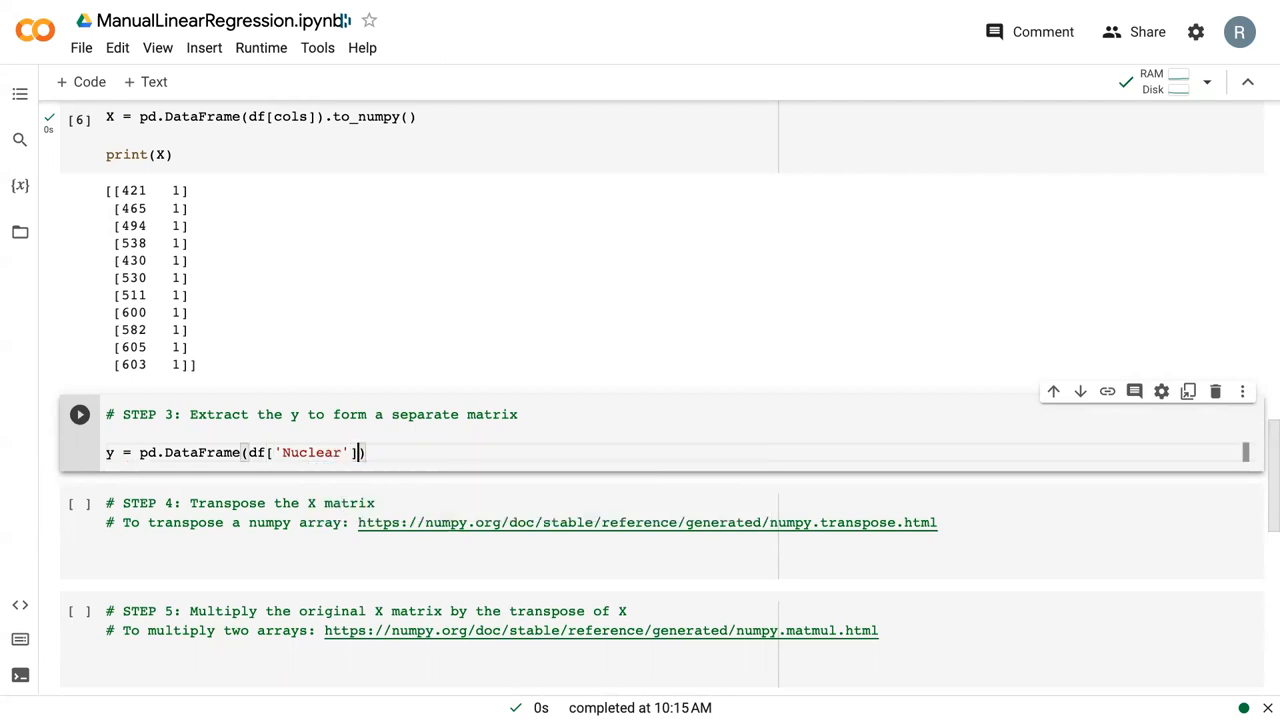
{"action": "type", "text": ".to_"}
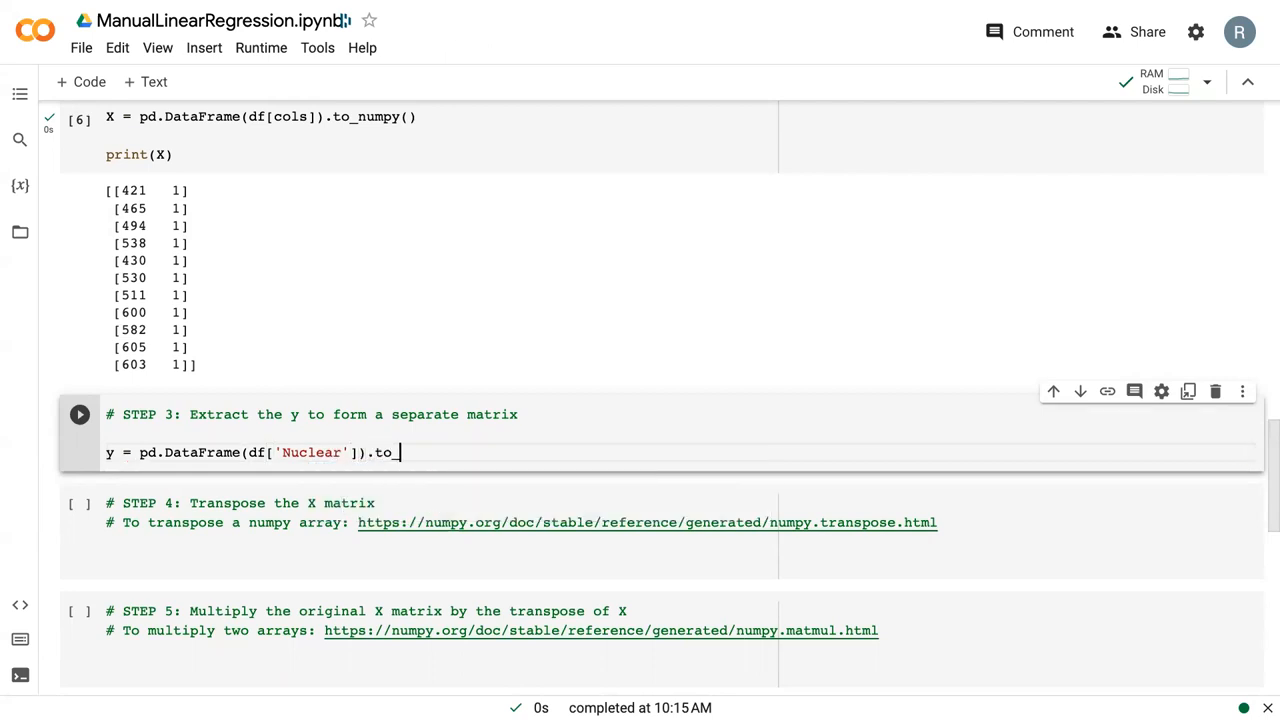
{"action": "type", "text": "numpy()"}
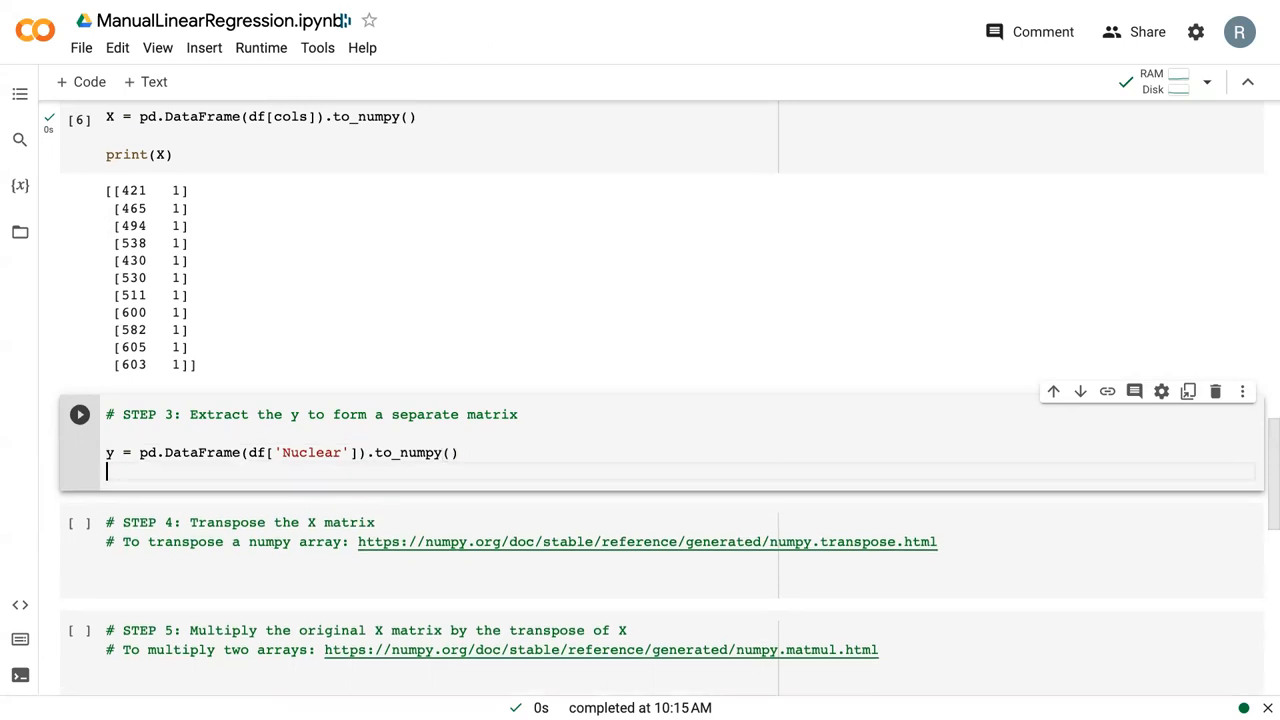
{"action": "type", "text": "pprint"}
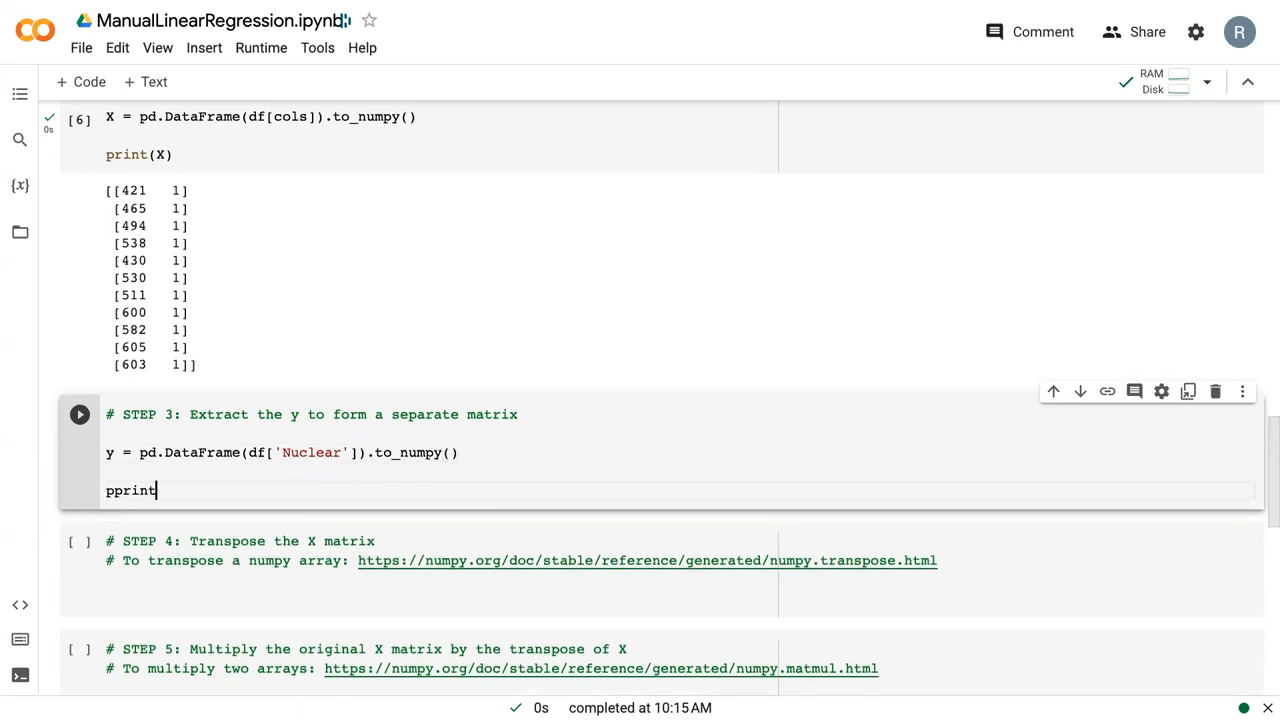
{"action": "type", "text": "(y"}
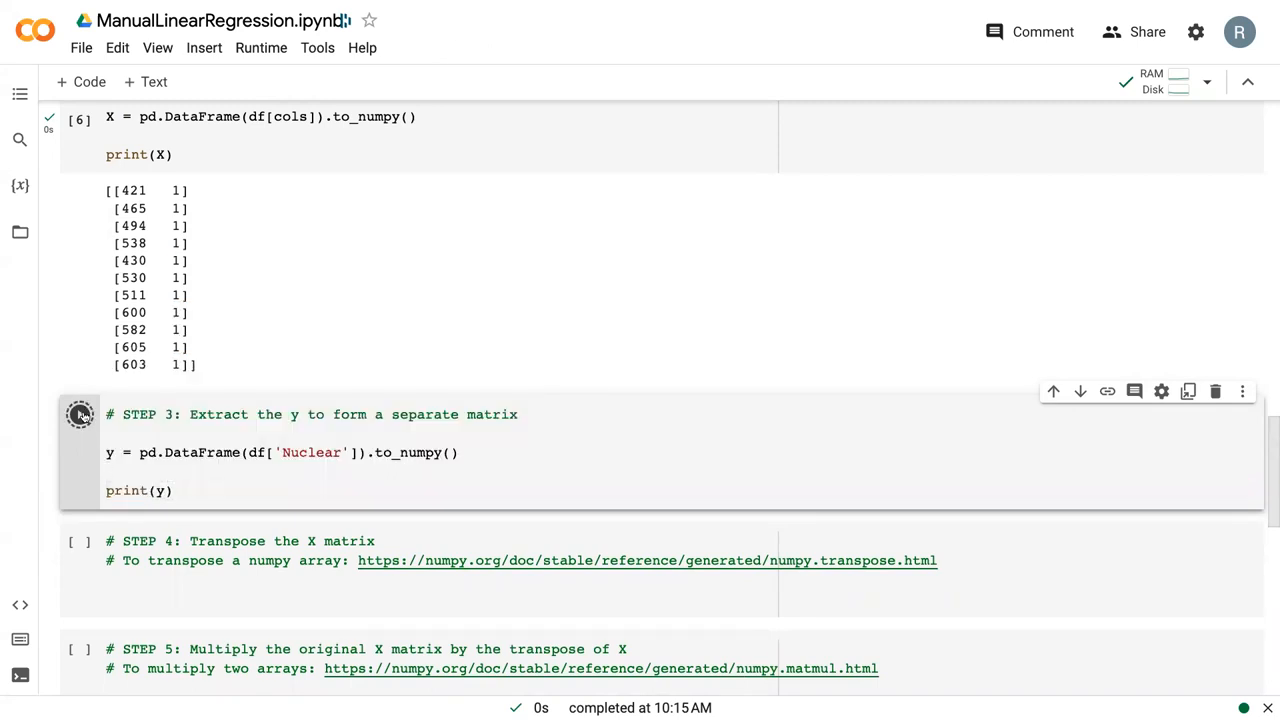
Step: Run Step 3 to print y and move into the Step 4 cell
{"action": "left_click", "coordinate": [80, 414]}
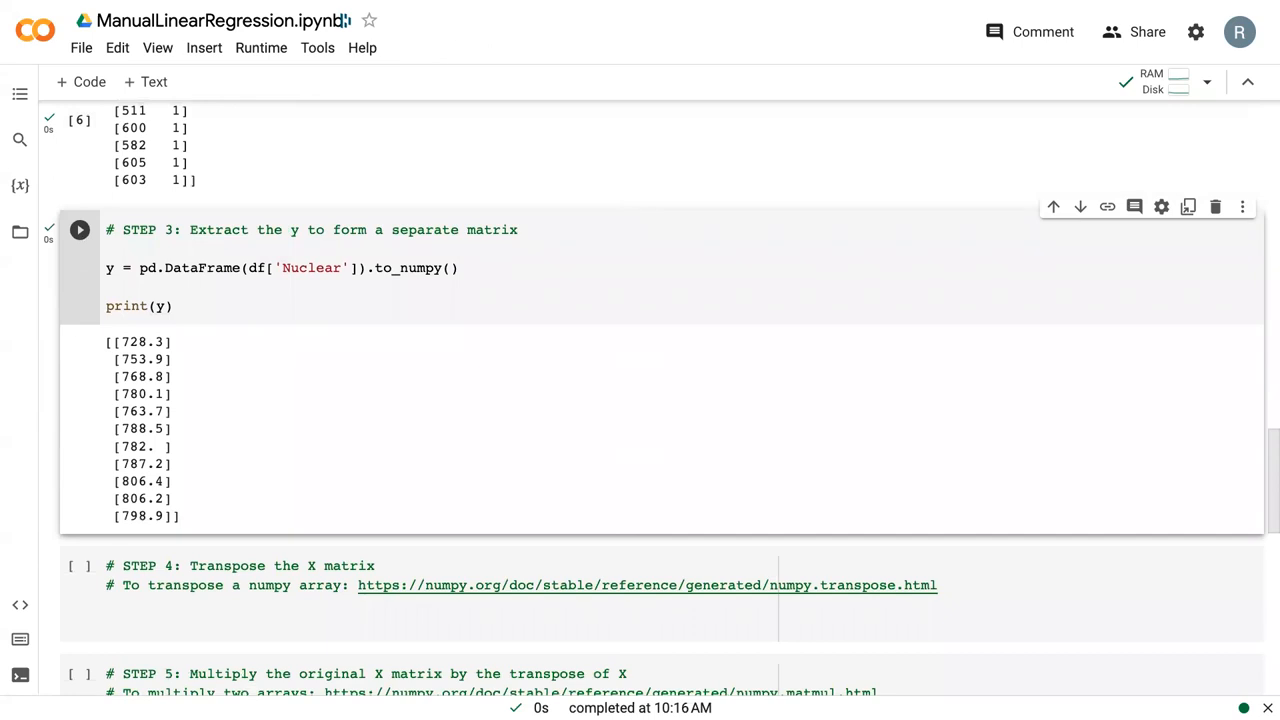
{"action": "scroll", "scroll_direction": "down", "scroll_amount": 3}
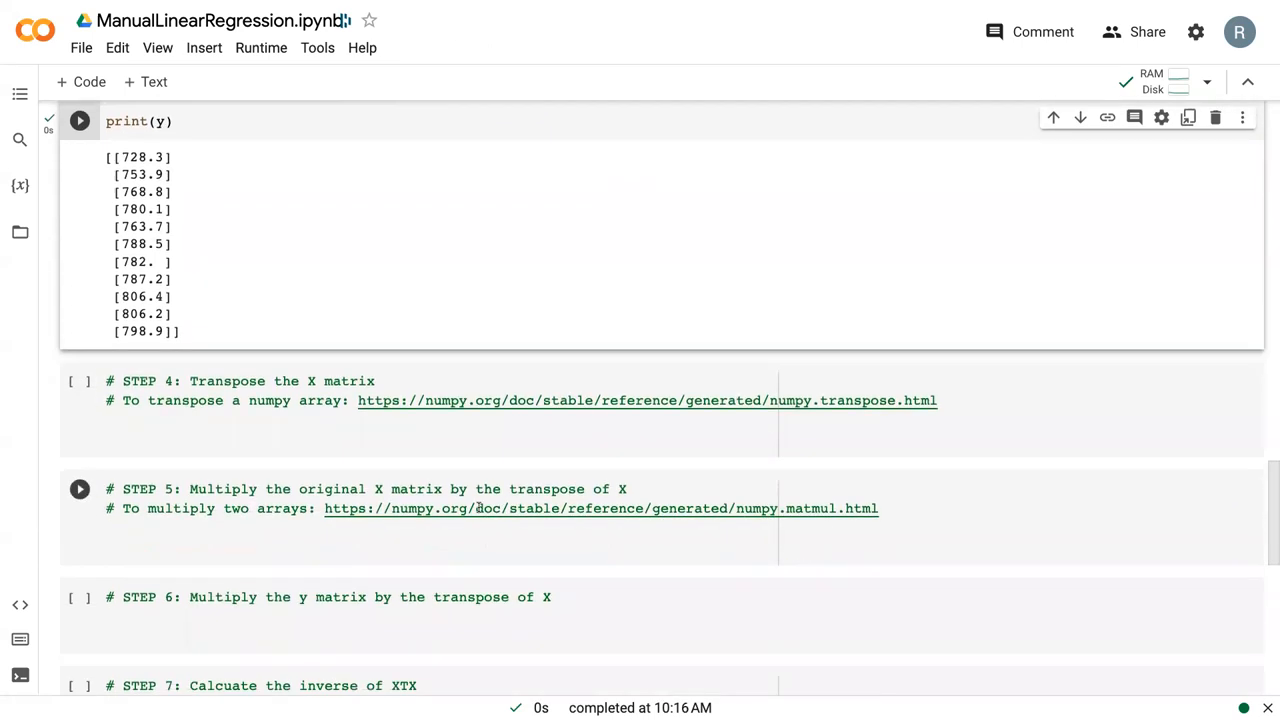
{"action": "left_click", "coordinate": [176, 436]}
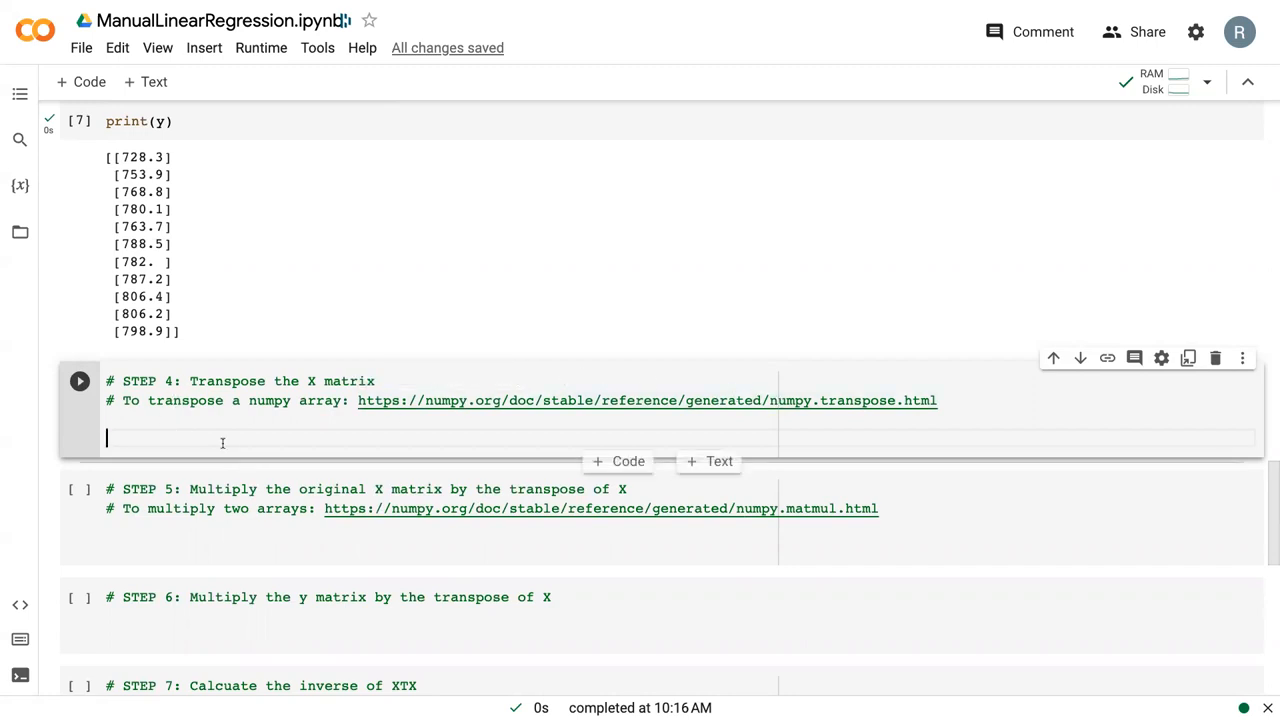
Step: Write XT = np.matrix.transpose(X) and print(XT), then run Step 4
{"action": "type", "text": "xt"}
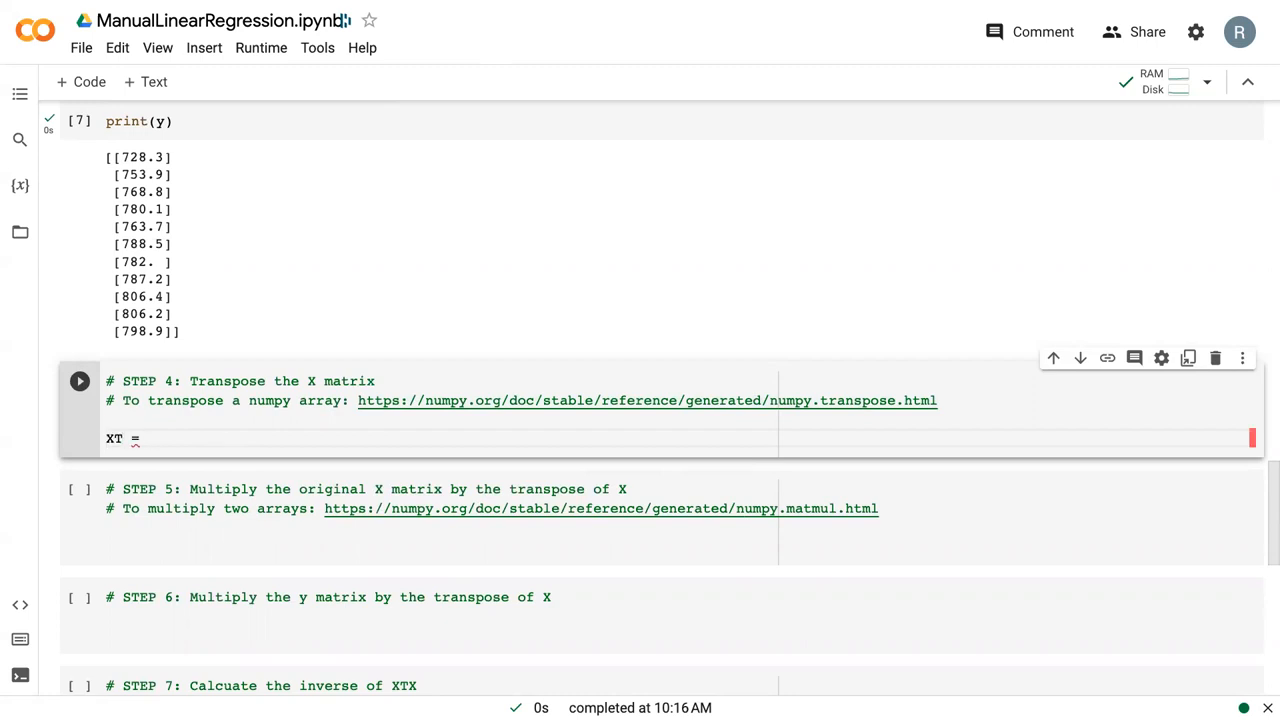
{"action": "type", "text": "np."}
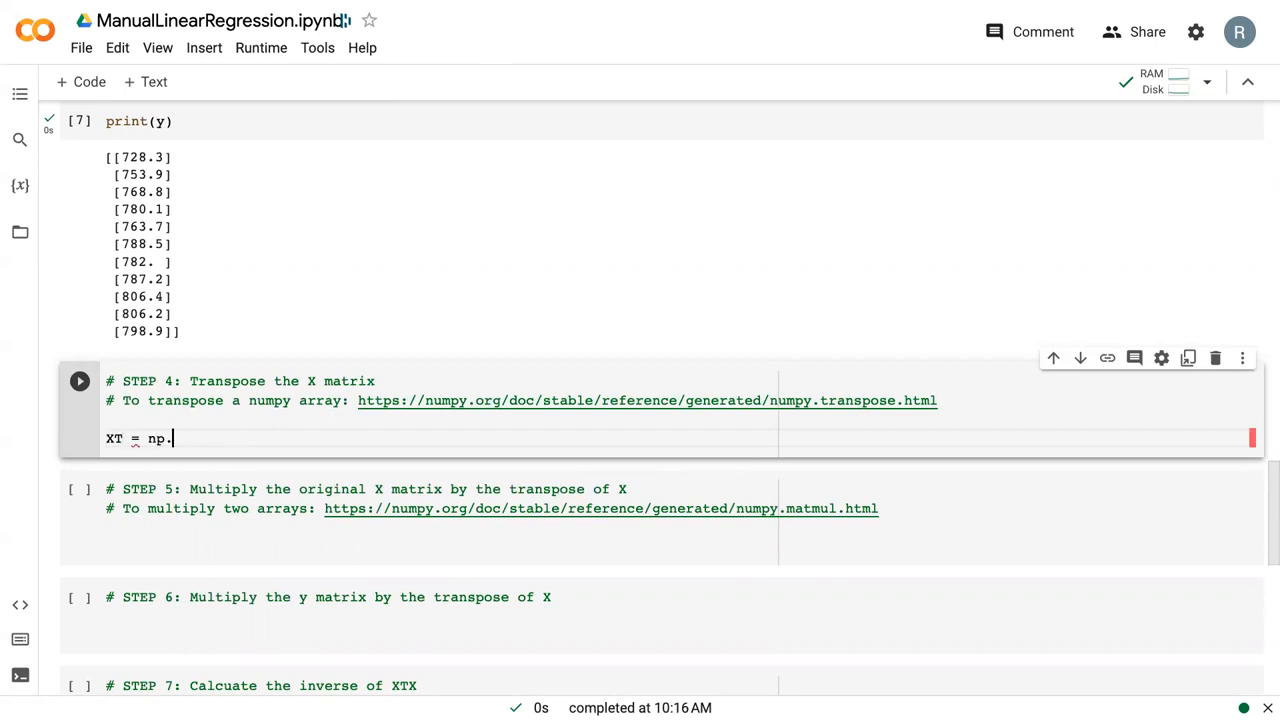
{"action": "type", "text": "matrix."}
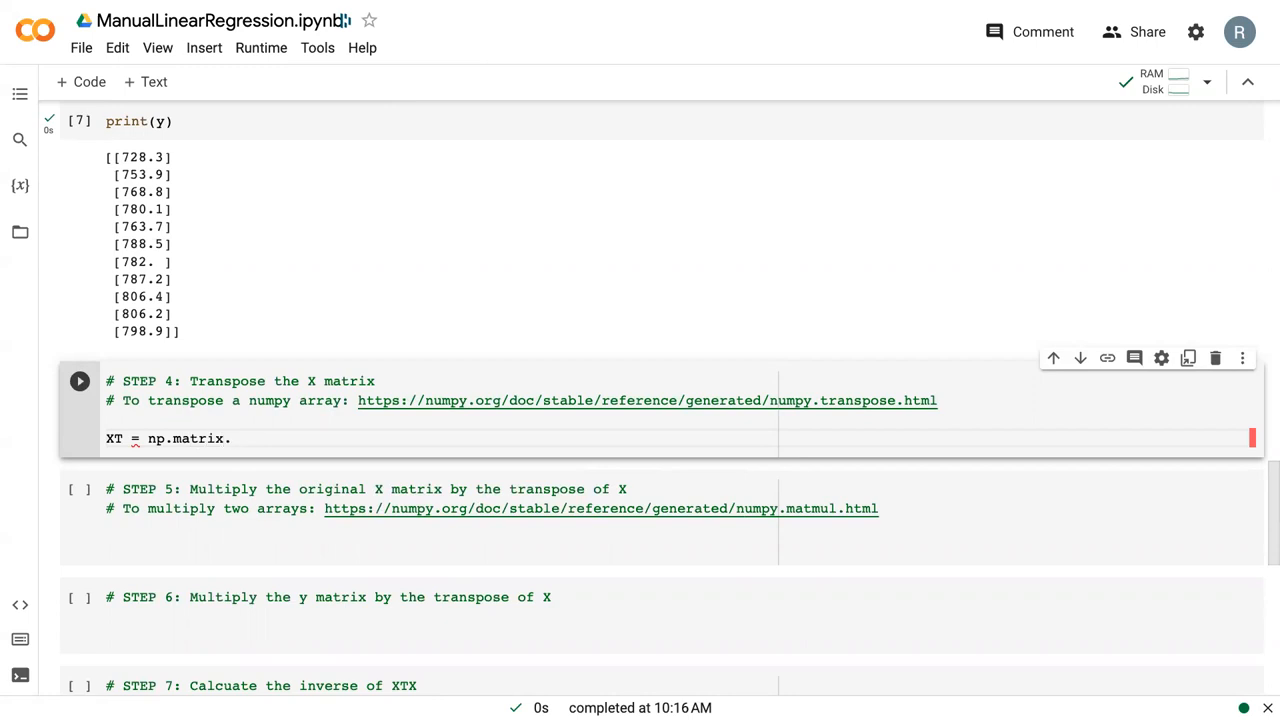
{"action": "type", "text": "transpose(X"}
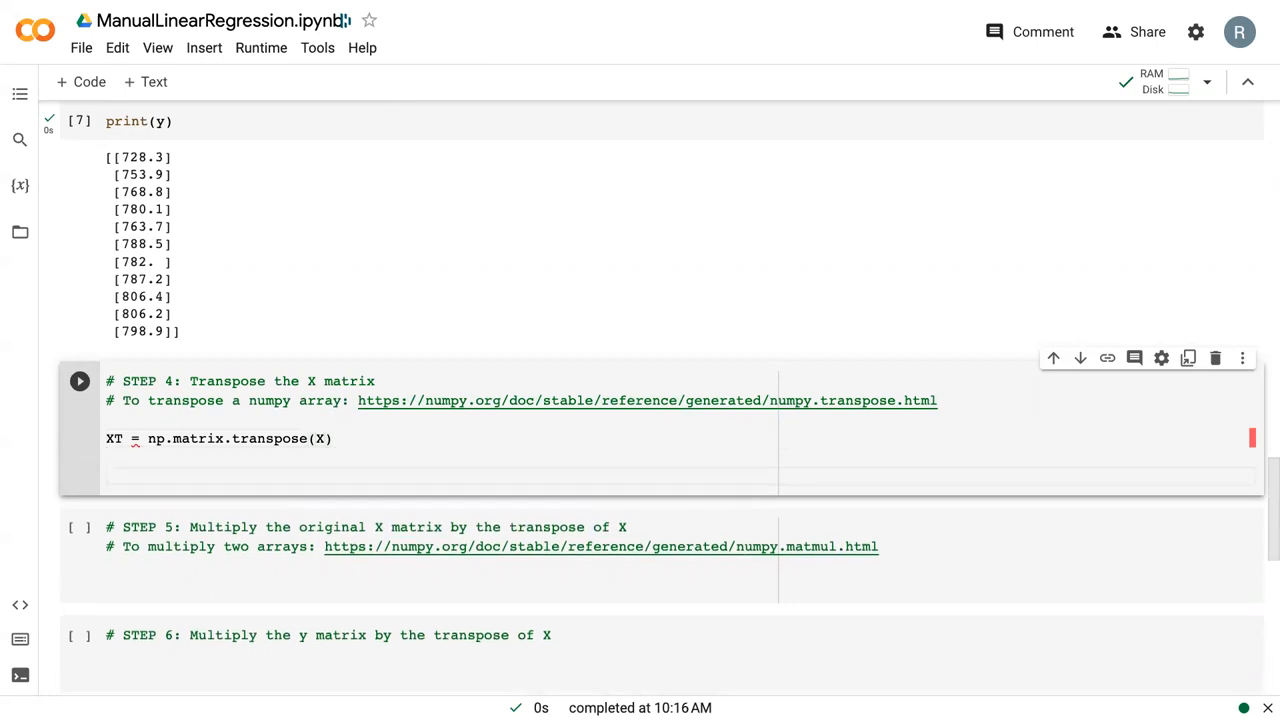
{"action": "type", "text": "print9X"}
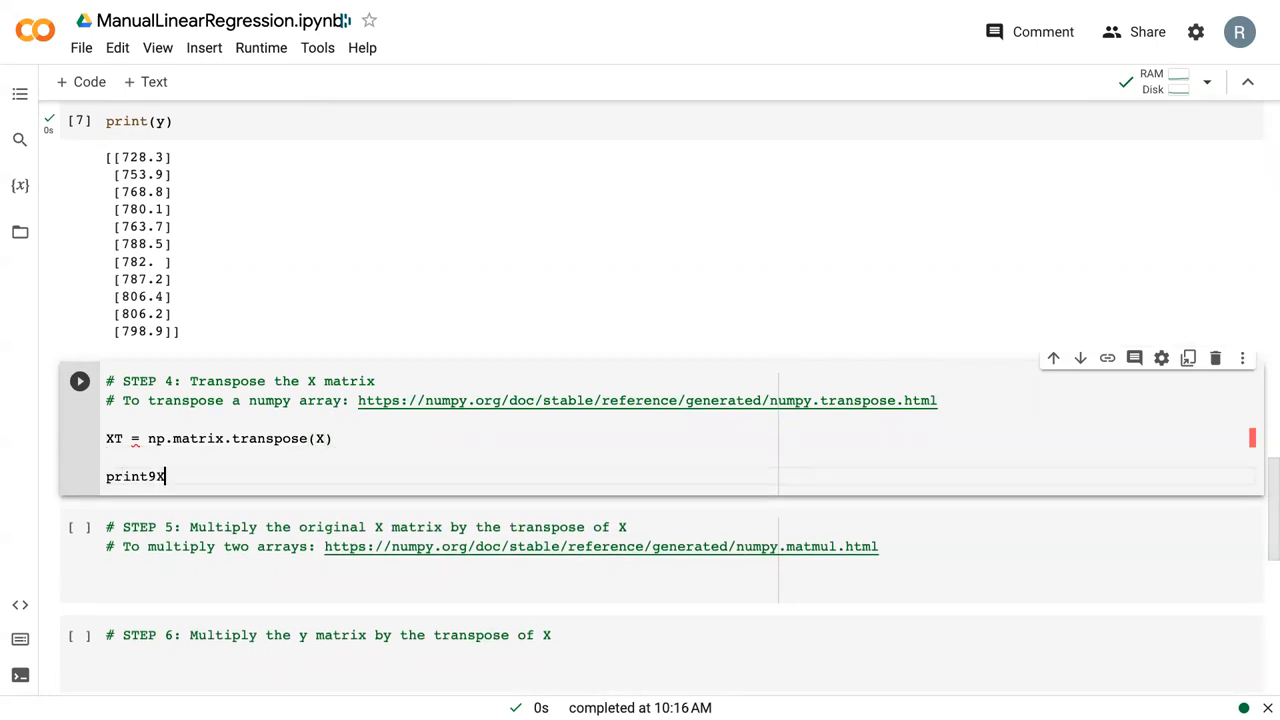
{"action": "key", "text": "BackSpace"}
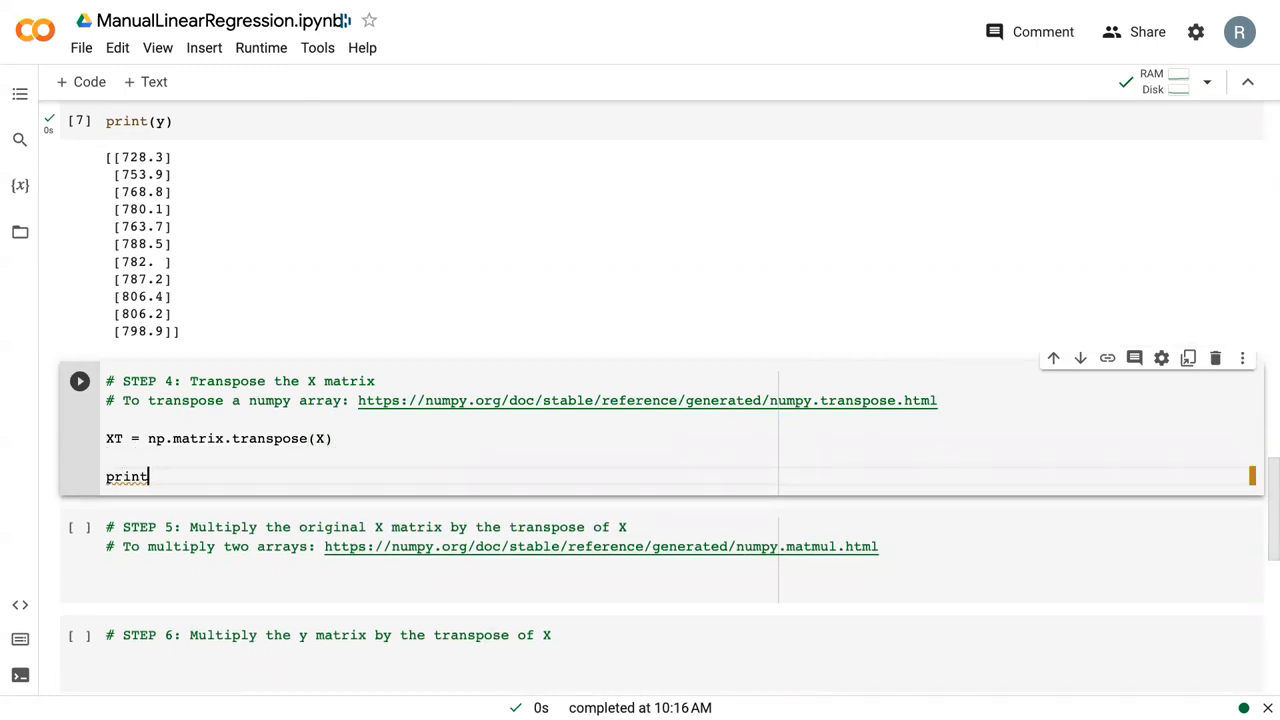
{"action": "type", "text": "(XT)"}
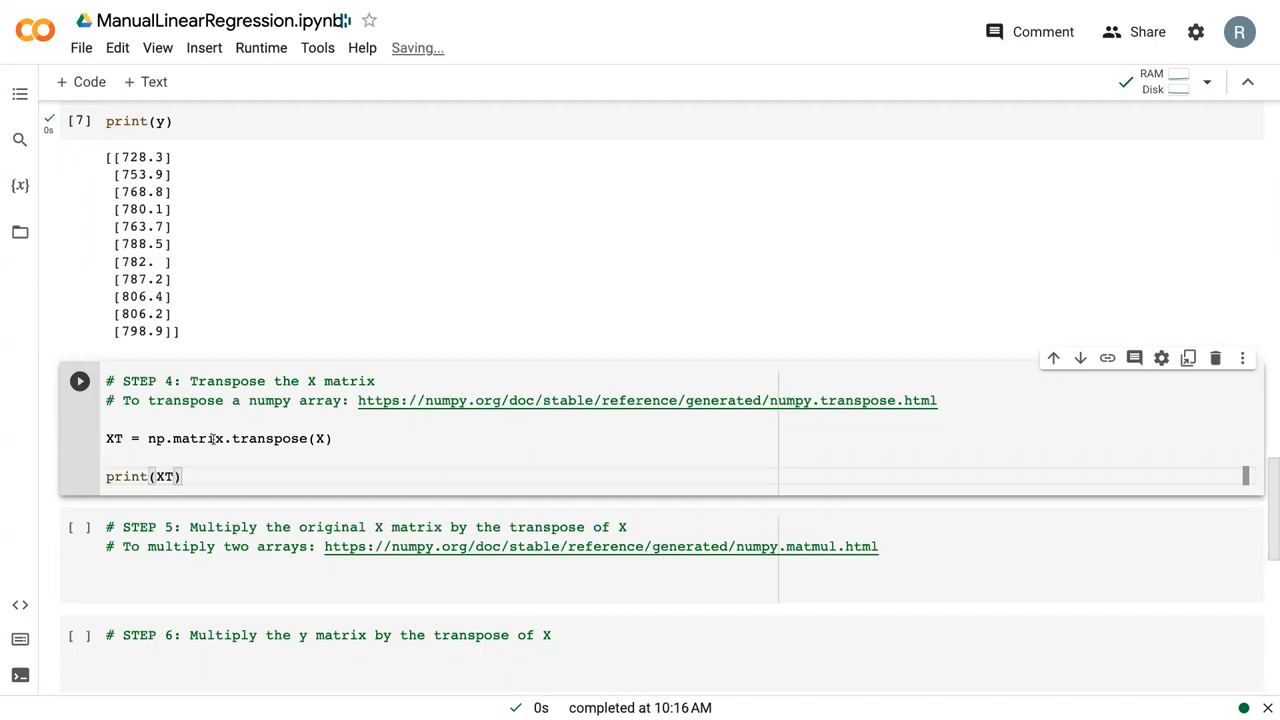
{"action": "left_click", "coordinate": [80, 380]}
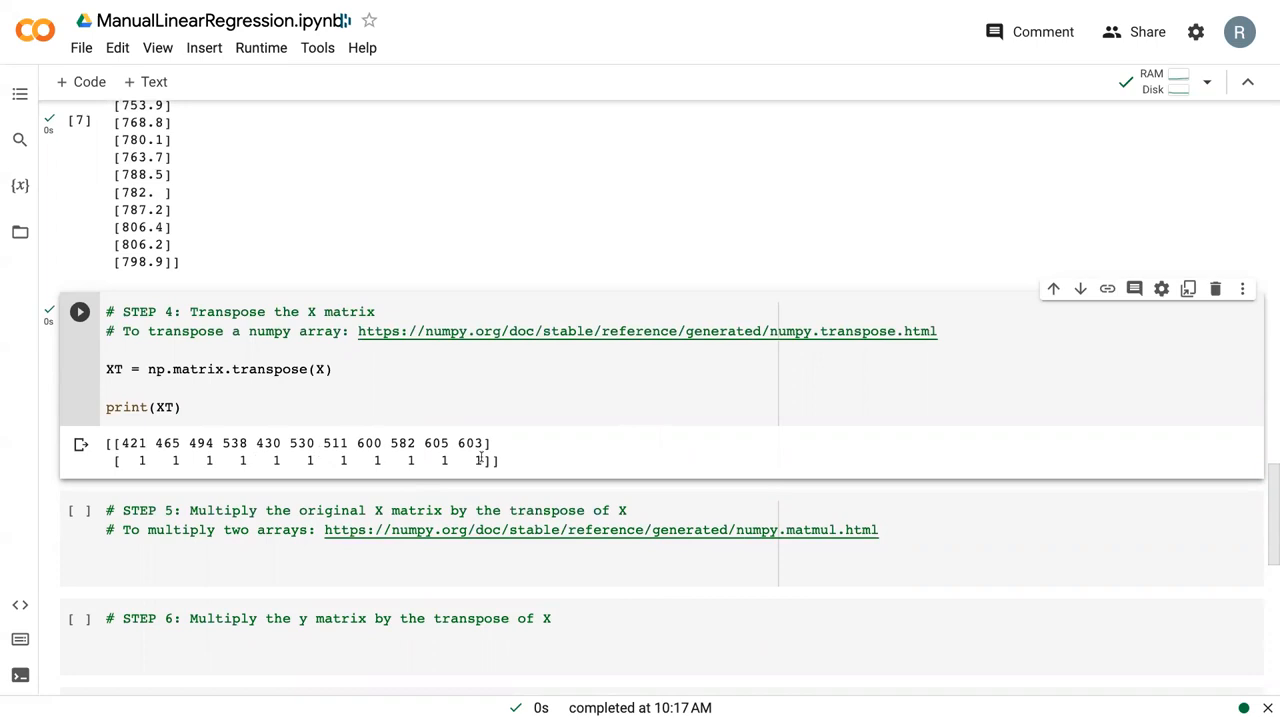
{"action": "scroll", "scroll_direction": "down", "scroll_amount": 3}
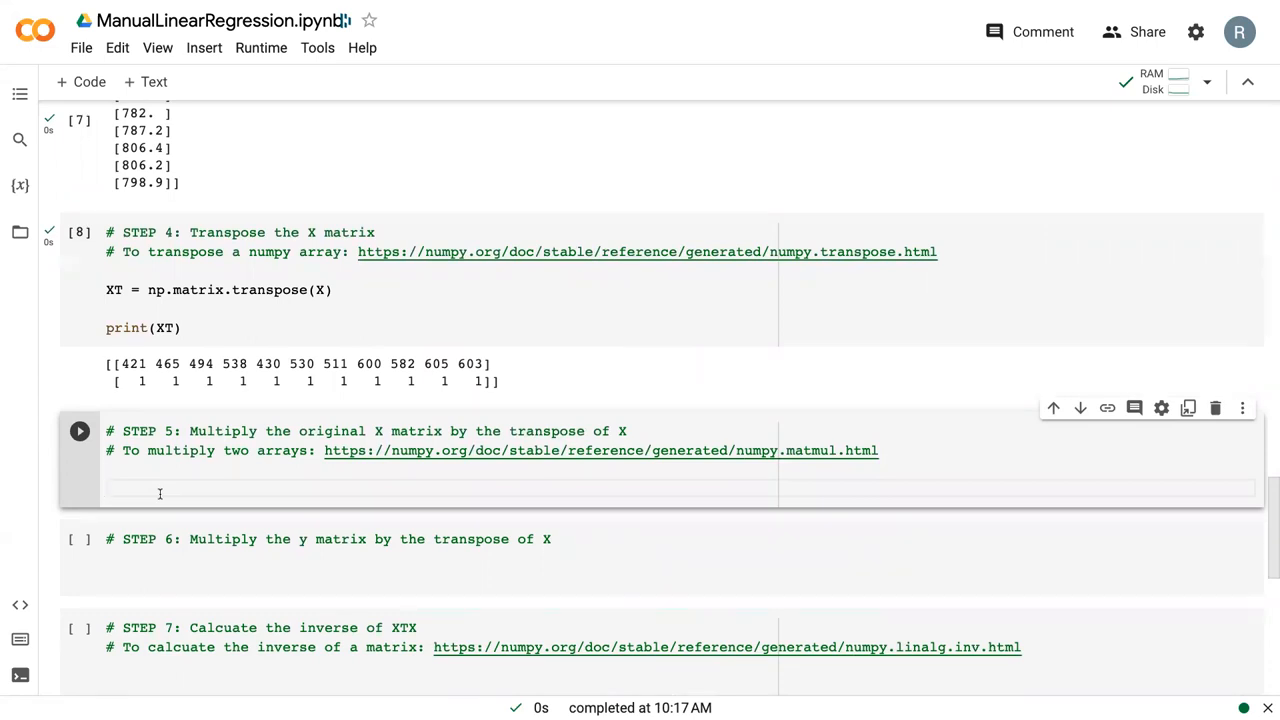
Step: Write XTX = np.matmul(XT, X) and print(XTX) in the Step 5 cell, saving the notebook
{"action": "type", "text": "XTX ="}
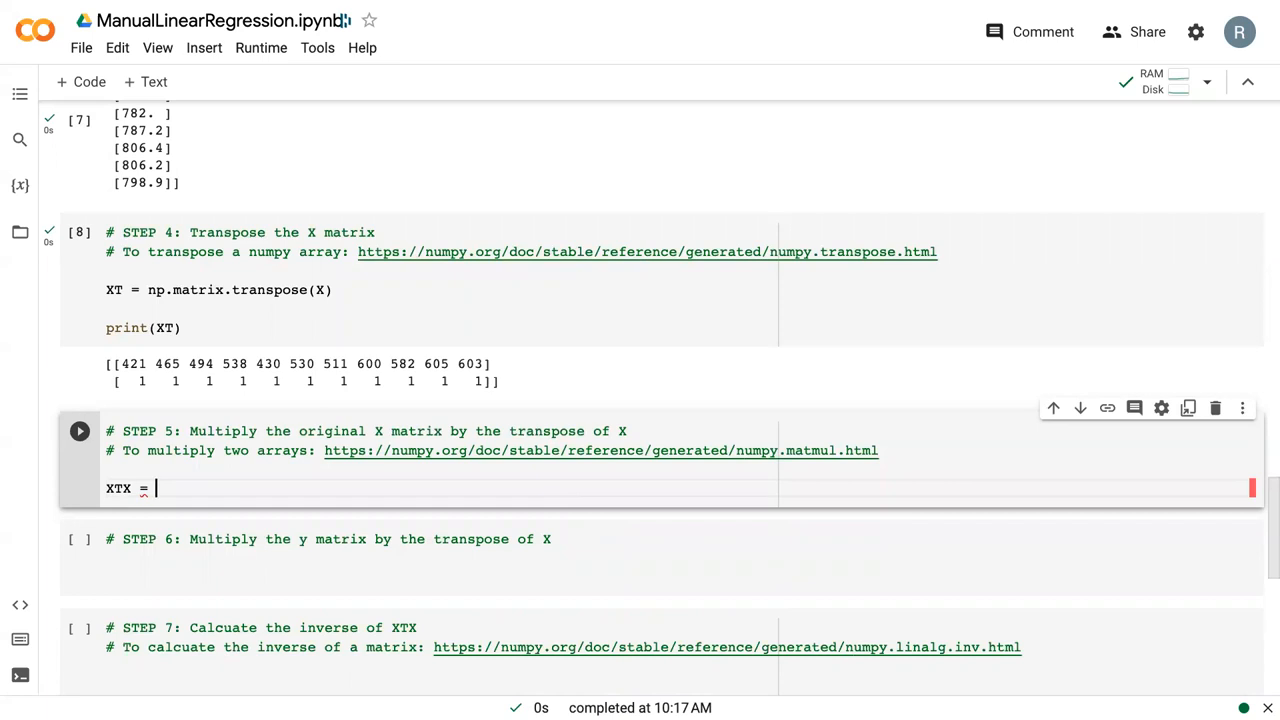
{"action": "key", "text": "ctrl+s"}
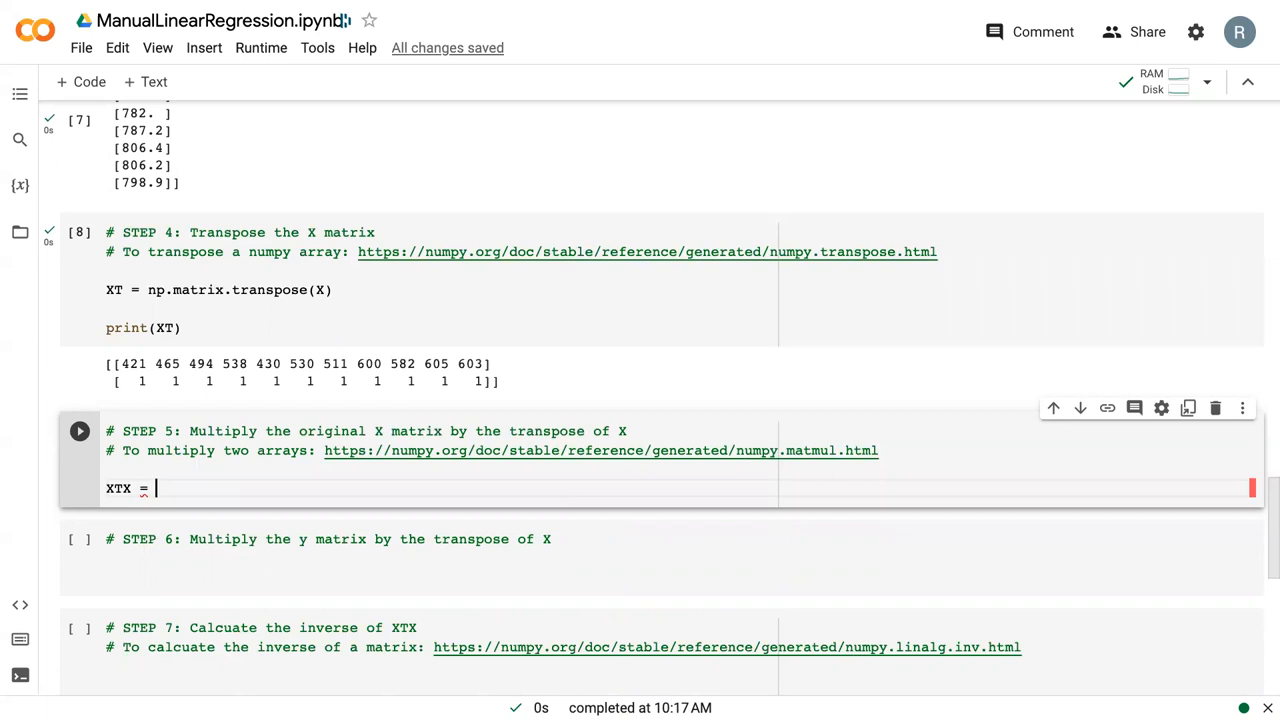
{"action": "type", "text": "np"}
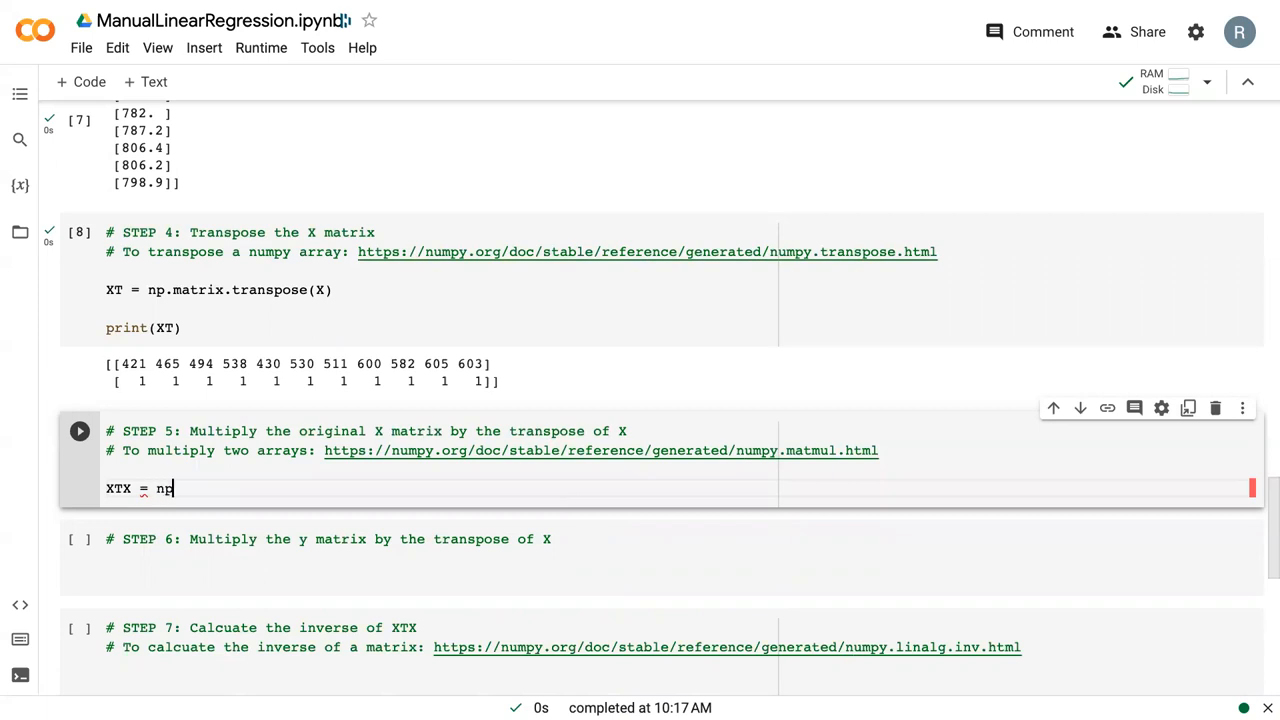
{"action": "type", "text": ".matmul"}
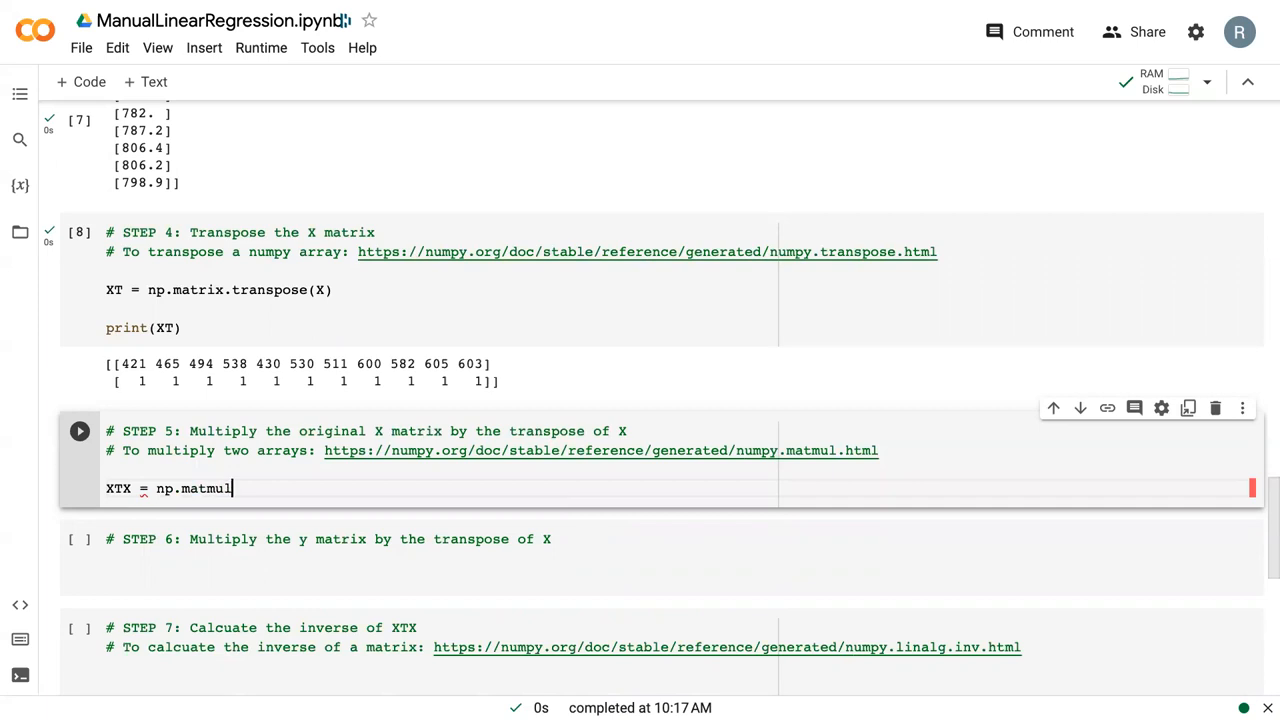
{"action": "type", "text": "()"}
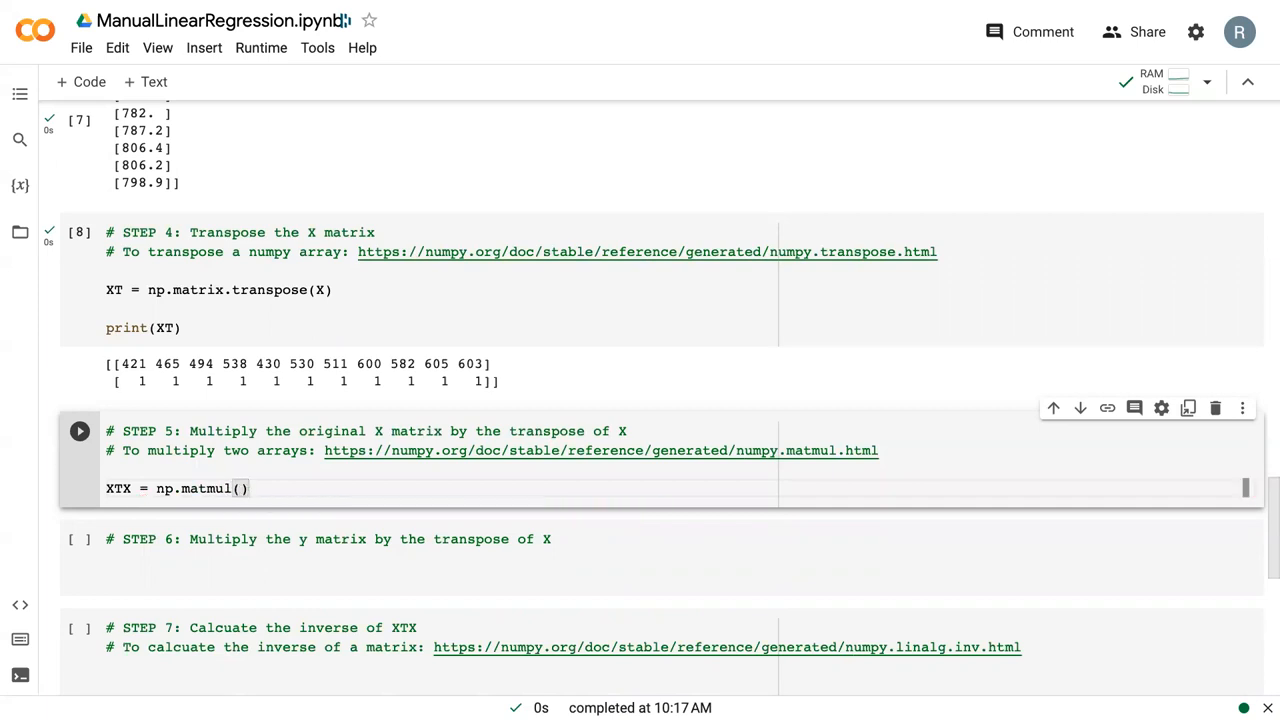
{"action": "type", "text": "XT"}
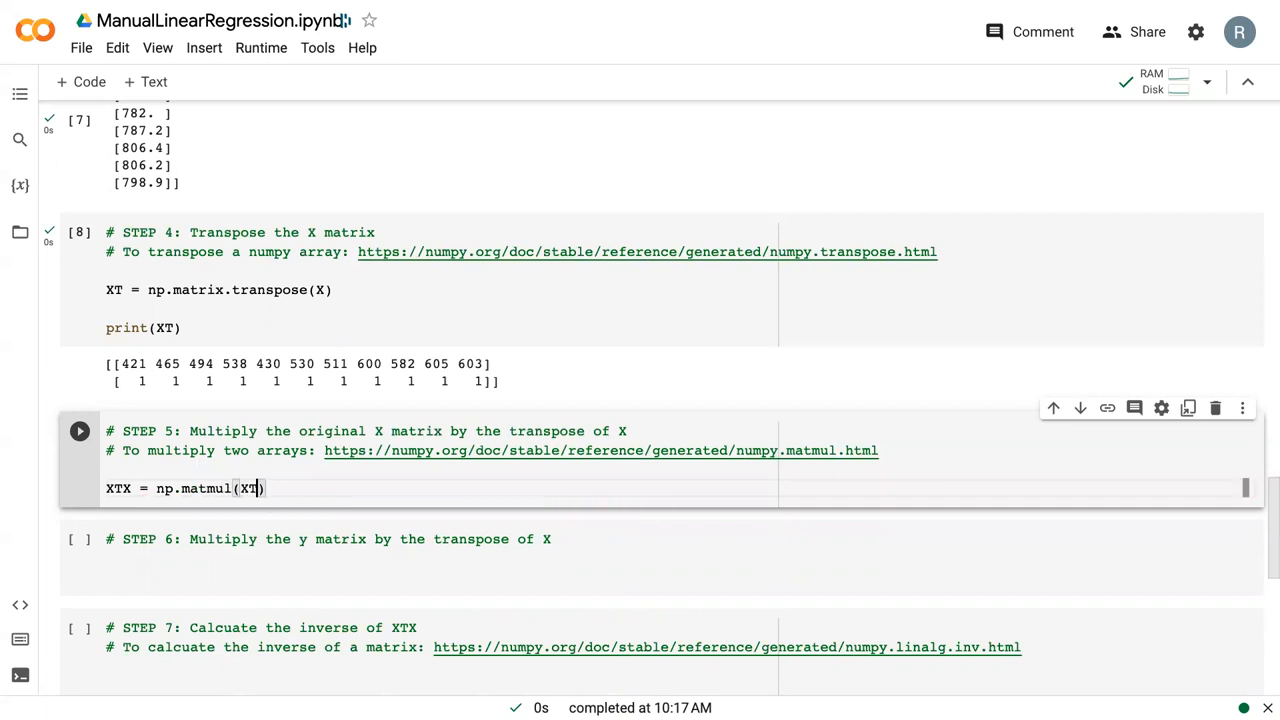
{"action": "type", "text": ", X"}
{"action": "type", "text": "print(X"}
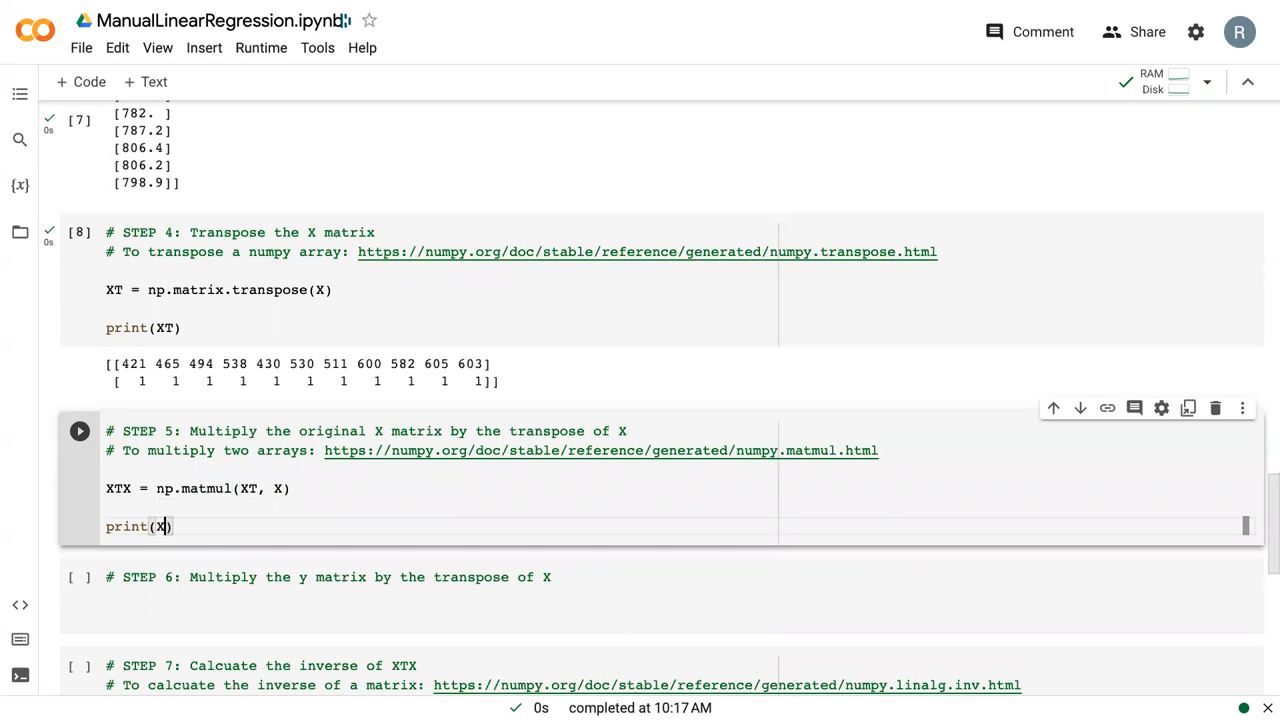
{"action": "type", "text": "TX"}
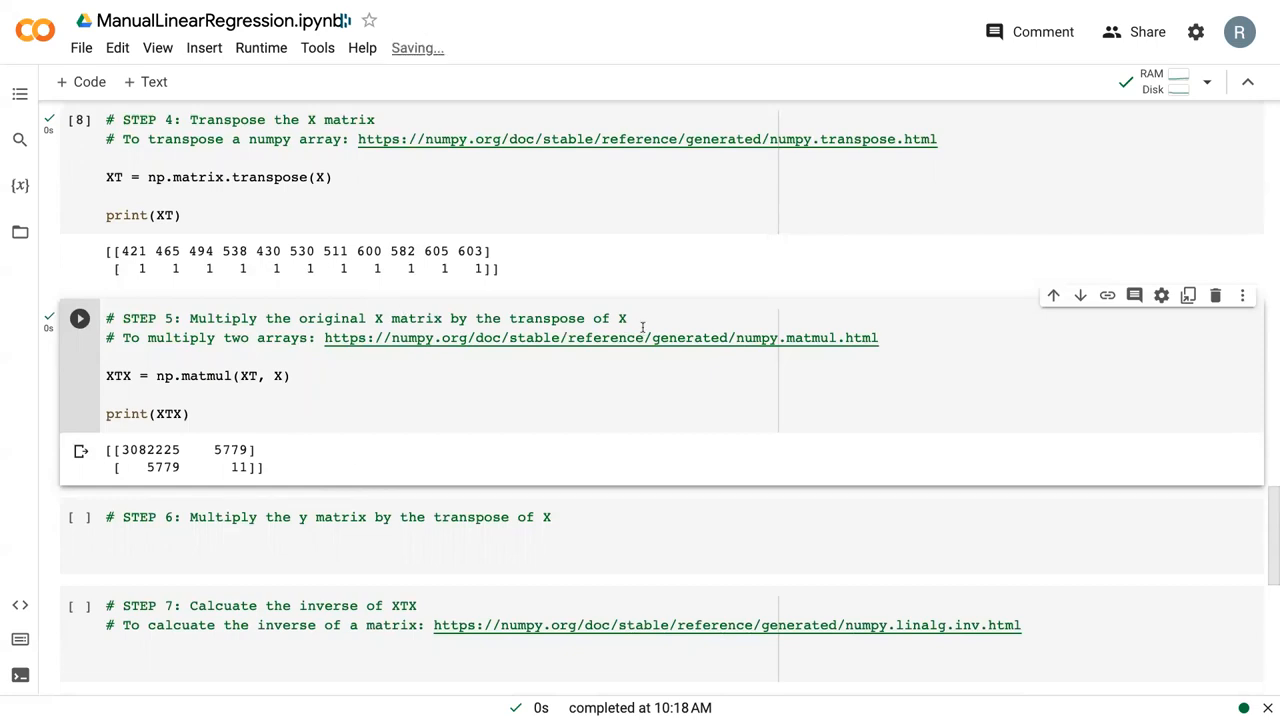
{"action": "mouse_move", "coordinate": [552, 496]}
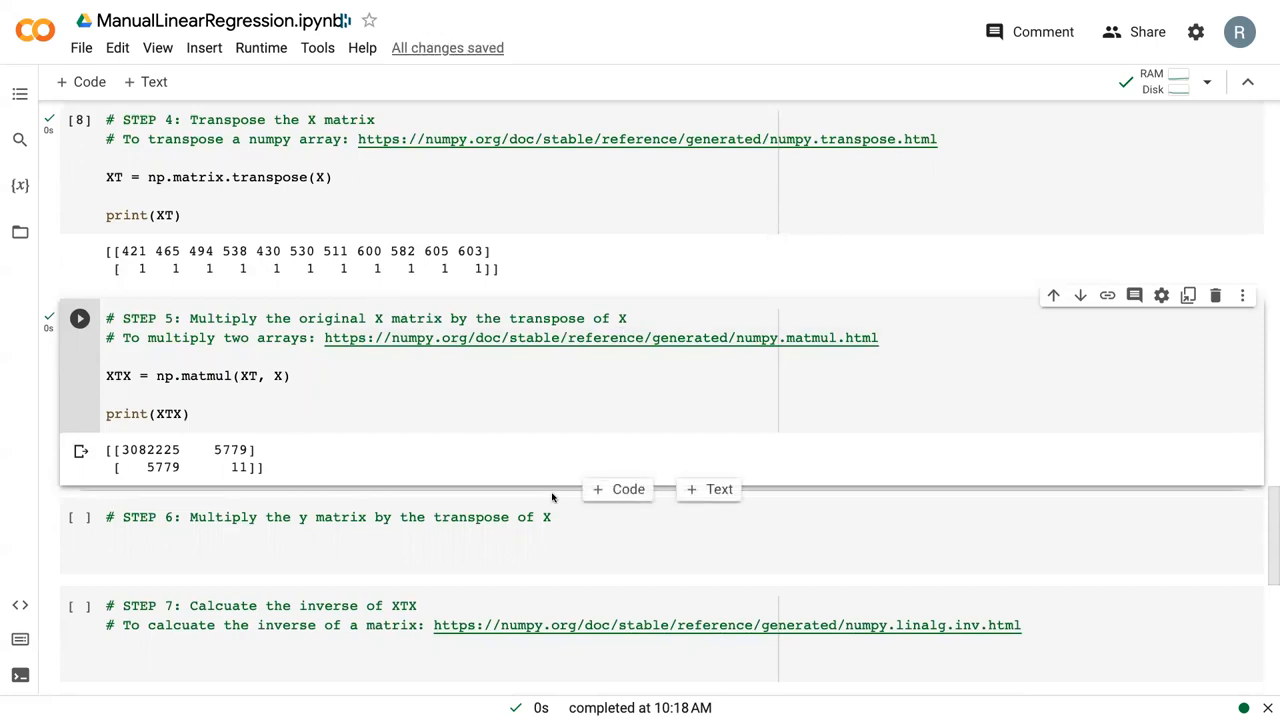
{"action": "mouse_move", "coordinate": [550, 496]}
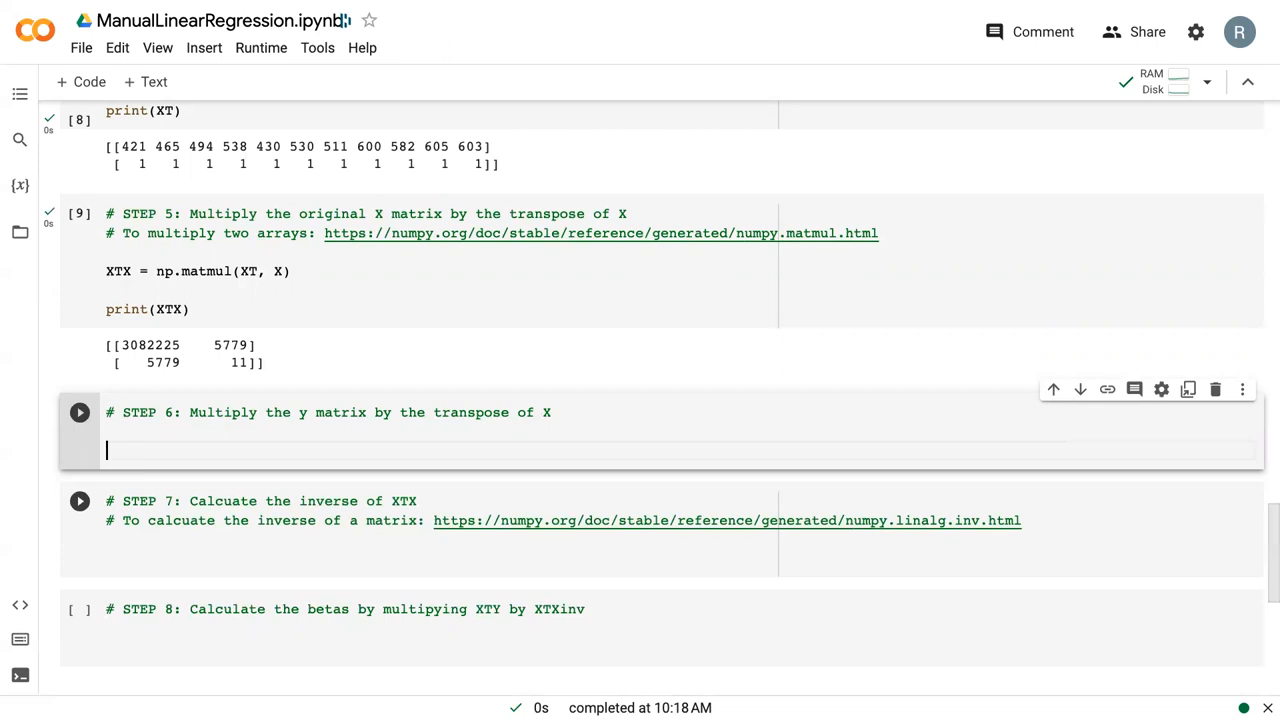
Step: Write XTy = np.matmul(XT, y) and print(XTy) in the Step 6 cell
{"action": "type", "text": "XTy ="}
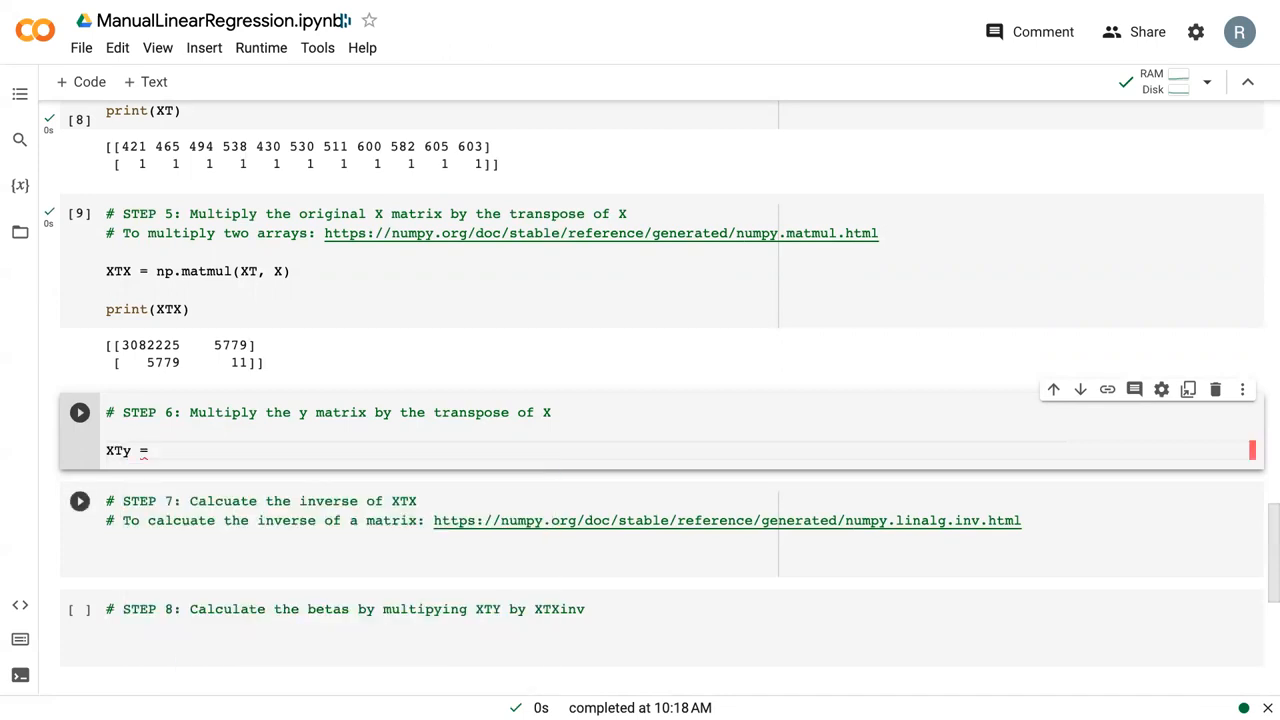
{"action": "type", "text": "np.mat"}
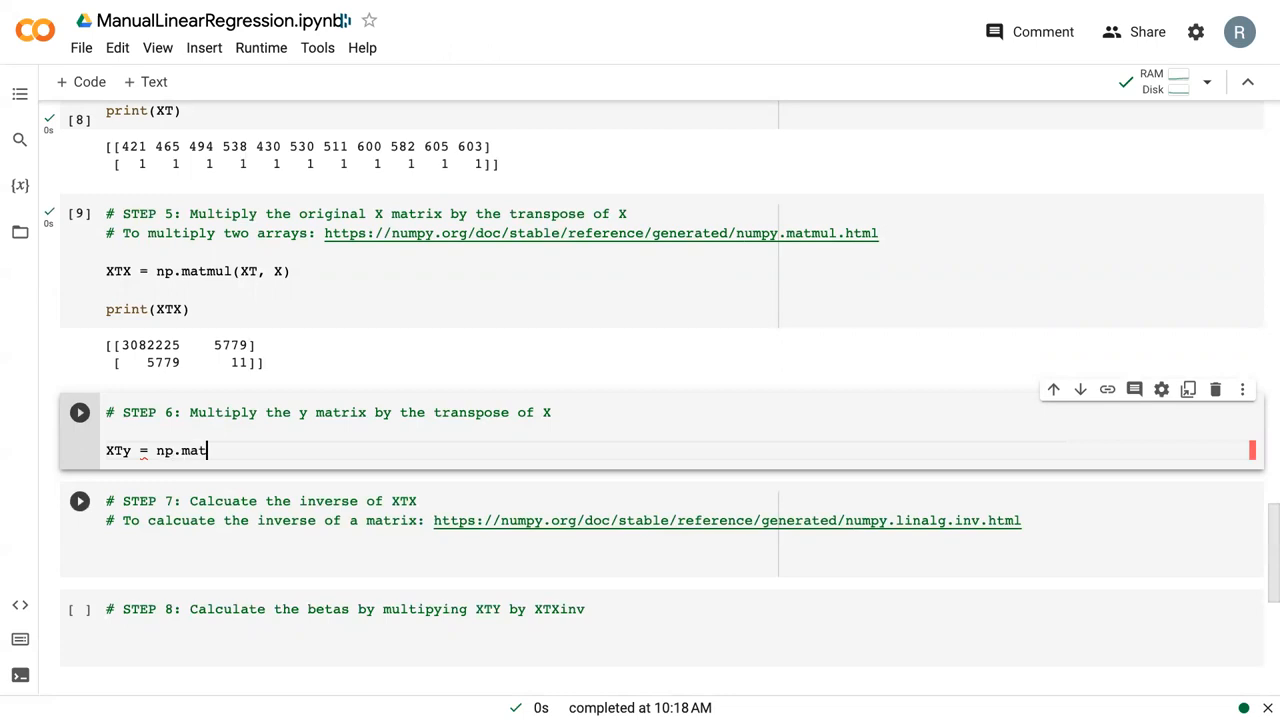
{"action": "type", "text": "mul(XT,"}
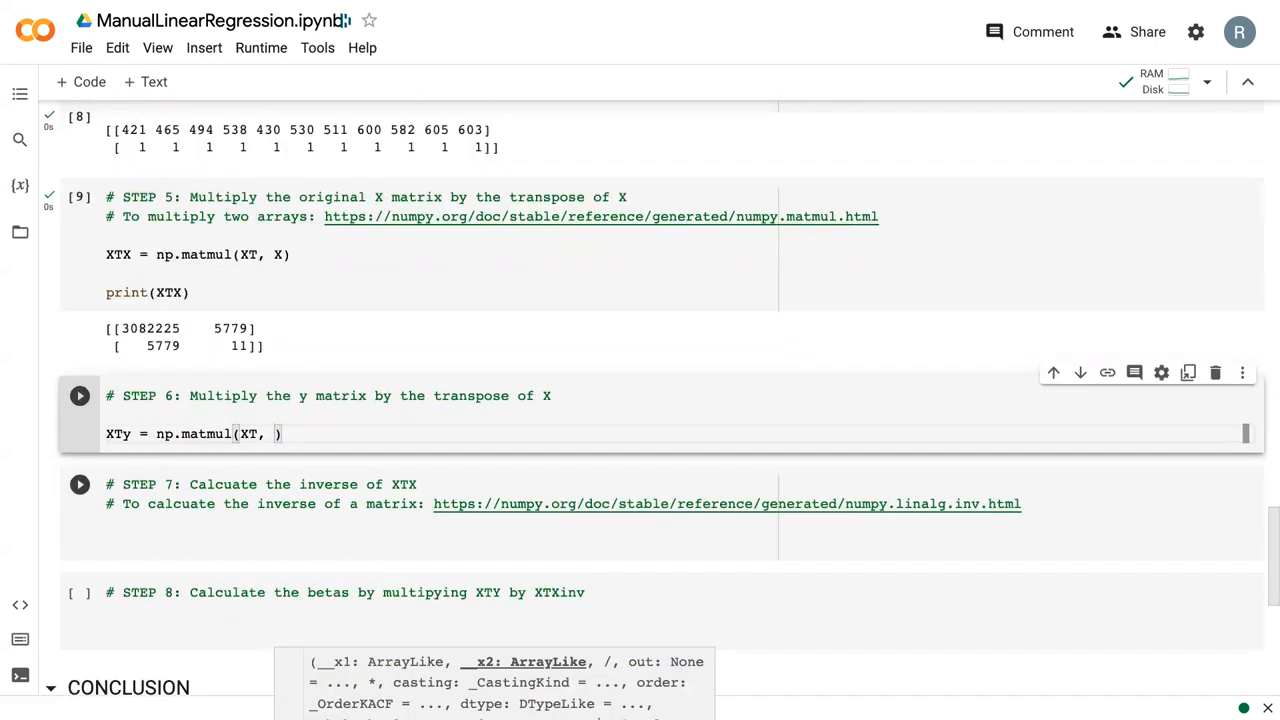
{"action": "type", "text": "y"}
{"action": "type", "text": "print("}
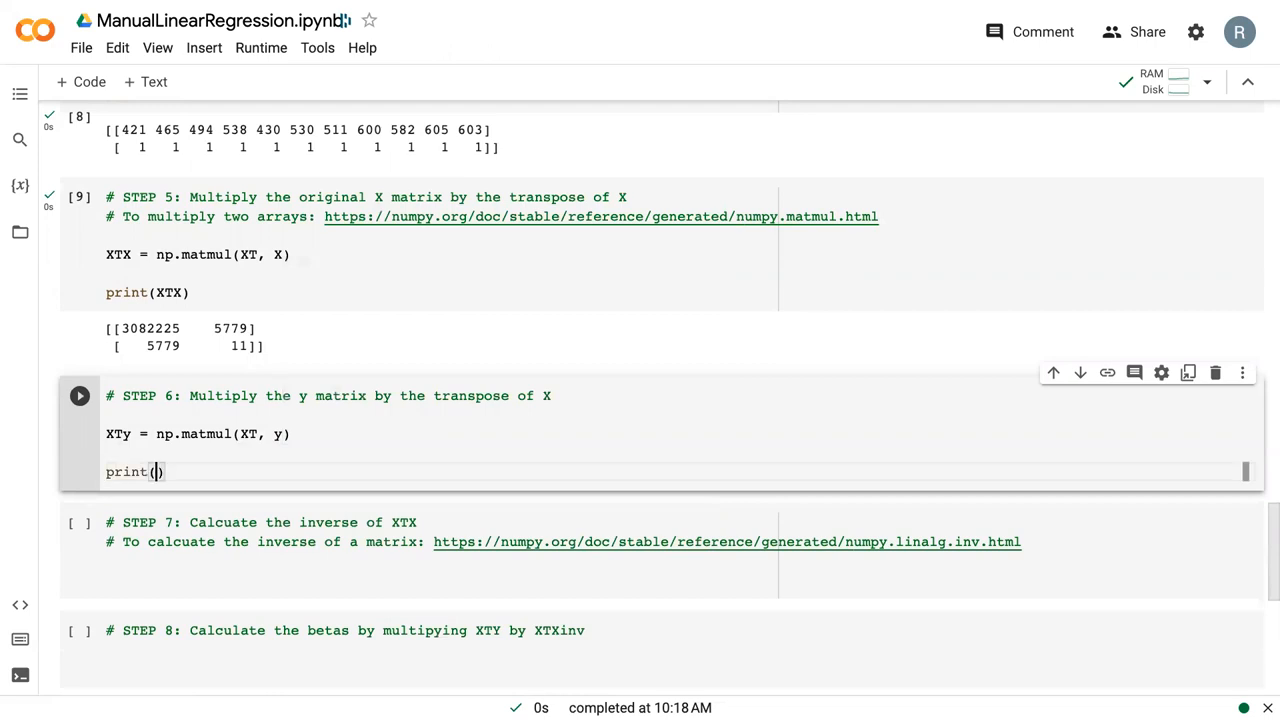
{"action": "type", "text": "XTy"}
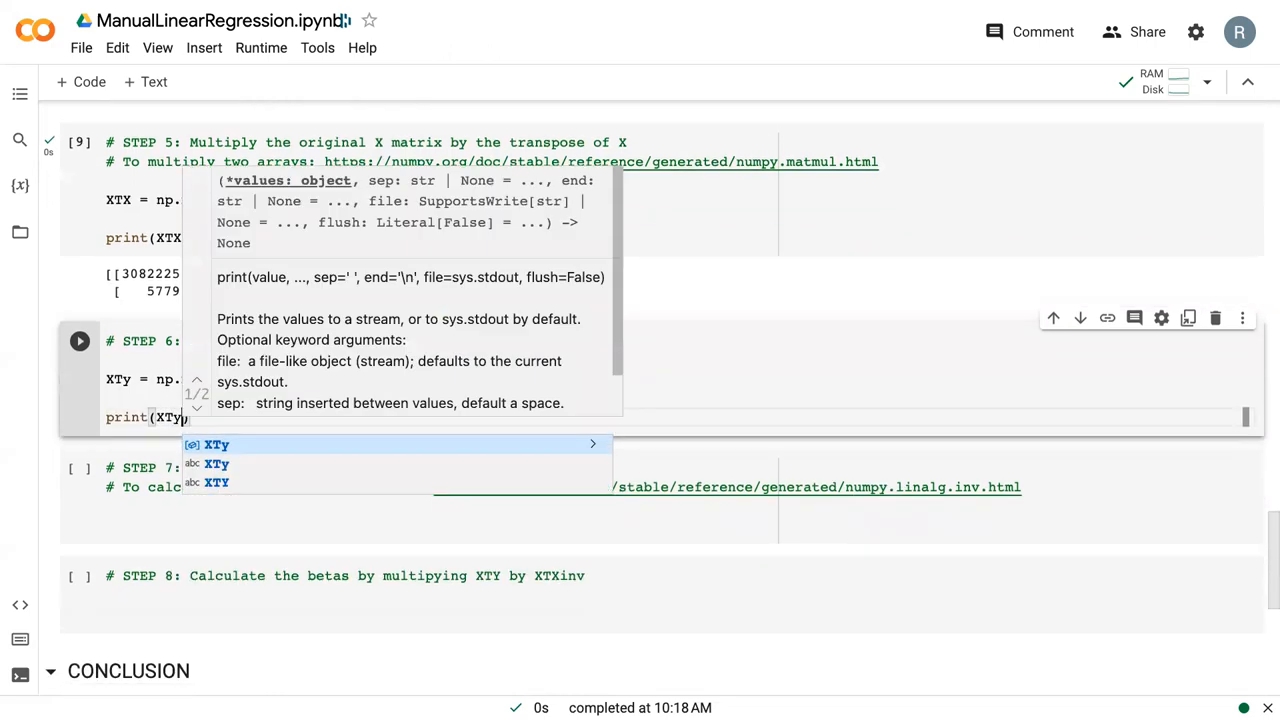
{"action": "left_click", "coordinate": [80, 340]}
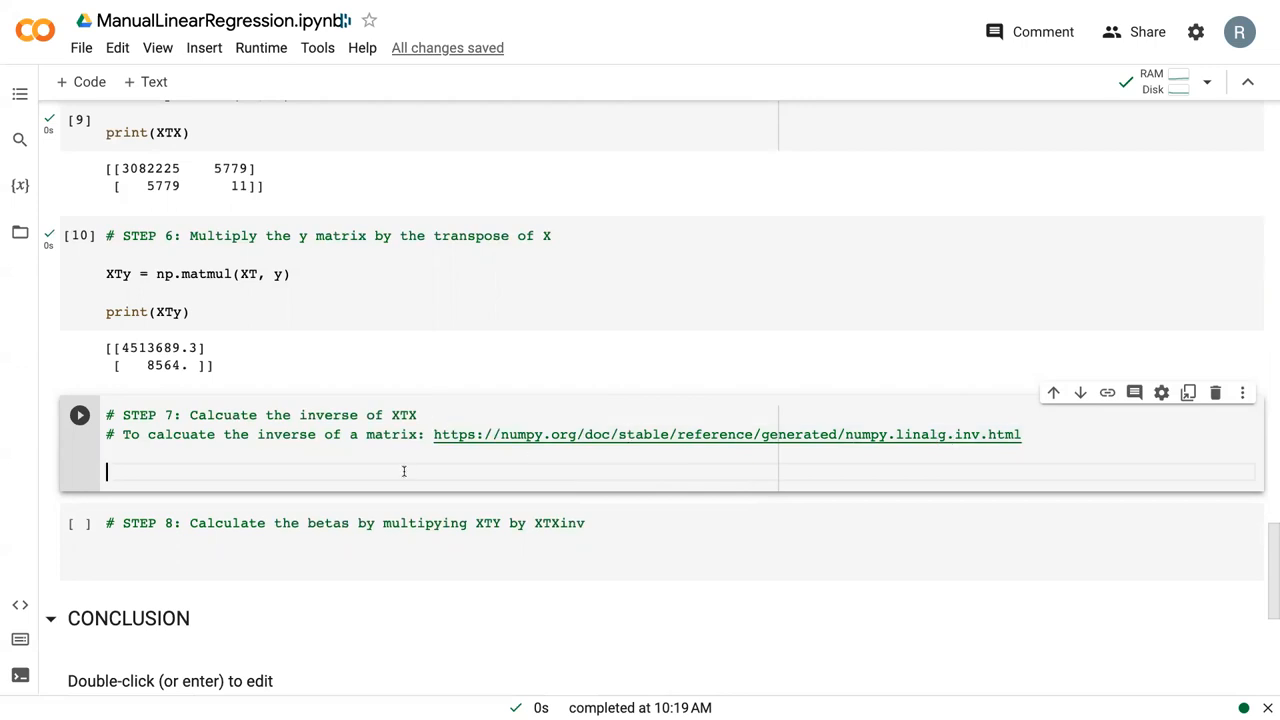
Step: Write XTXinv = np.linalg.inv(XTX) and print(XTXinv), accepting the XTXinv suggestion
{"action": "type", "text": "XTXinv ="}
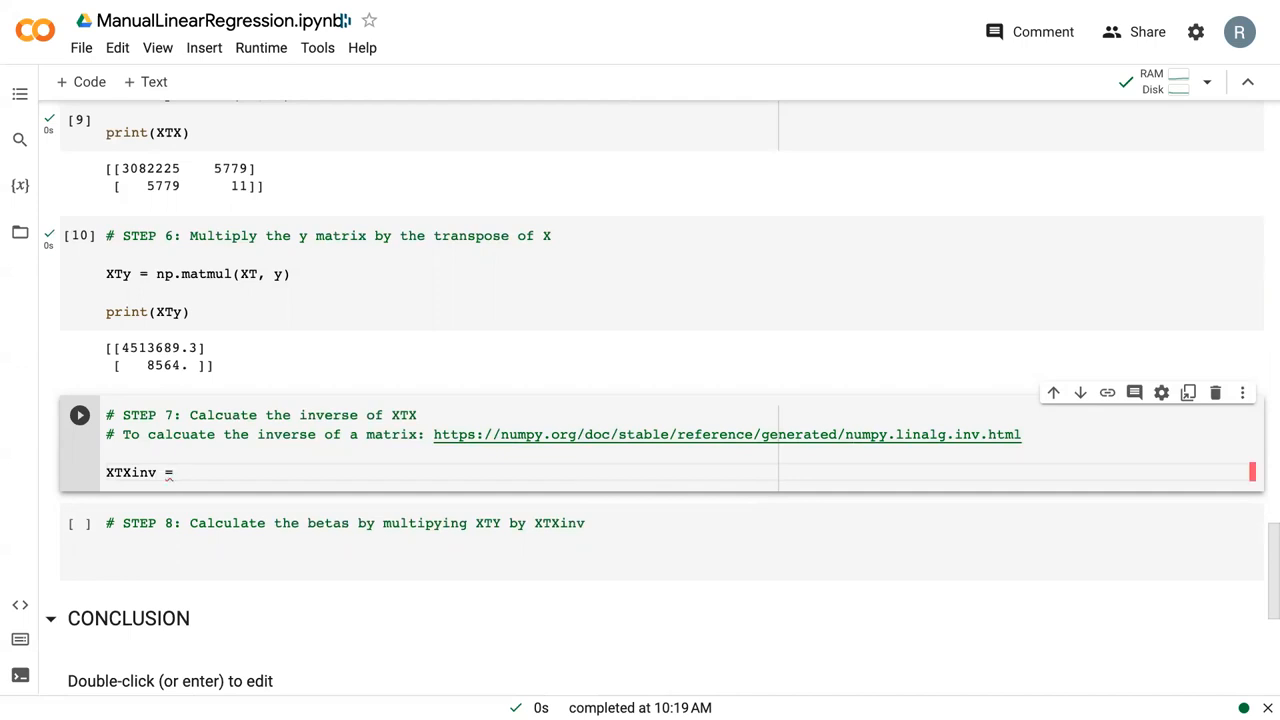
{"action": "type", "text": "np.lina"}
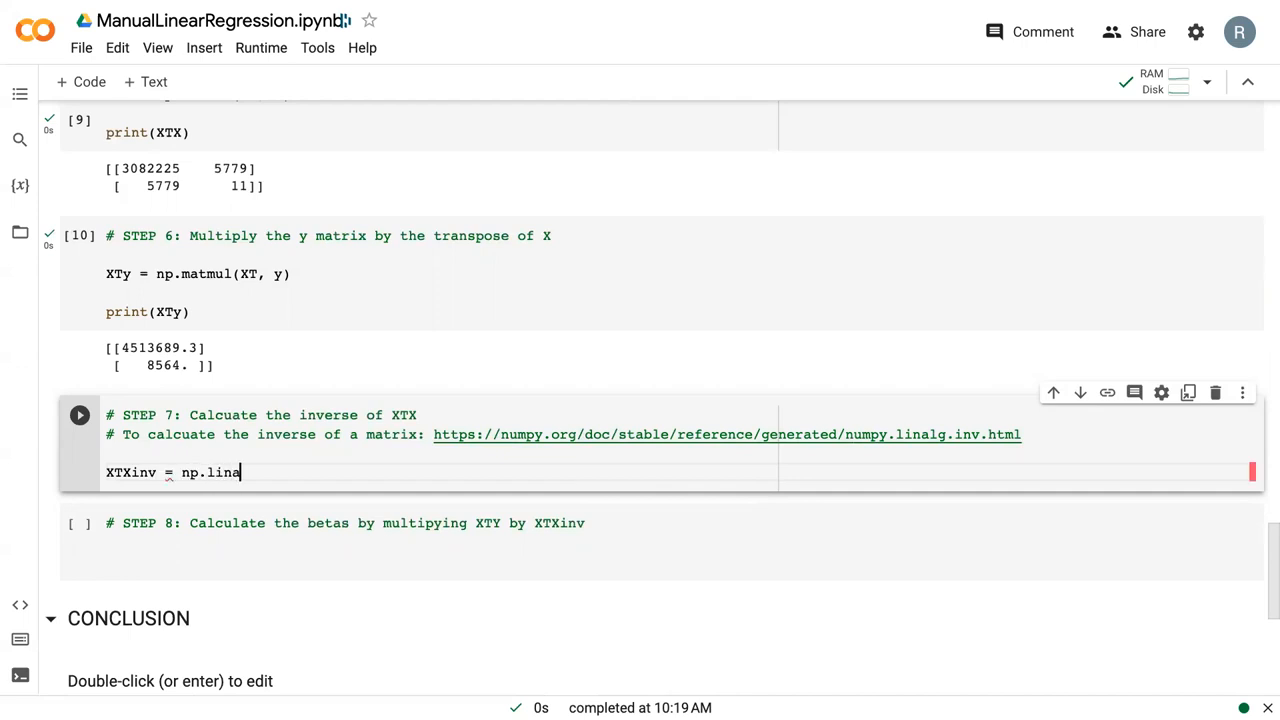
{"action": "type", "text": "lg.inv"}
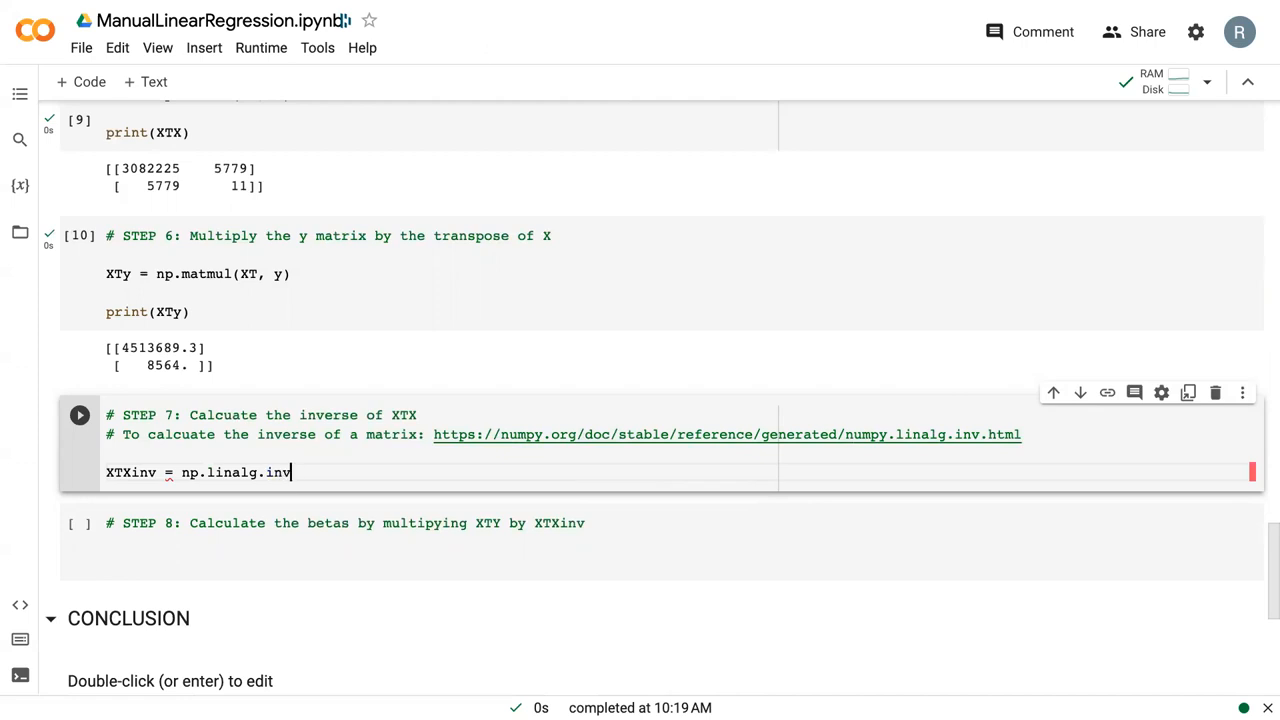
{"action": "type", "text": "(XTX)"}
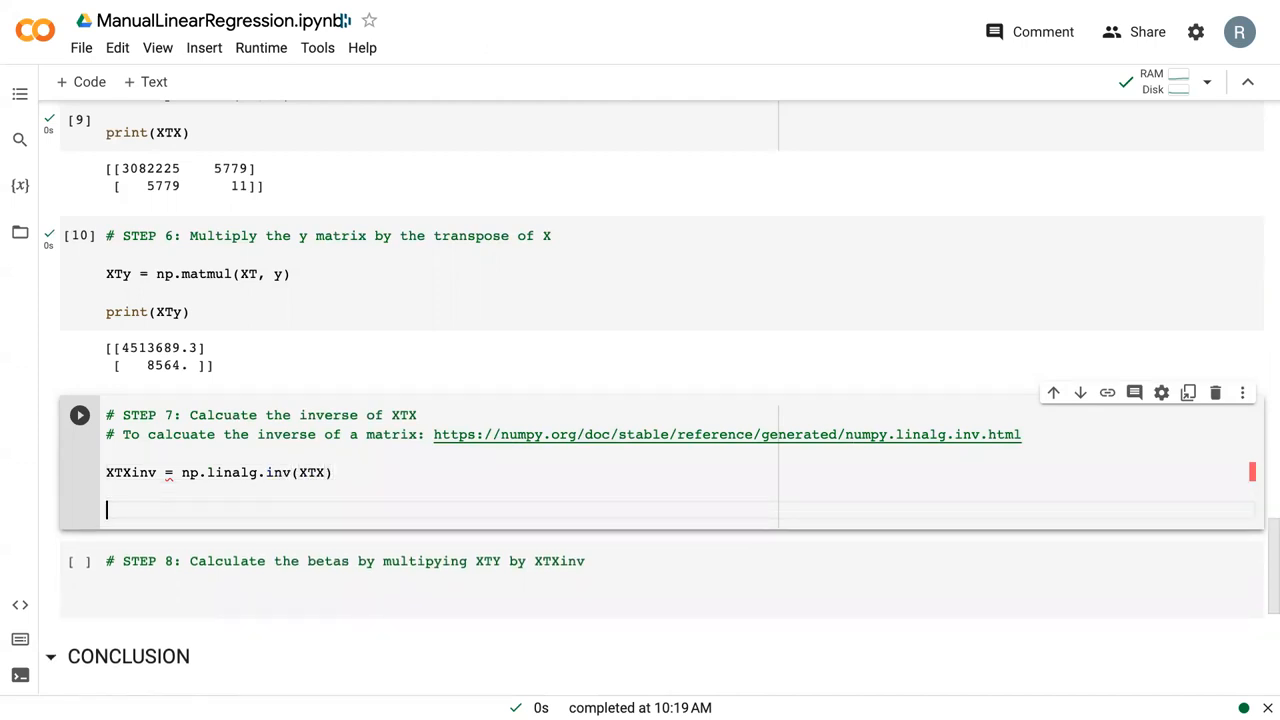
{"action": "type", "text": "print(X"}
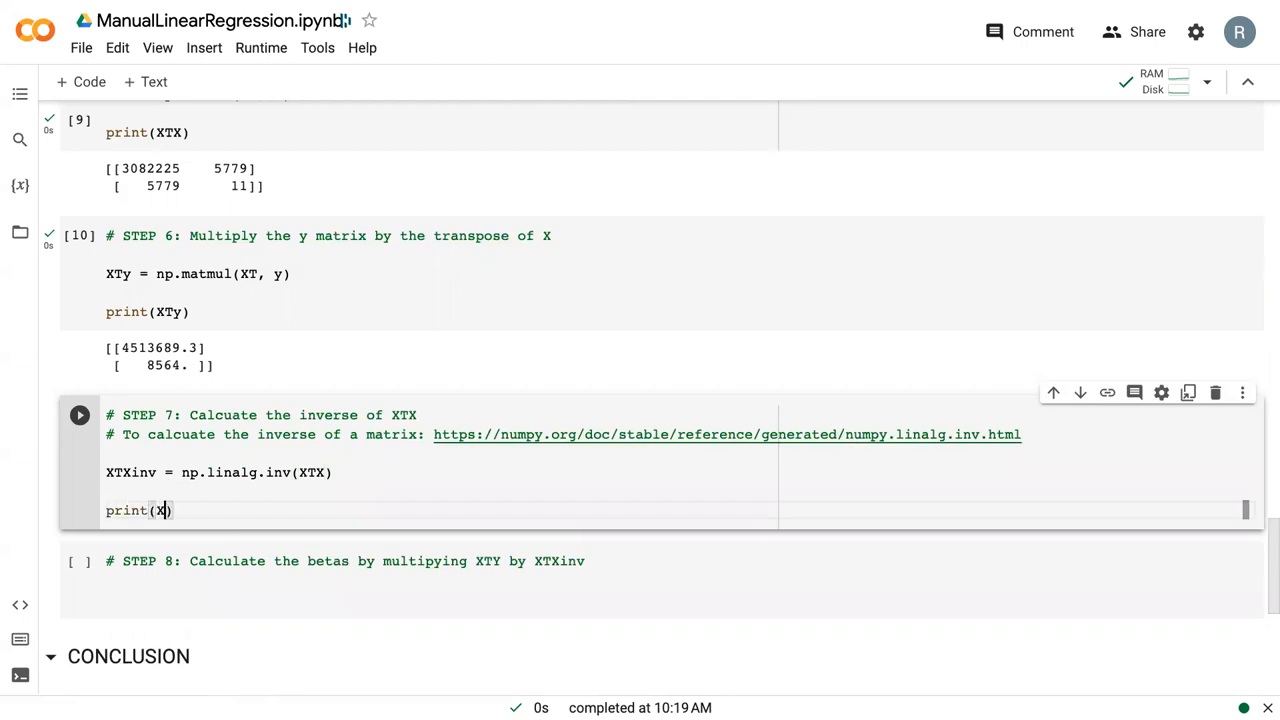
{"action": "type", "text": "TXinv"}
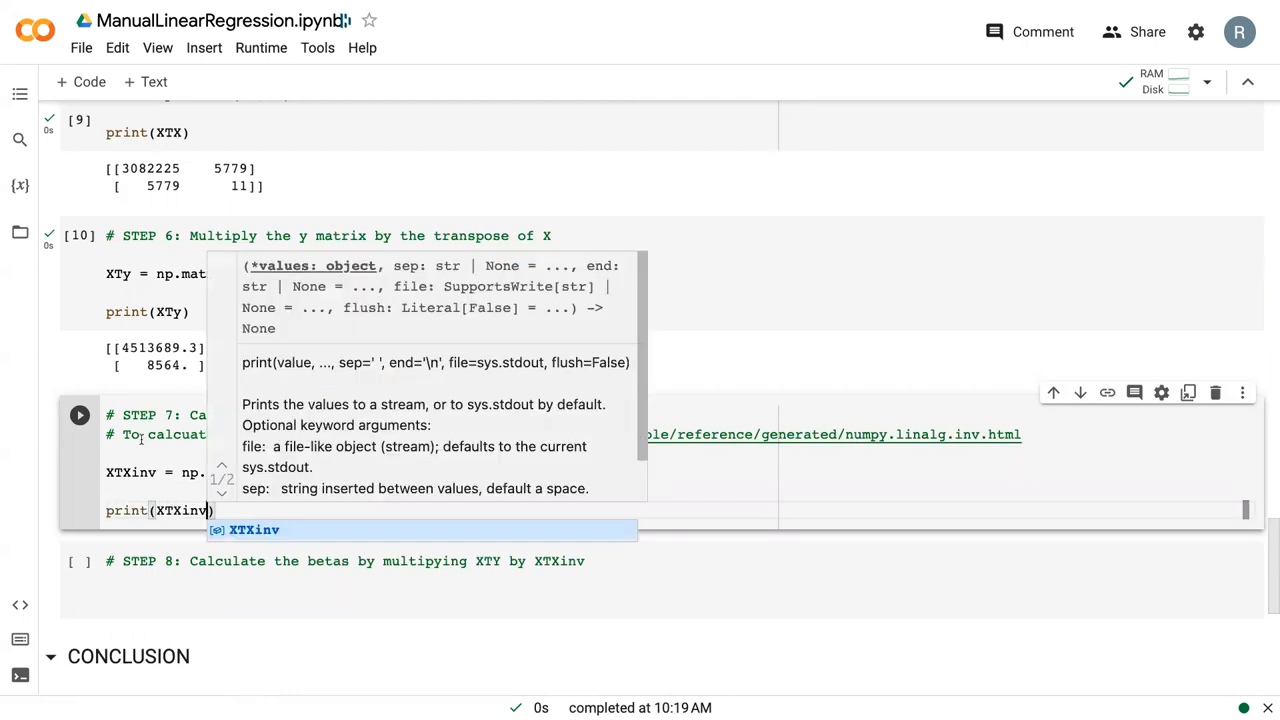
{"action": "left_click", "coordinate": [80, 414]}
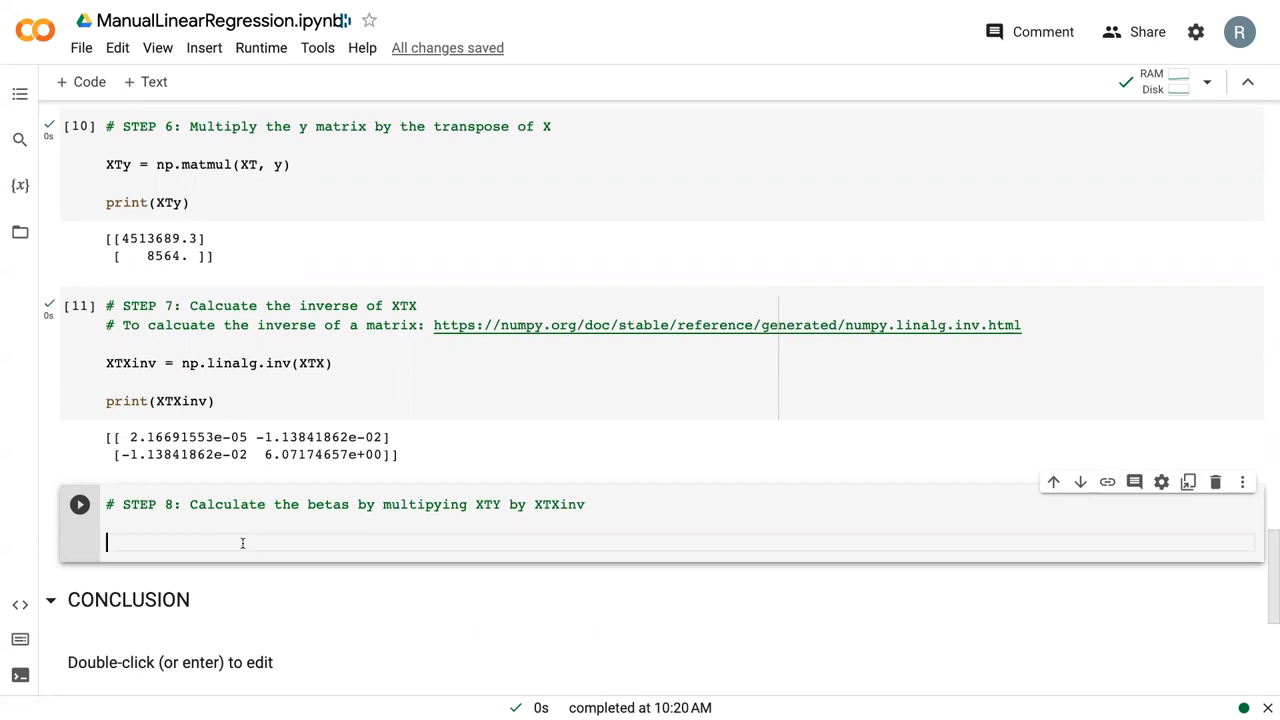
Step: Write betas = np.matmul(XTXinv, XTy) to compute the betas
{"action": "type", "text": "betas"}
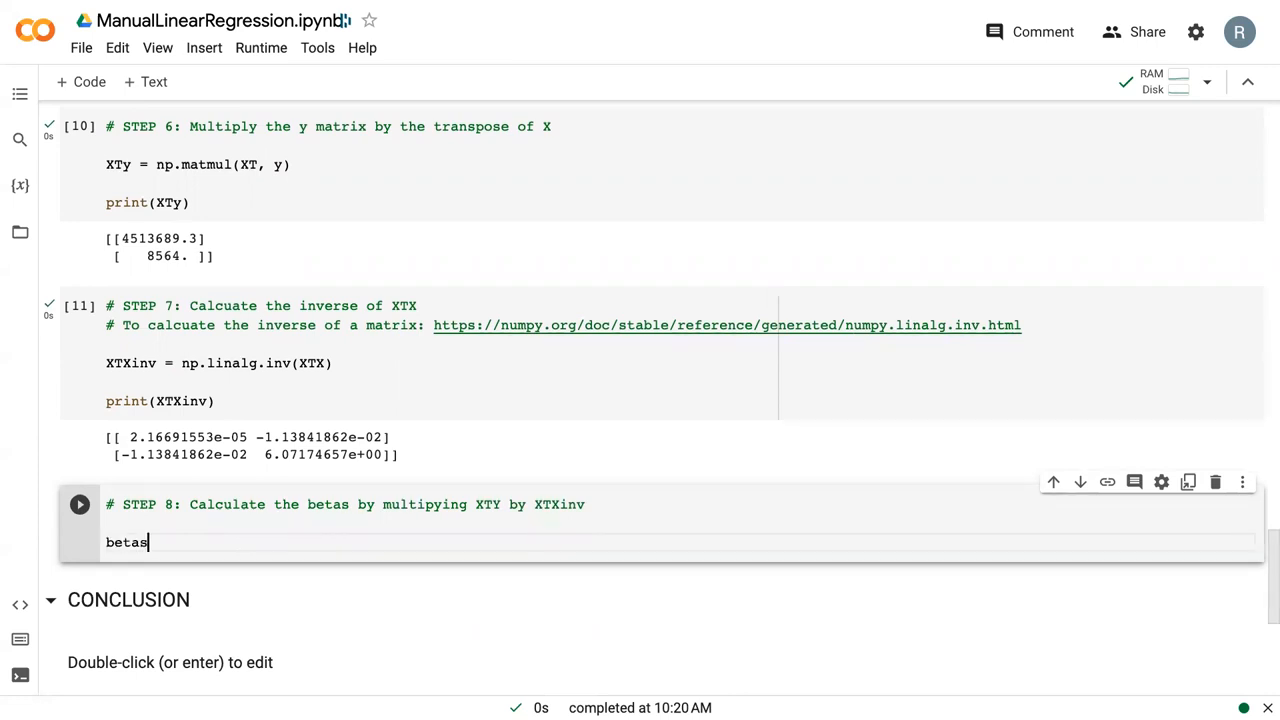
{"action": "type", "text": "= np"}
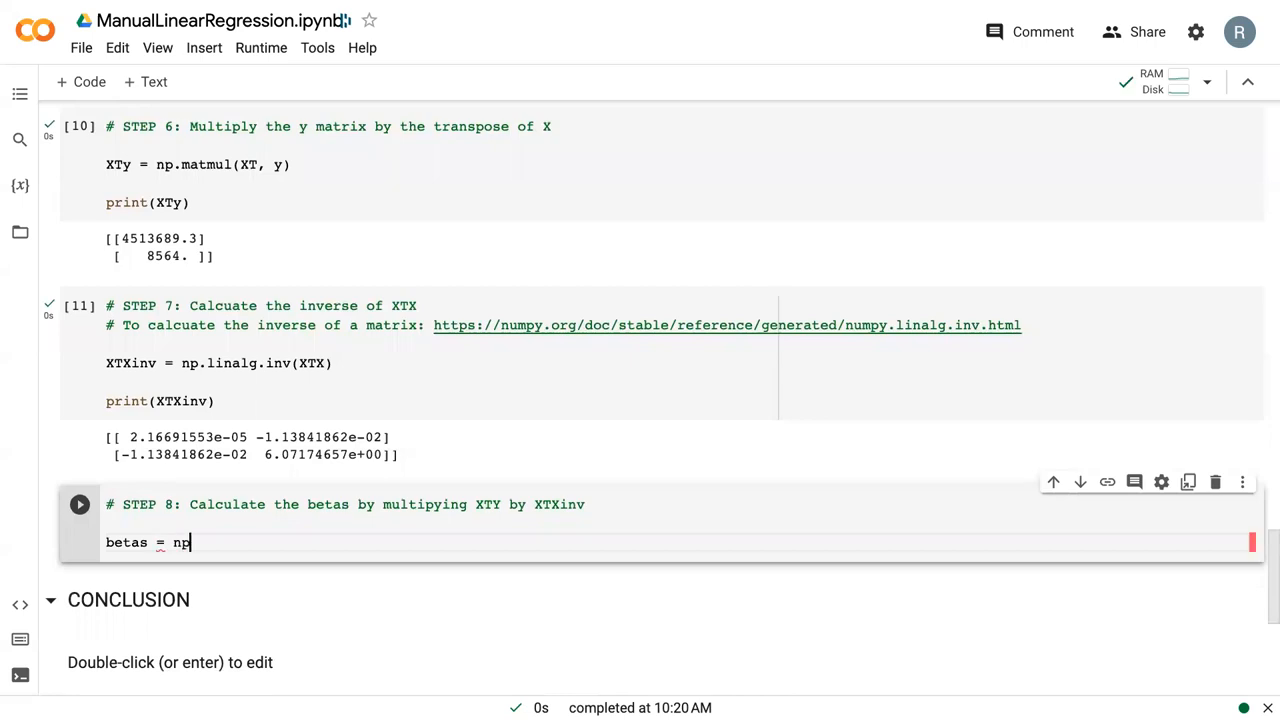
{"action": "type", "text": ".matmul"}
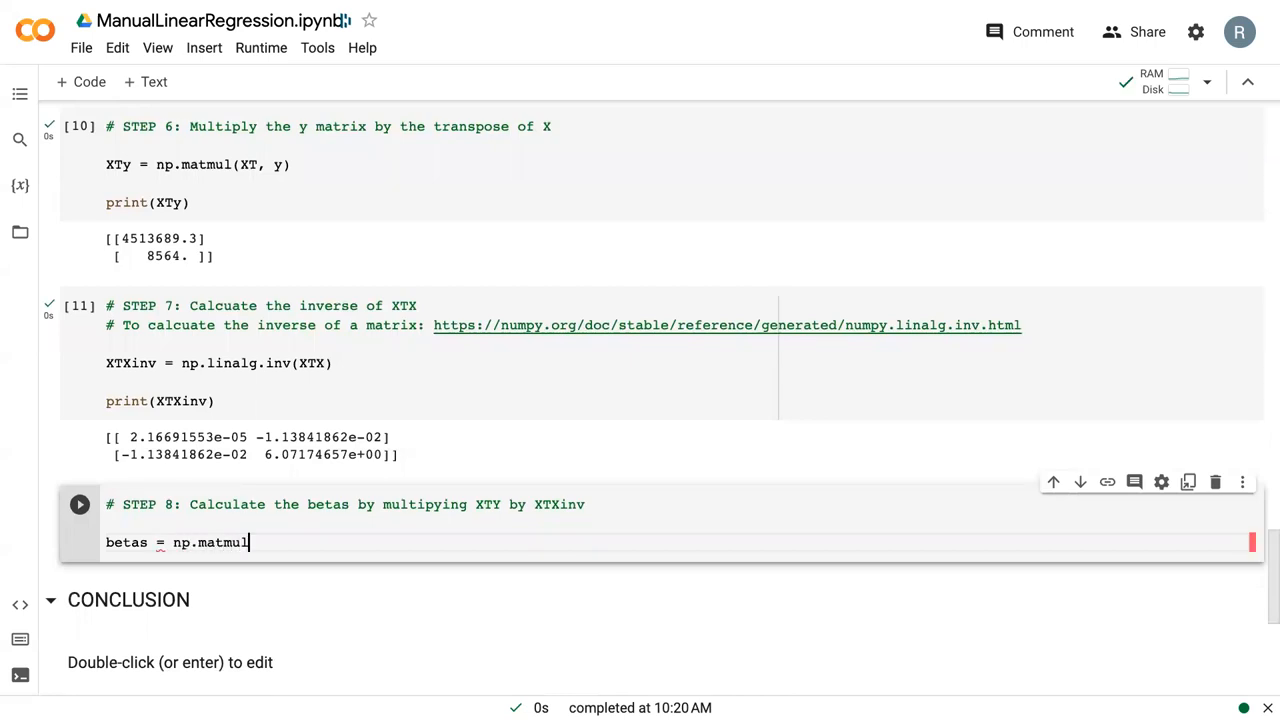
{"action": "type", "text": "(XTXinv, XTy"}
{"action": "type", "text": "print(betas)"}
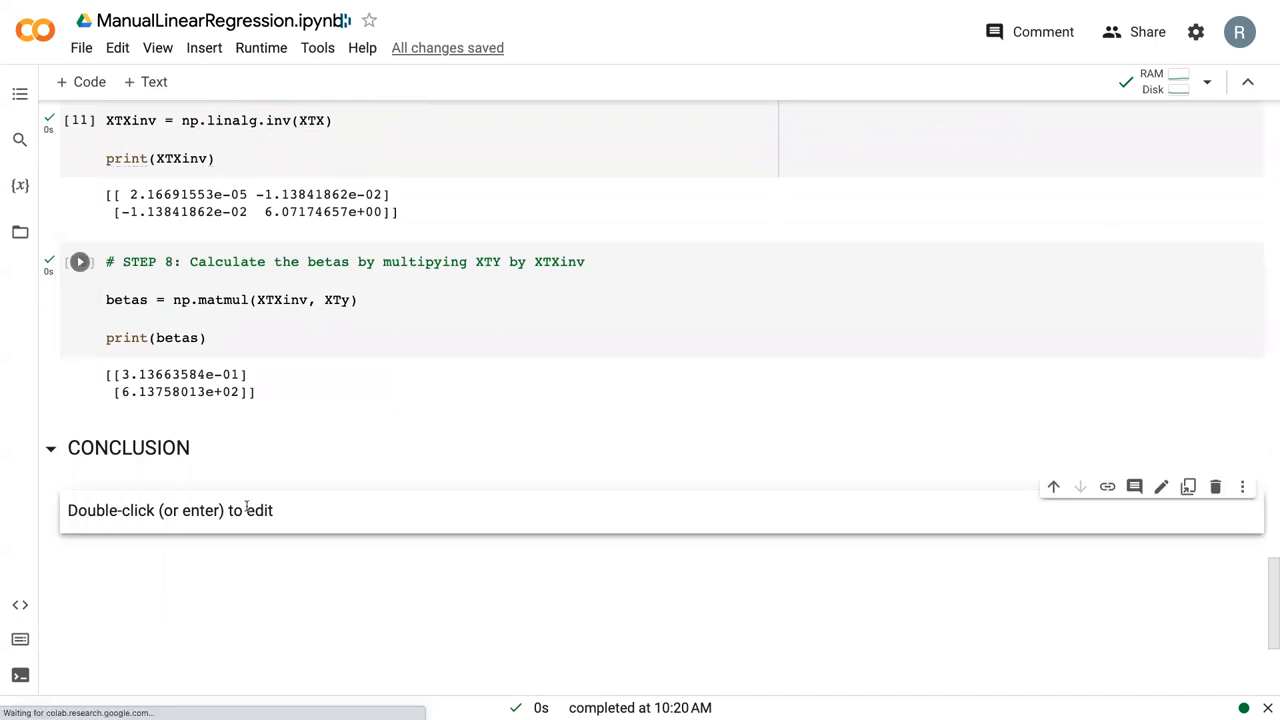
Step: Edit the Conclusion cell to state the regression line y = mx + b → y = 0.313x + 614
{"action": "double_click", "coordinate": [170, 510]}
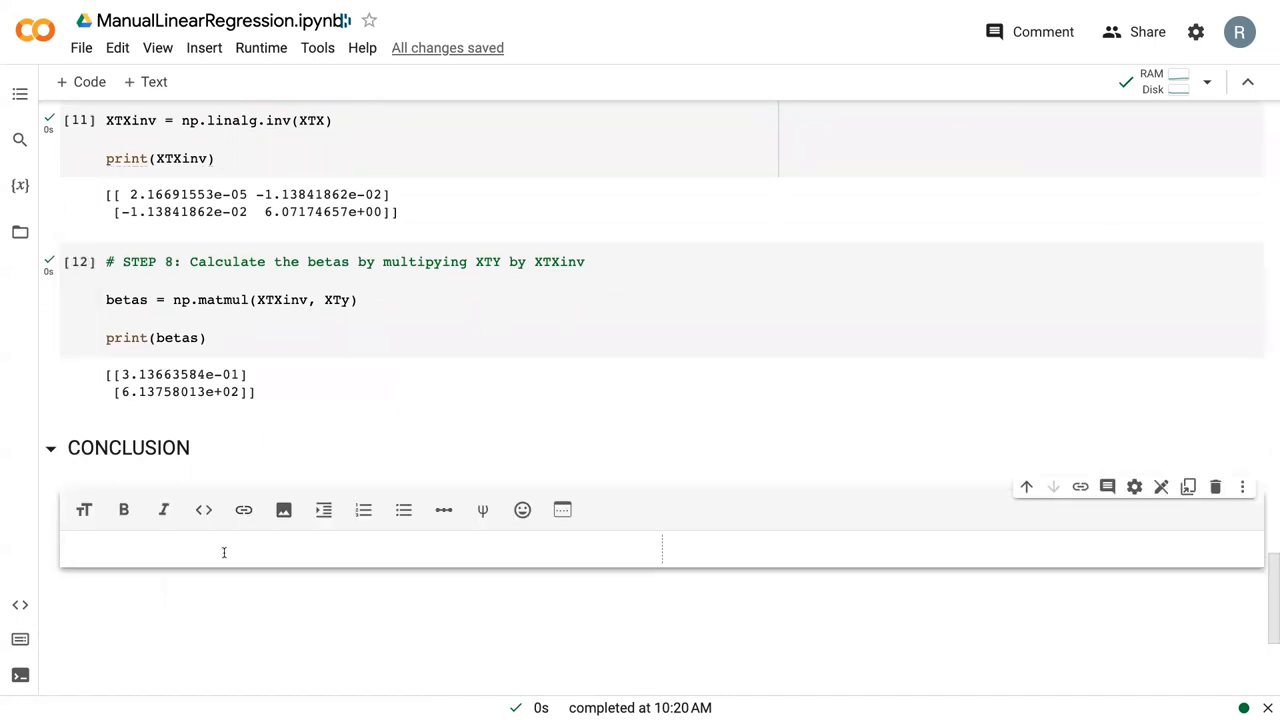
{"action": "type", "text": "The results are the beta values. So our linear regression line is $y = mx + b$ --> $y = 0.313x + 614$"}
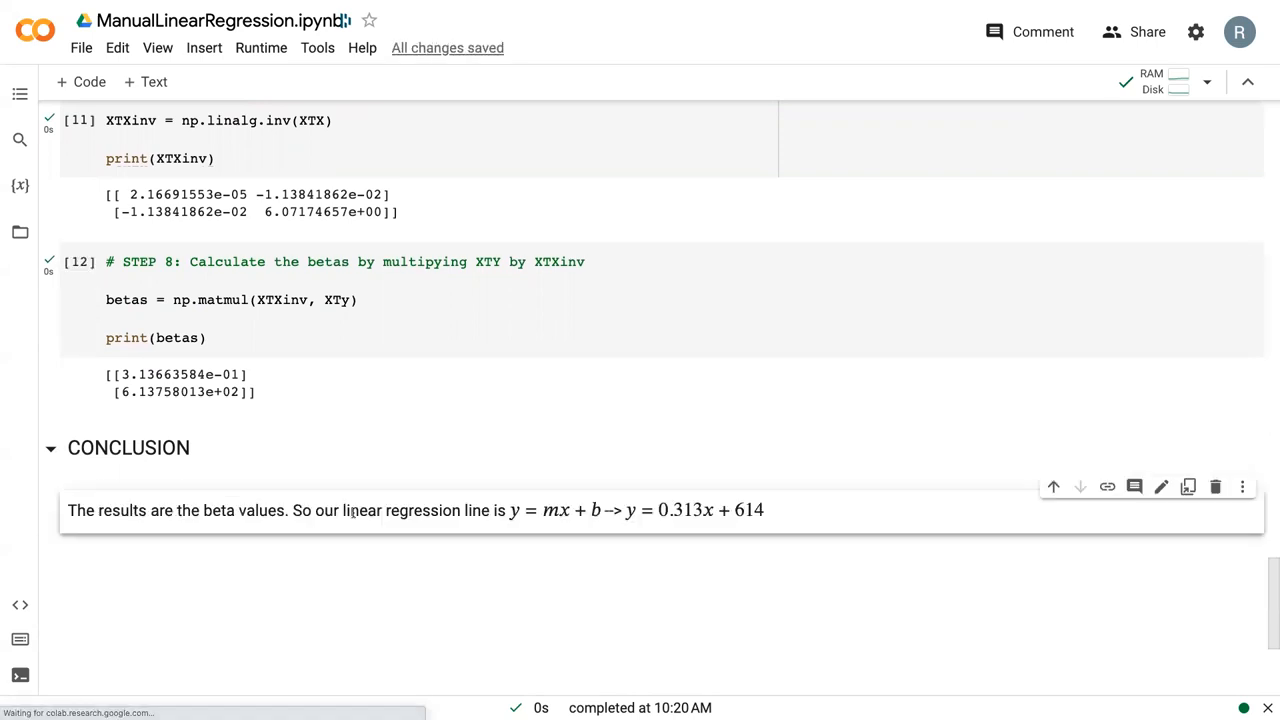
{"action": "mouse_move", "coordinate": [368, 620]}
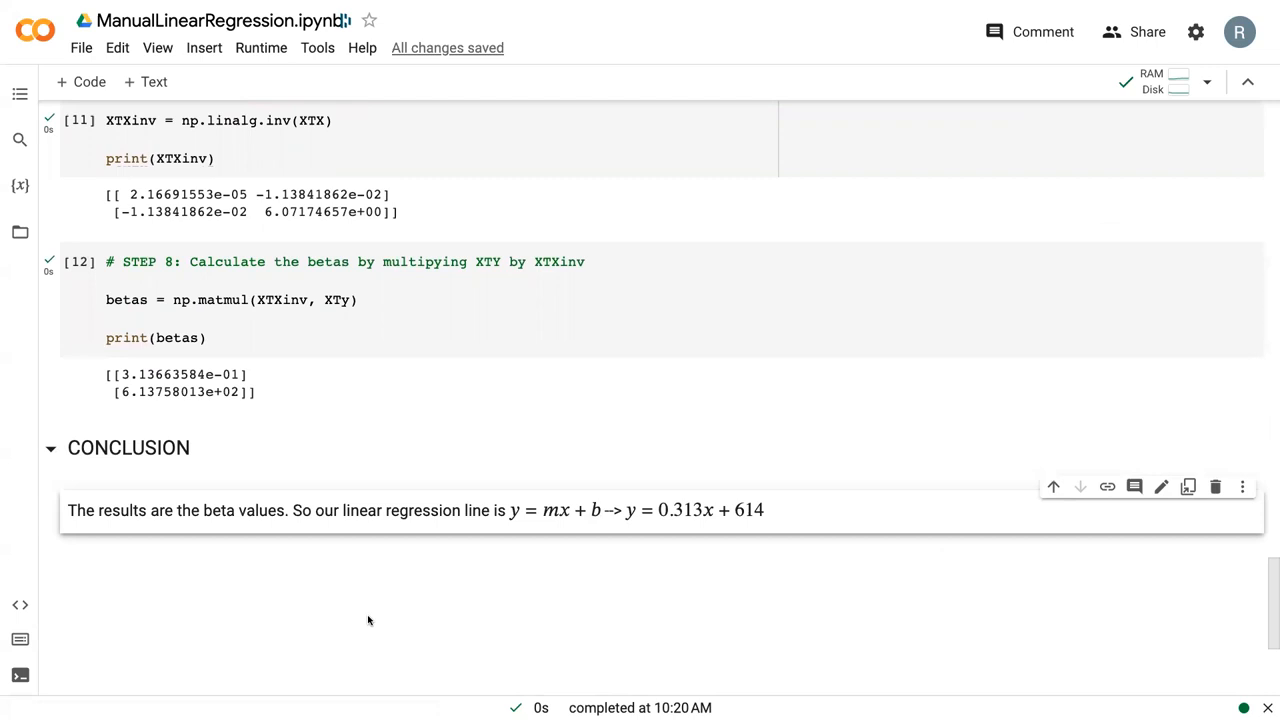